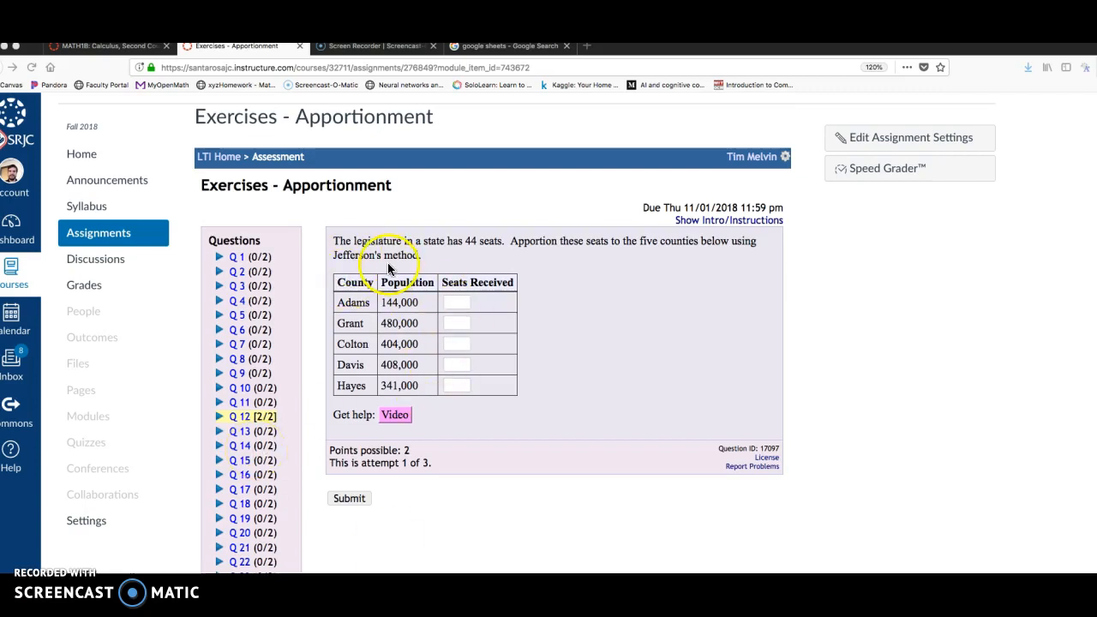
pyautogui.moveTo(373, 238)
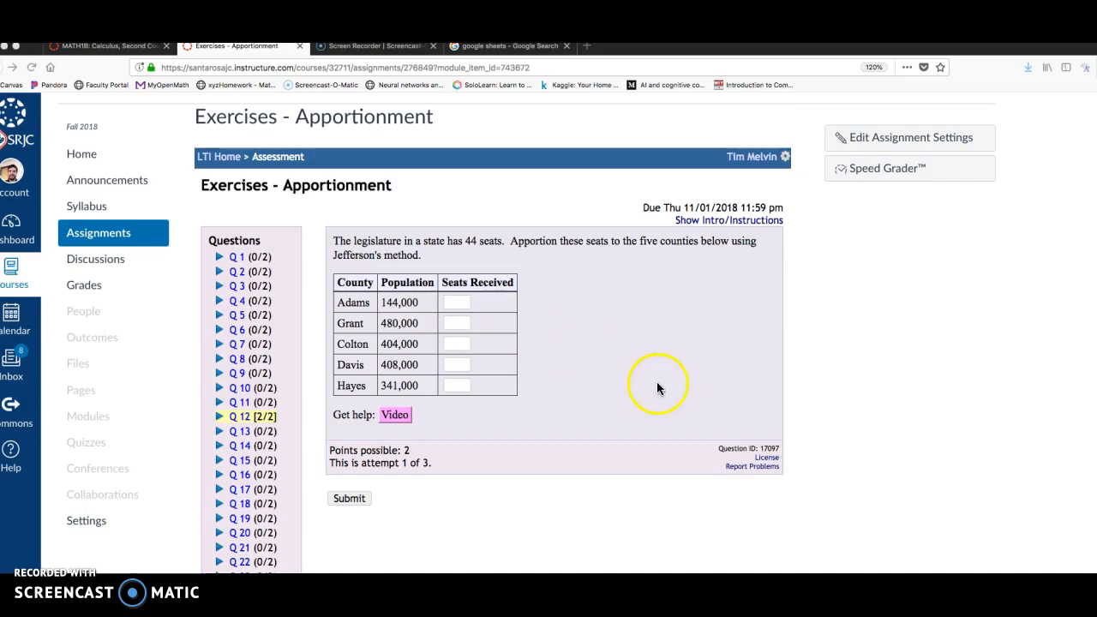
pyautogui.moveTo(603, 363)
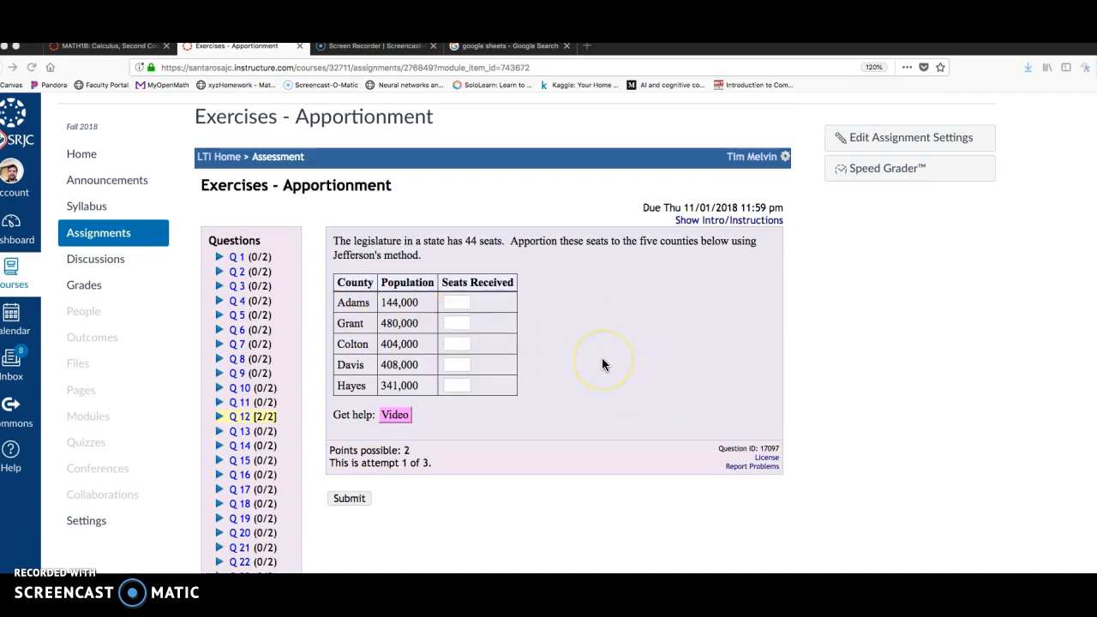
pyautogui.moveTo(526, 406)
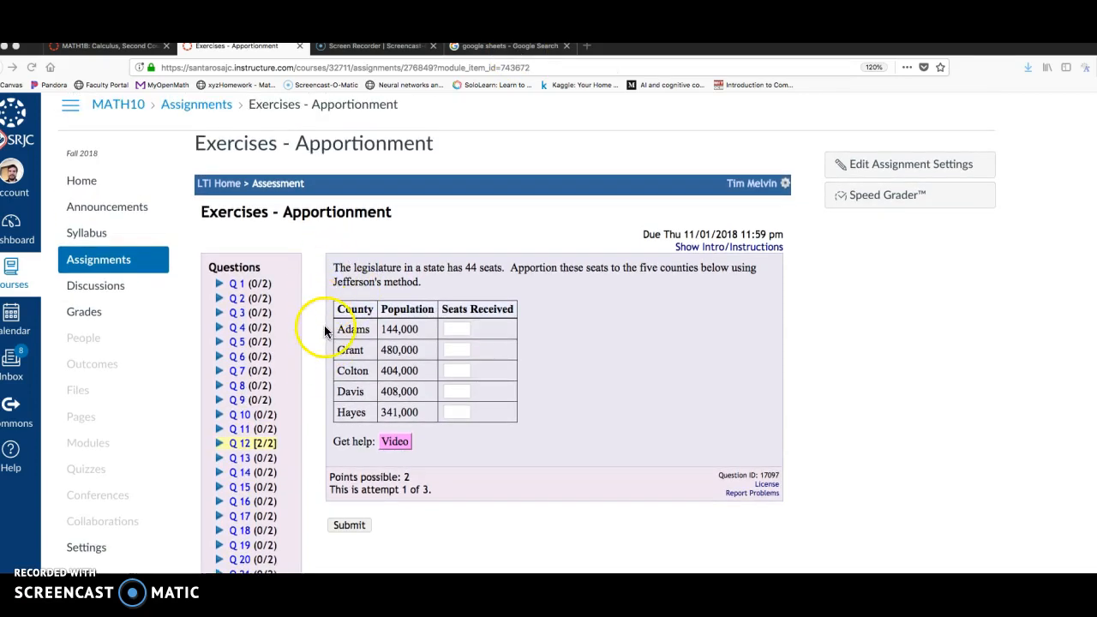
pyautogui.moveTo(295, 308)
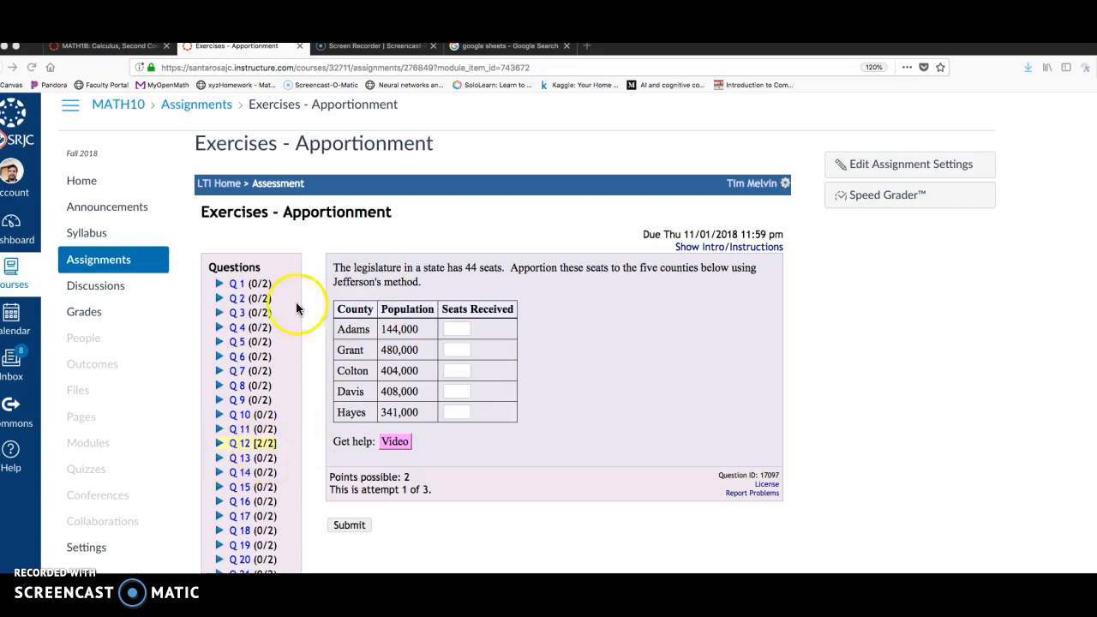
pyautogui.moveTo(240, 213)
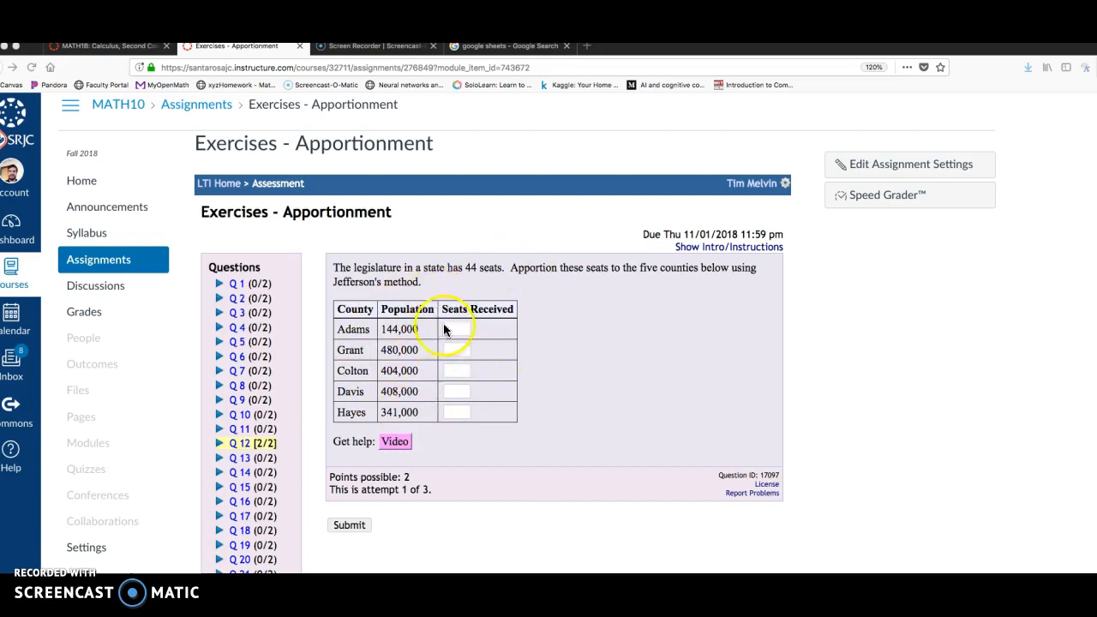
pyautogui.moveTo(501, 446)
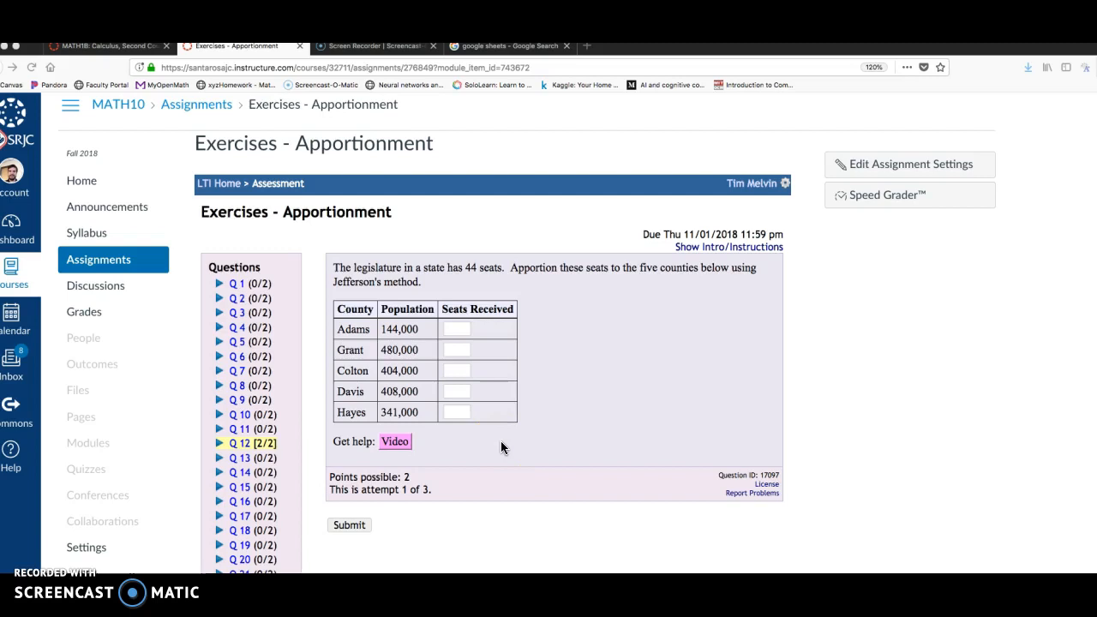
pyautogui.moveTo(456, 285)
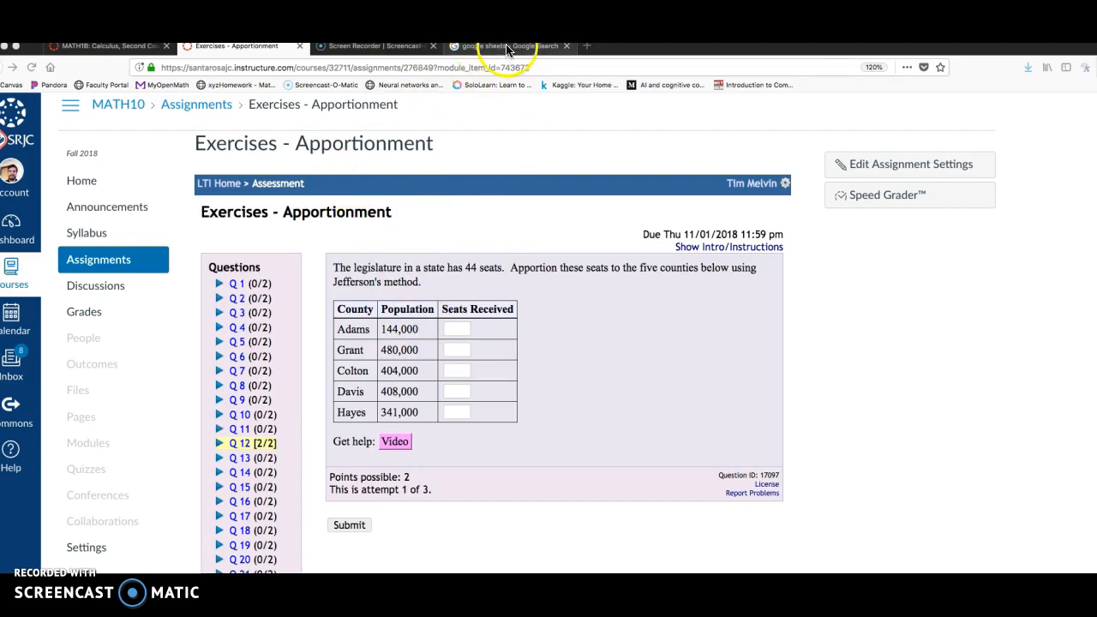
# Step: From the Google search results, reach the Sheets home page and start a new blank spreadsheet
pyautogui.click(506, 44)
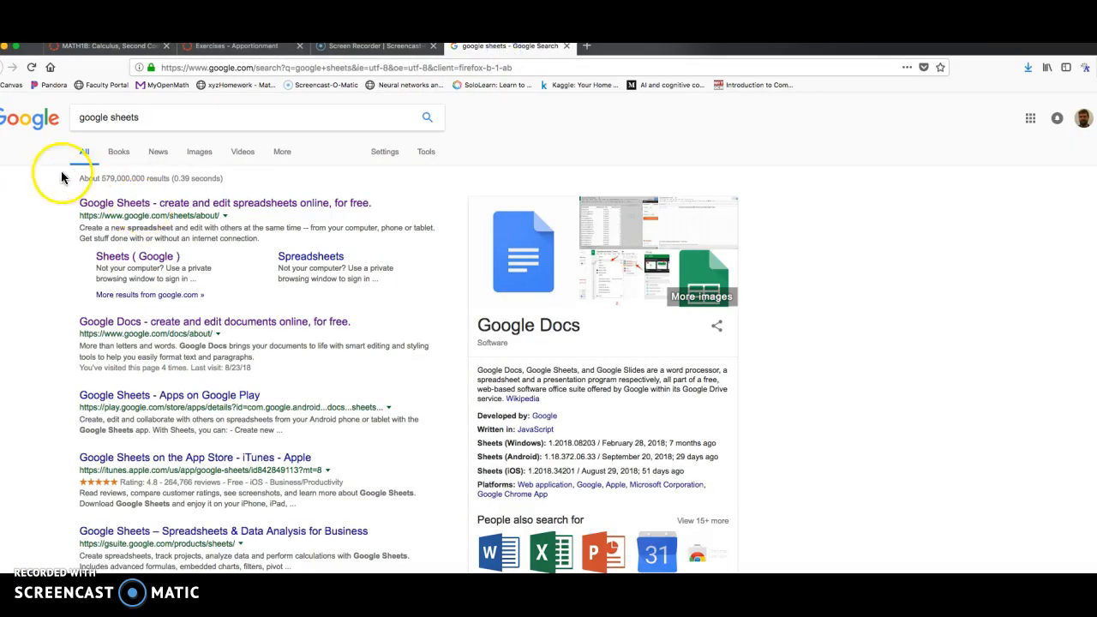
pyautogui.click(224, 202)
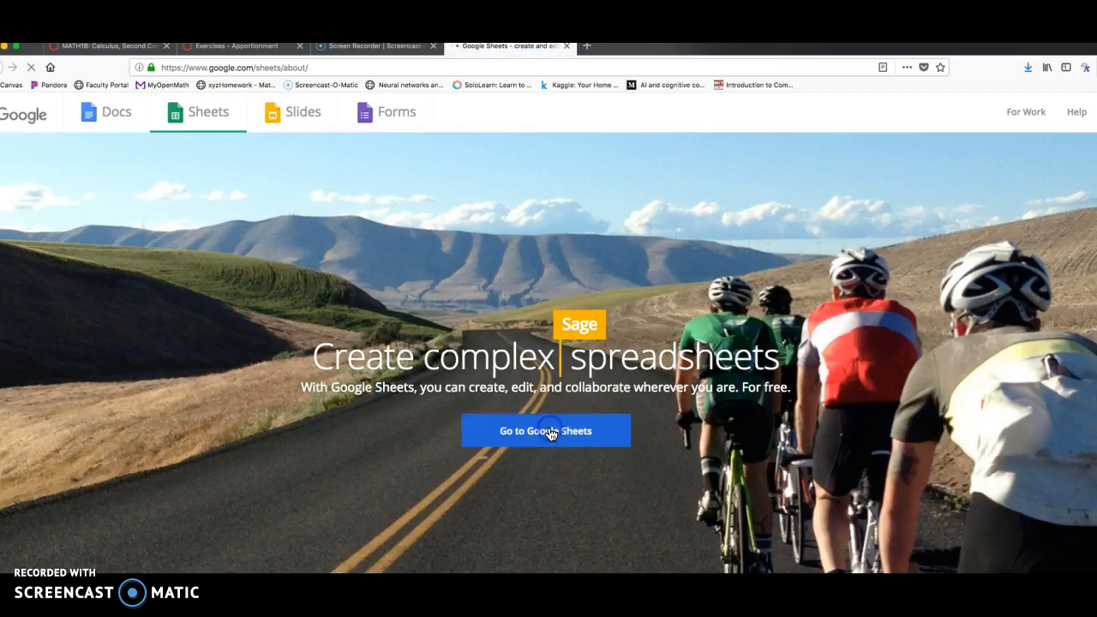
pyautogui.click(545, 430)
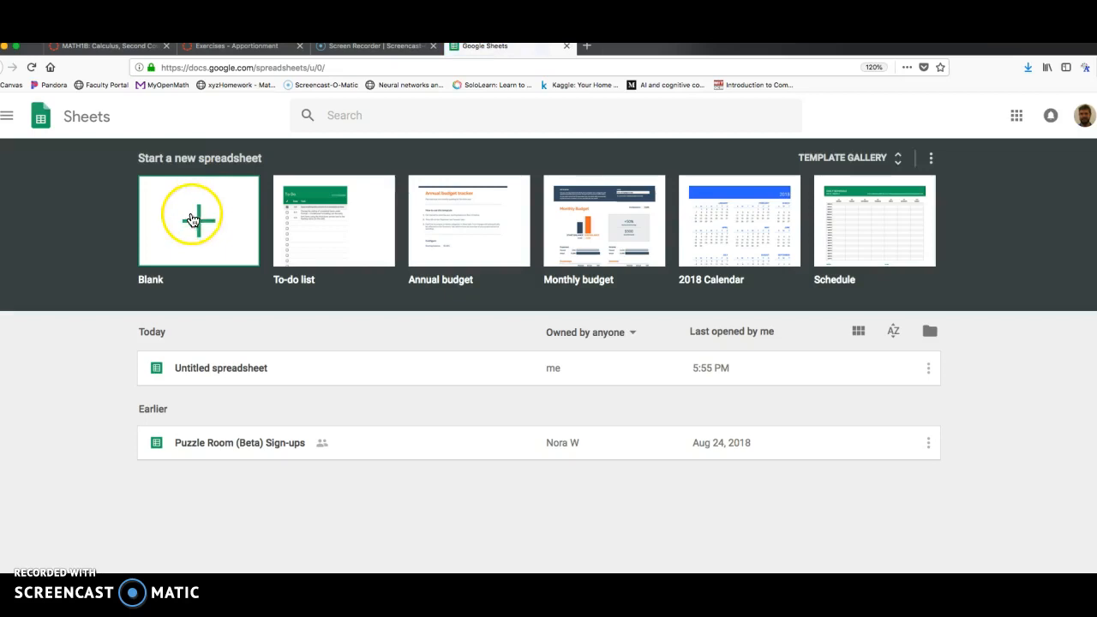
pyautogui.click(199, 219)
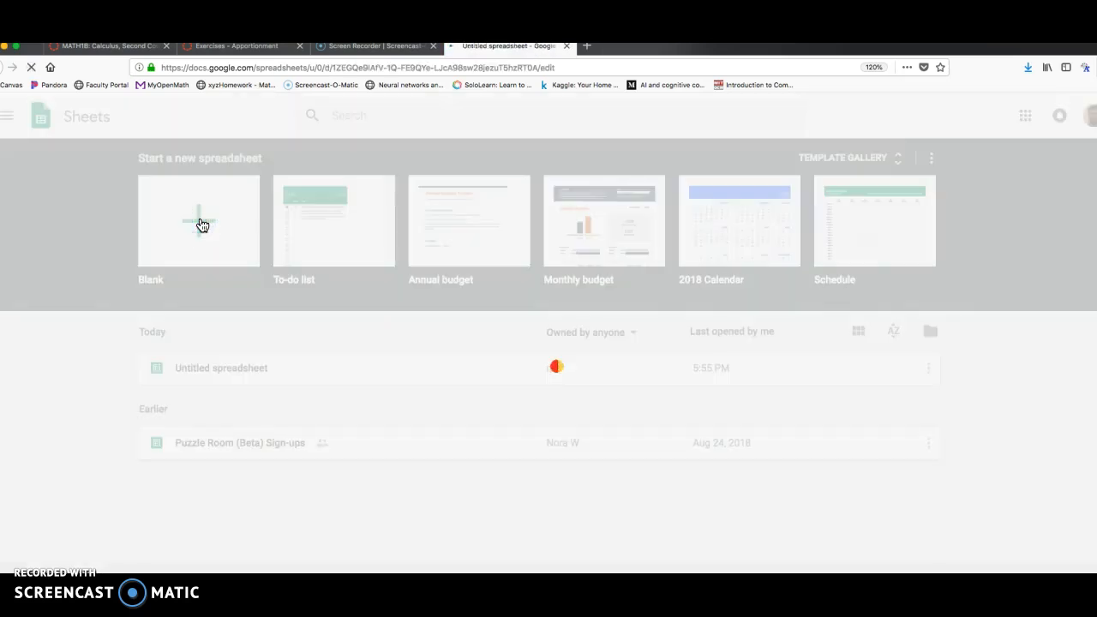
# Step: Zoom the blank sheet to 150%, then settle on 125% magnification
pyautogui.click(199, 220)
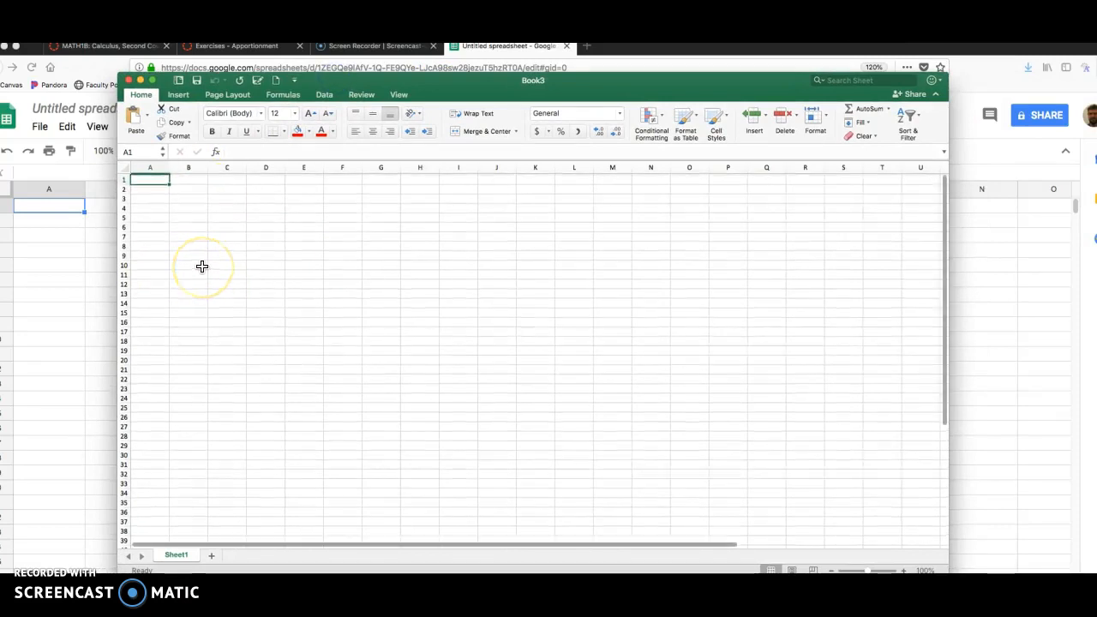
pyautogui.moveTo(156, 205)
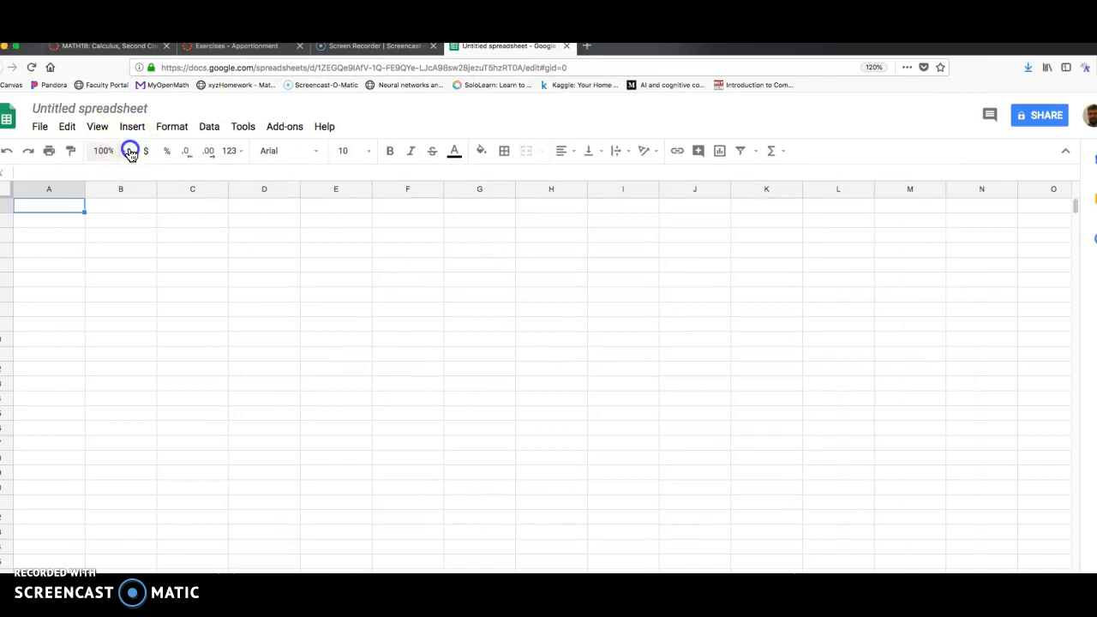
pyautogui.click(103, 151)
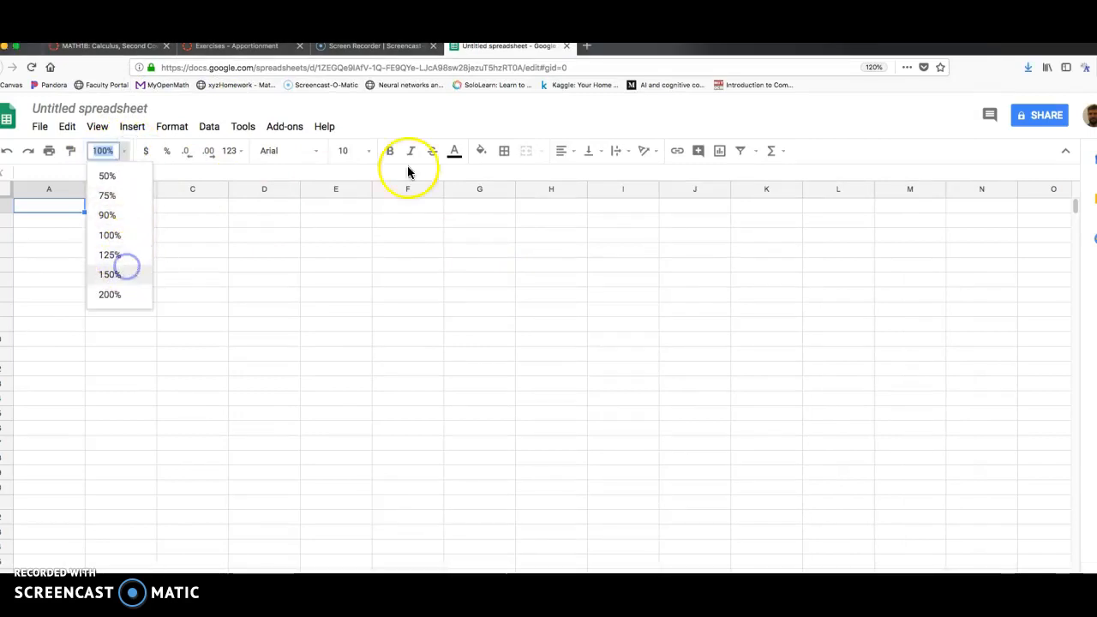
pyautogui.click(110, 275)
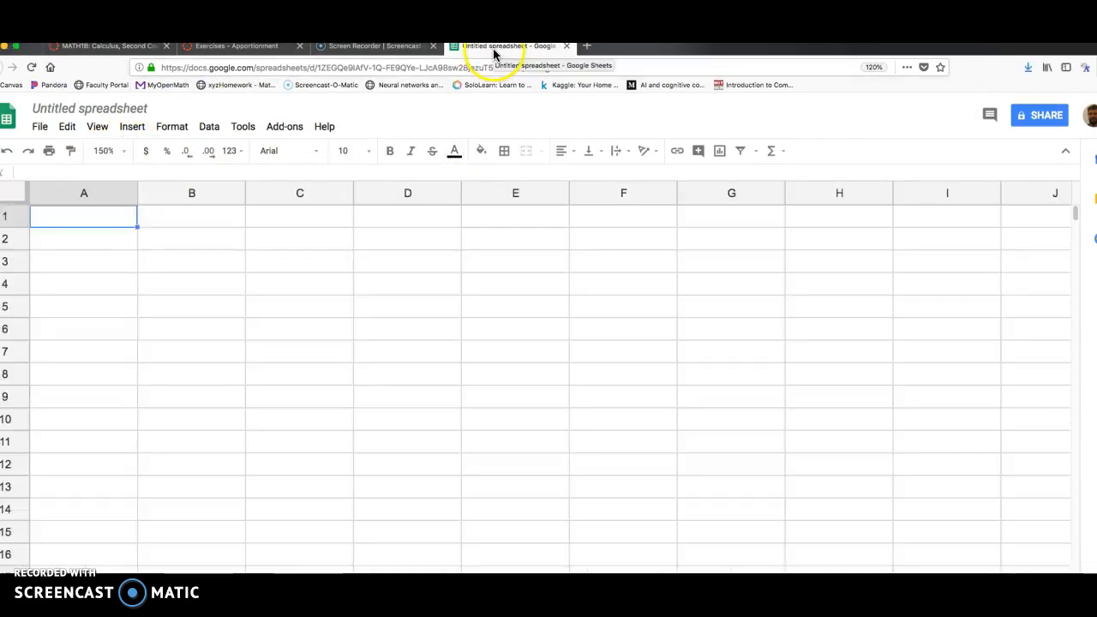
pyautogui.click(103, 151)
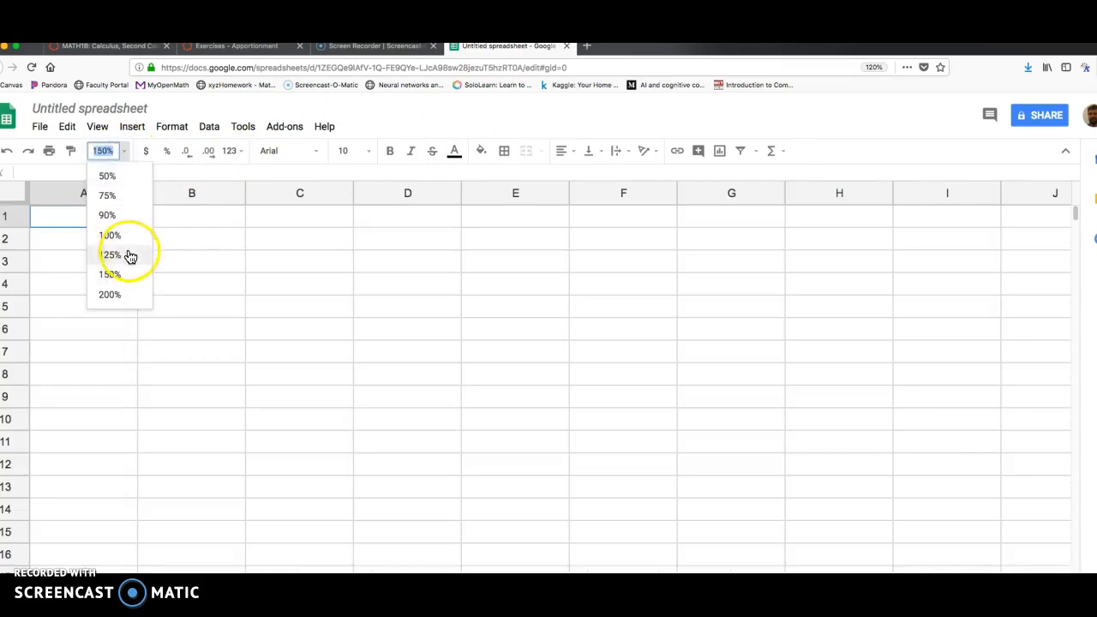
pyautogui.click(109, 253)
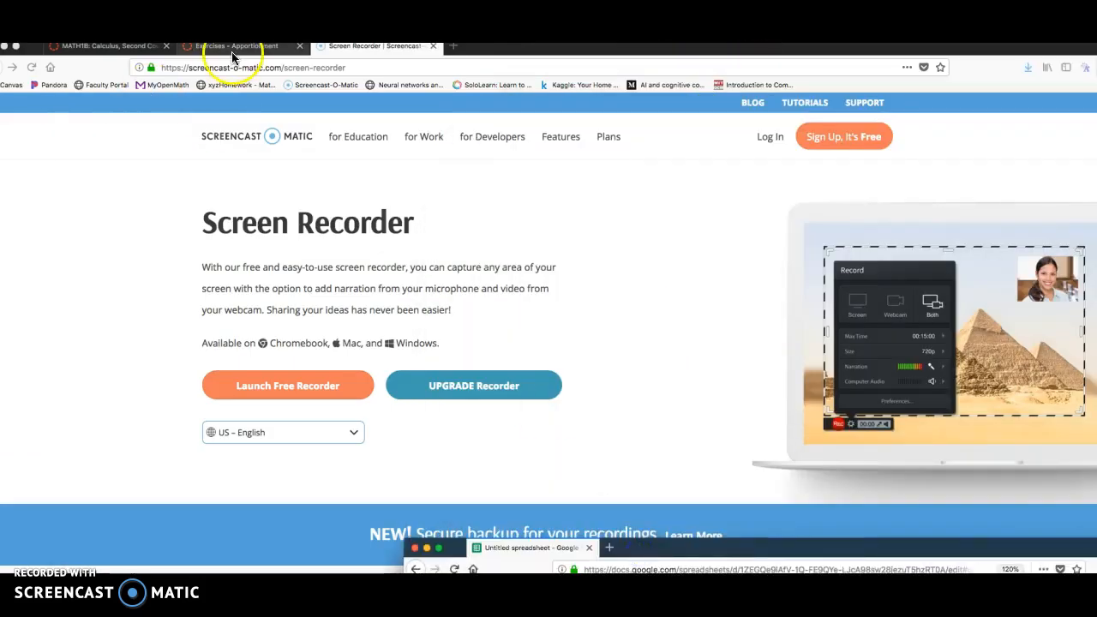
# Step: Fill column A with County, the county names Adams through Hayes, and Total in A8
pyautogui.click(236, 45)
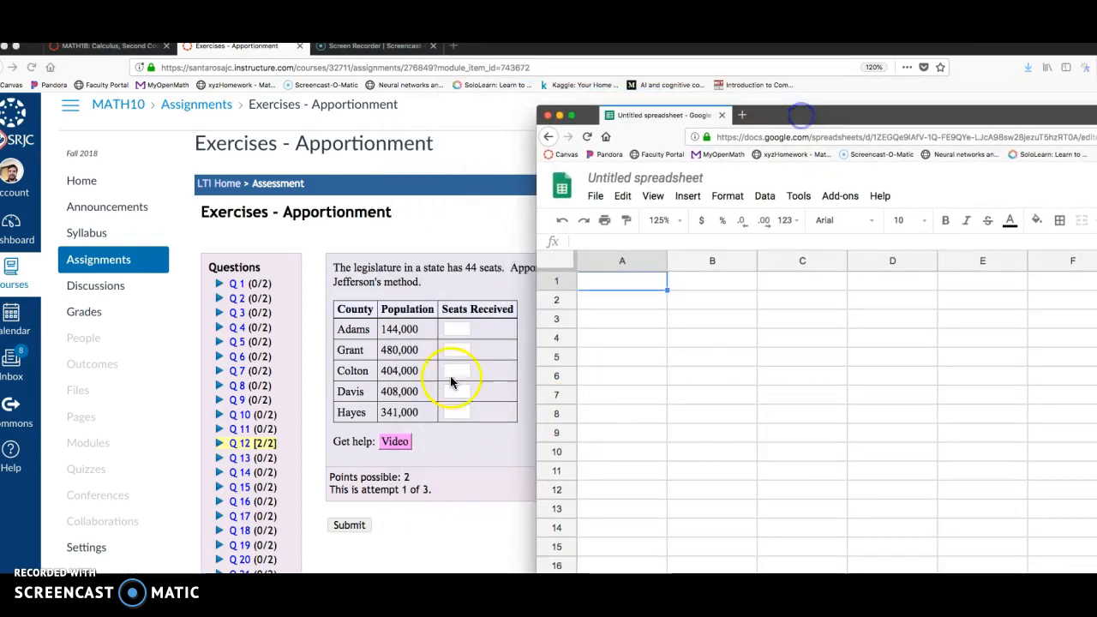
pyautogui.moveTo(380, 334)
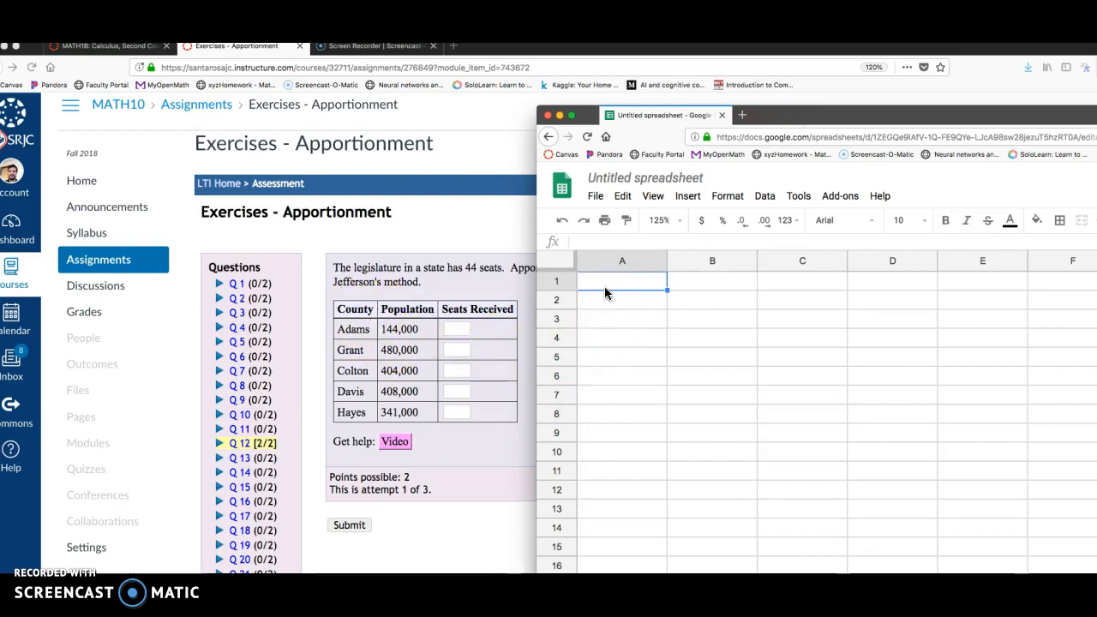
pyautogui.write('County')
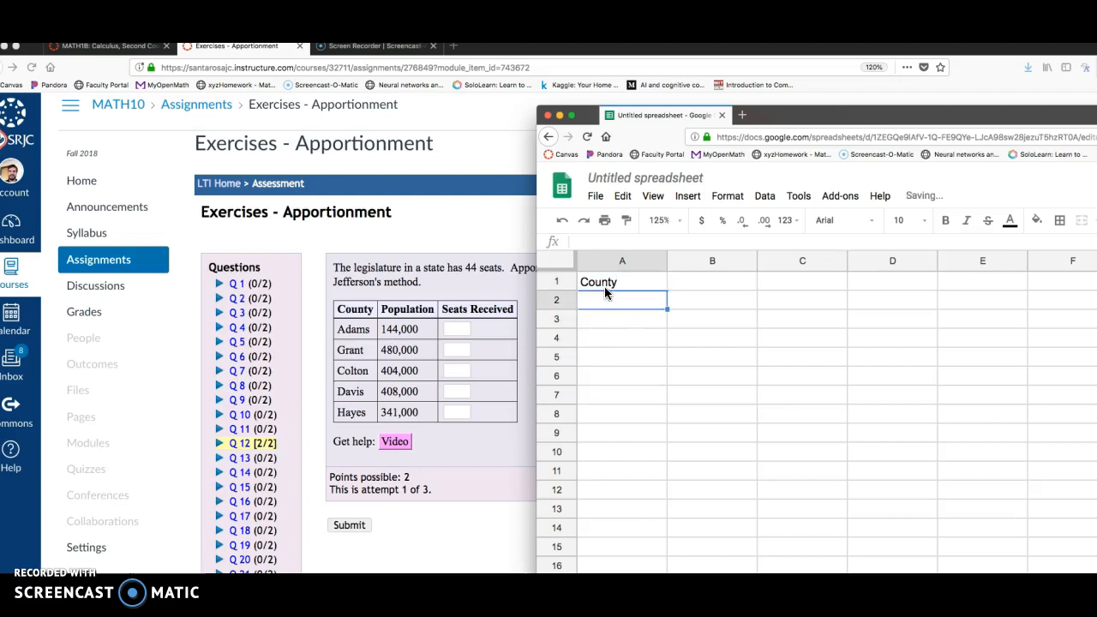
pyautogui.write('Adams')
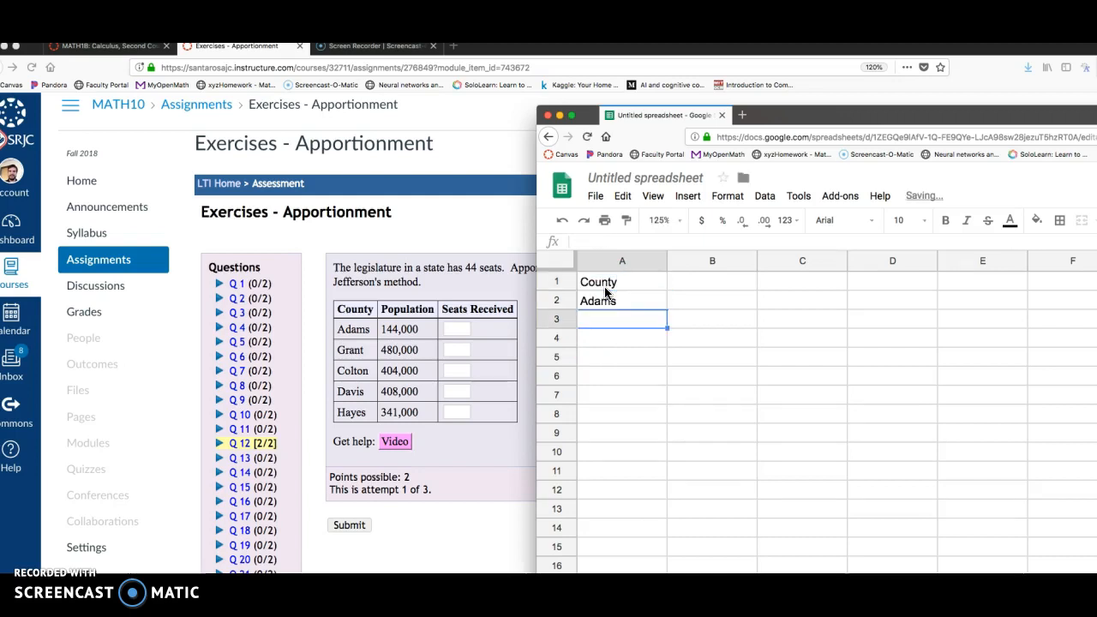
pyautogui.write('Grant')
pyautogui.click(621, 356)
pyautogui.write('Davis')
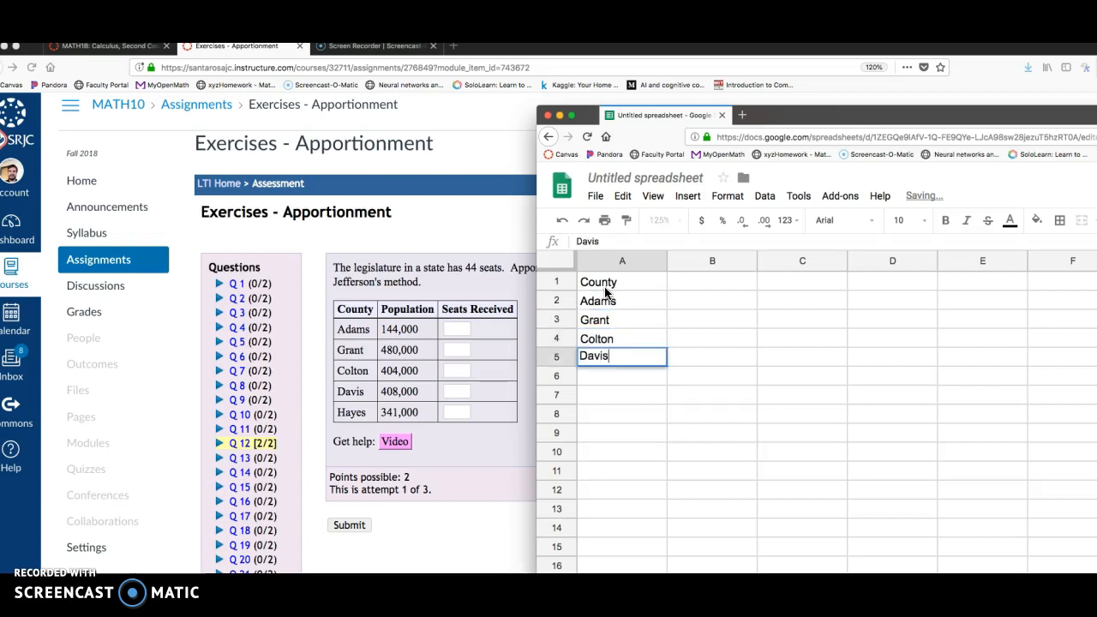
pyautogui.write('Hayes')
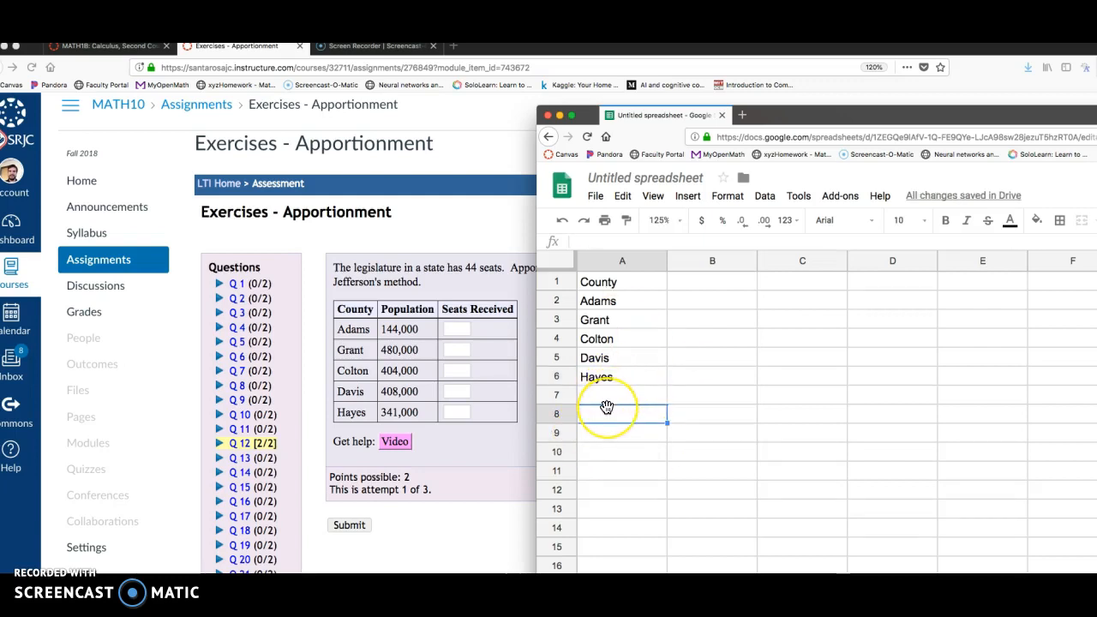
pyautogui.write('Total')
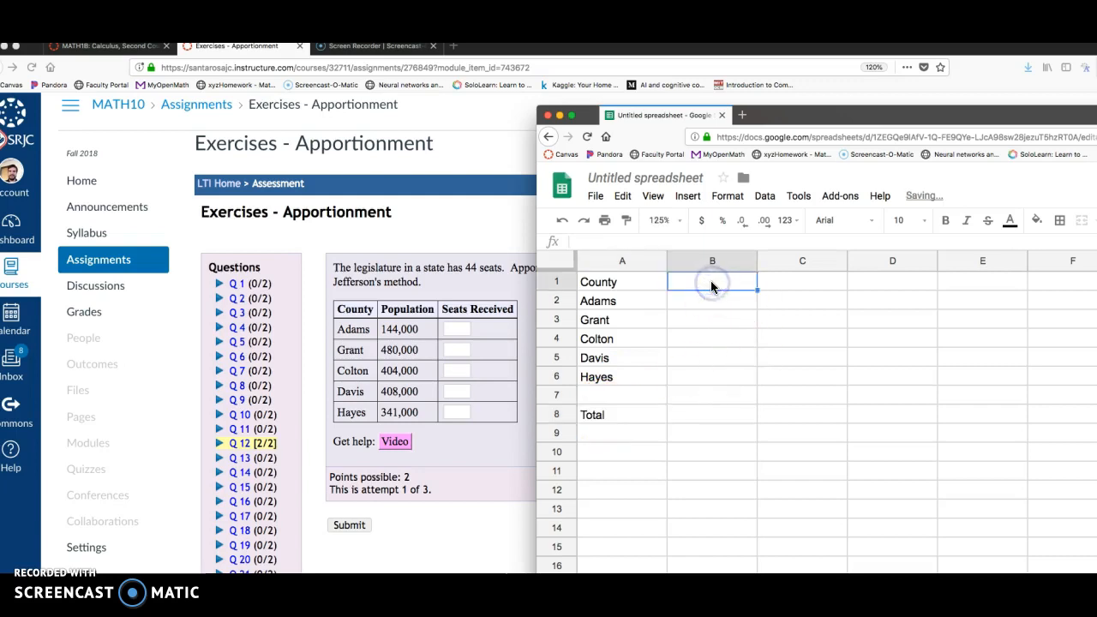
# Step: Enter the Population header and the five county populations in column B, then begin the Total formula in B8
pyautogui.write('Population')
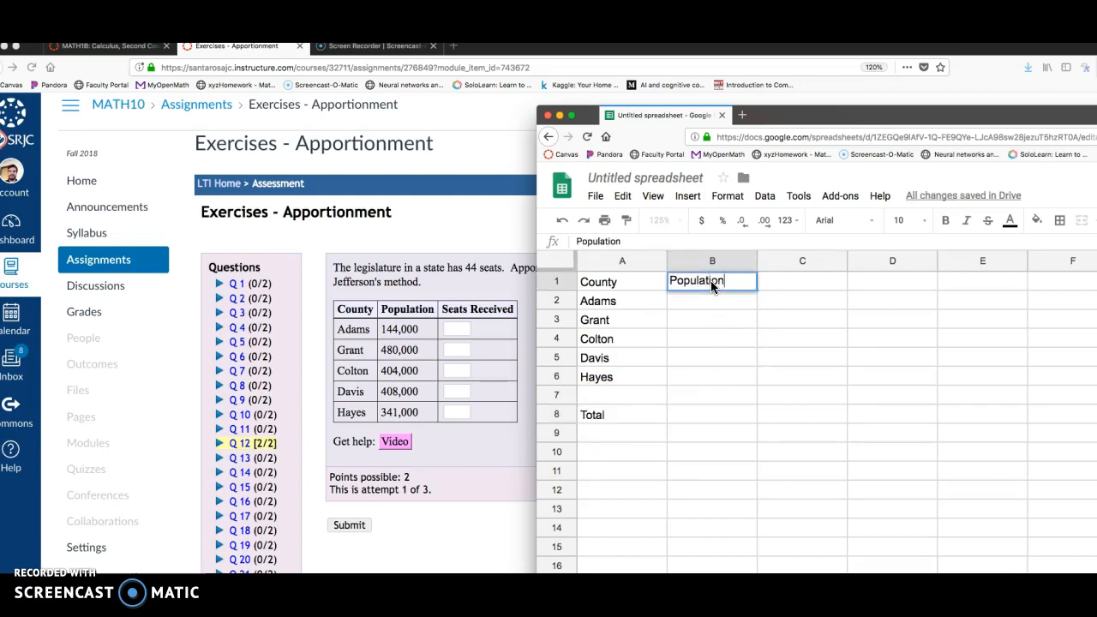
pyautogui.write('144000')
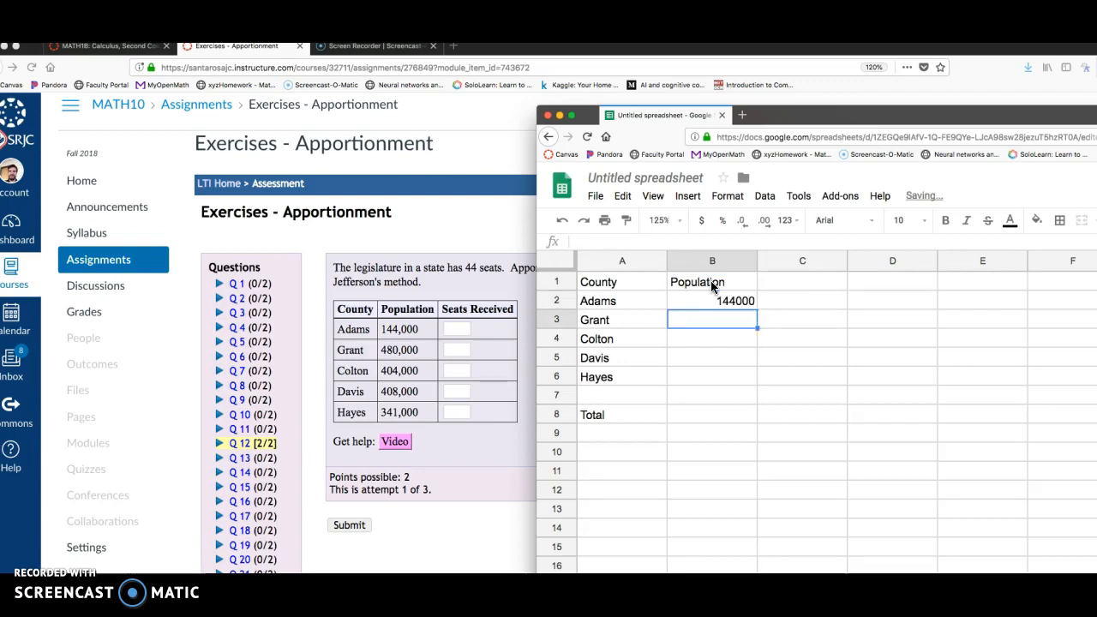
pyautogui.write('480000')
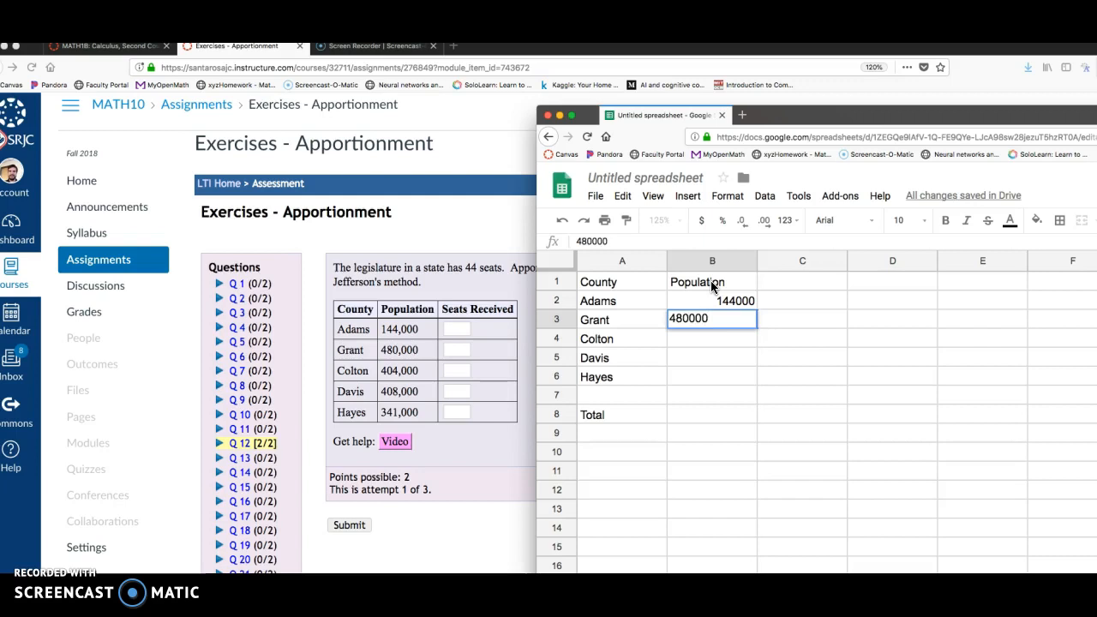
pyautogui.write('404000')
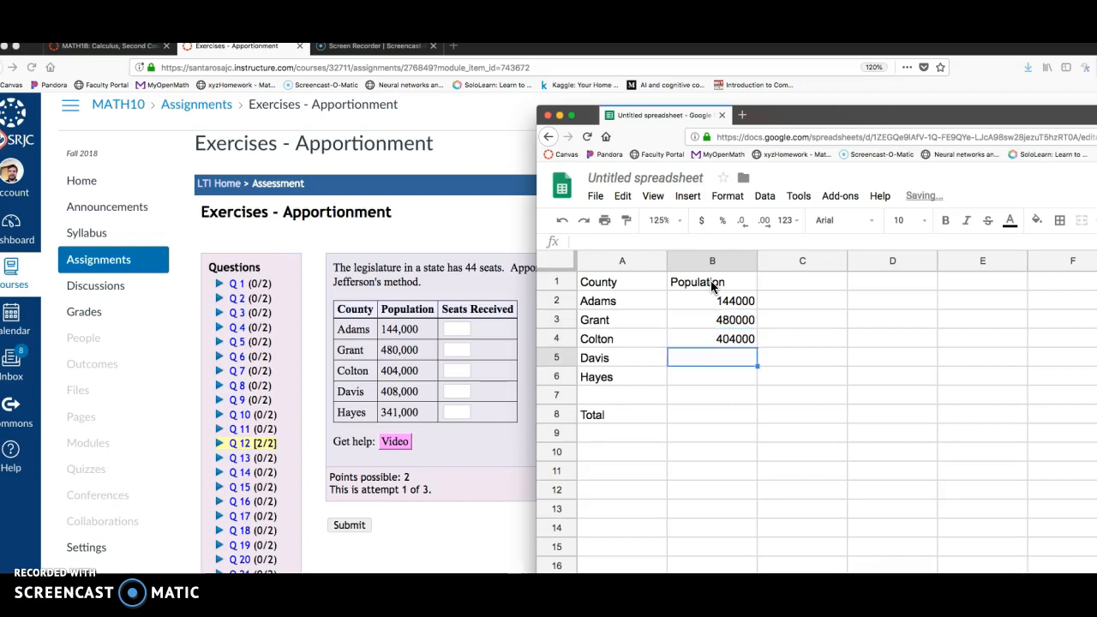
pyautogui.write('408000')
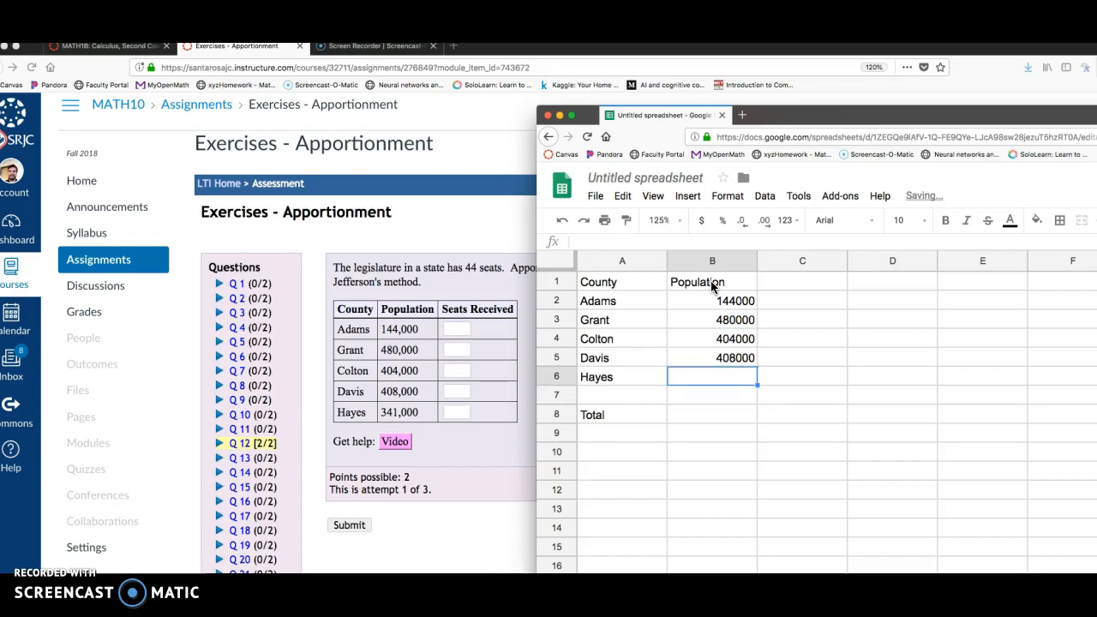
pyautogui.write('341000')
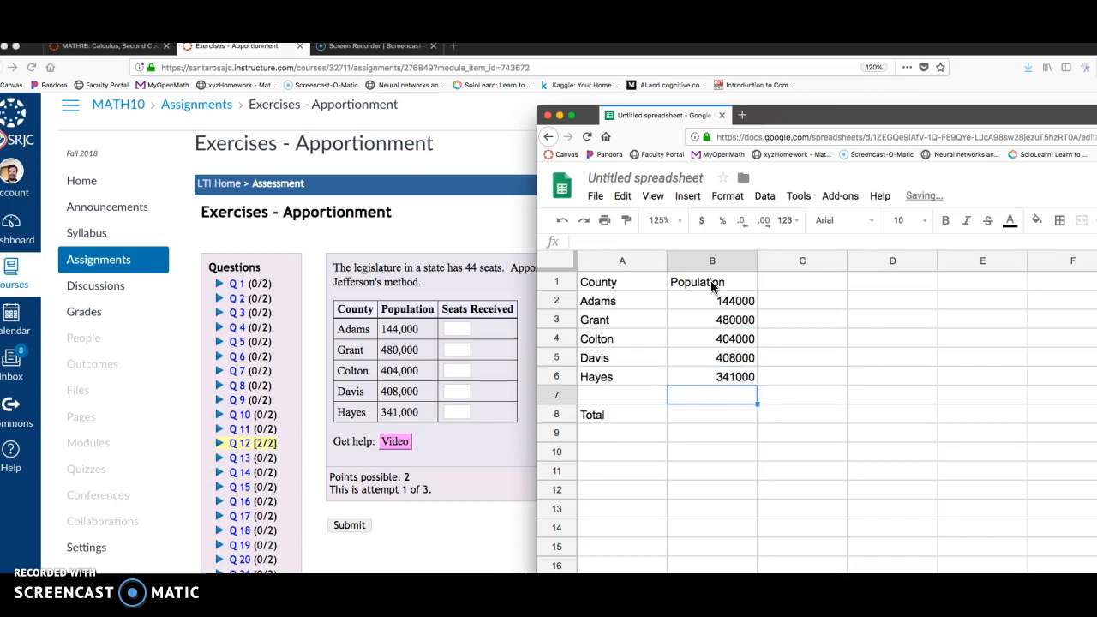
pyautogui.click(713, 413)
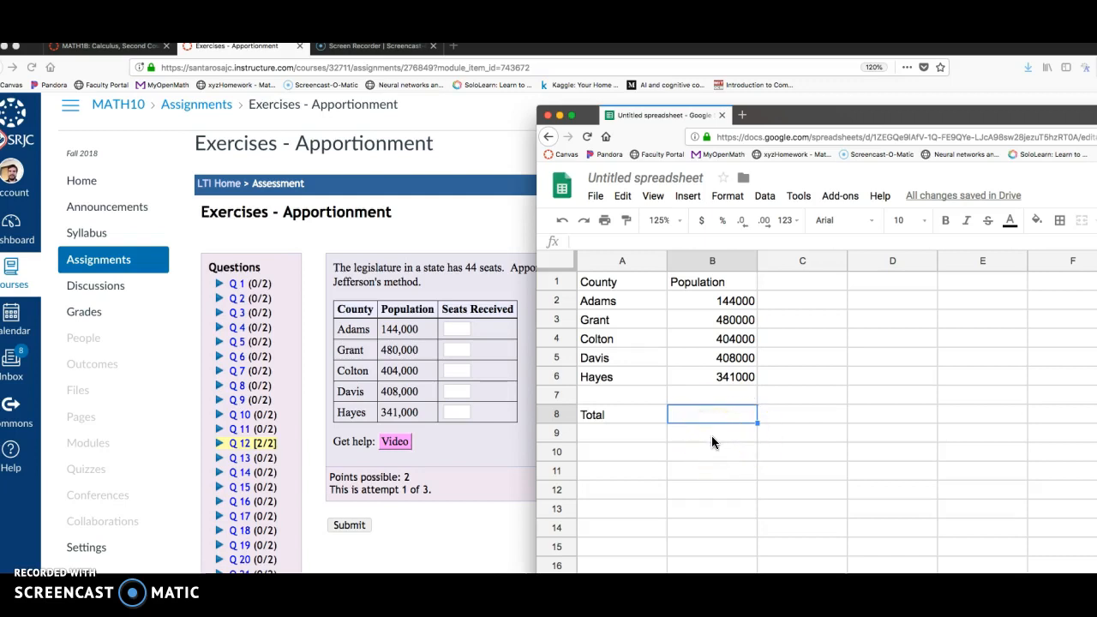
pyautogui.write('=')
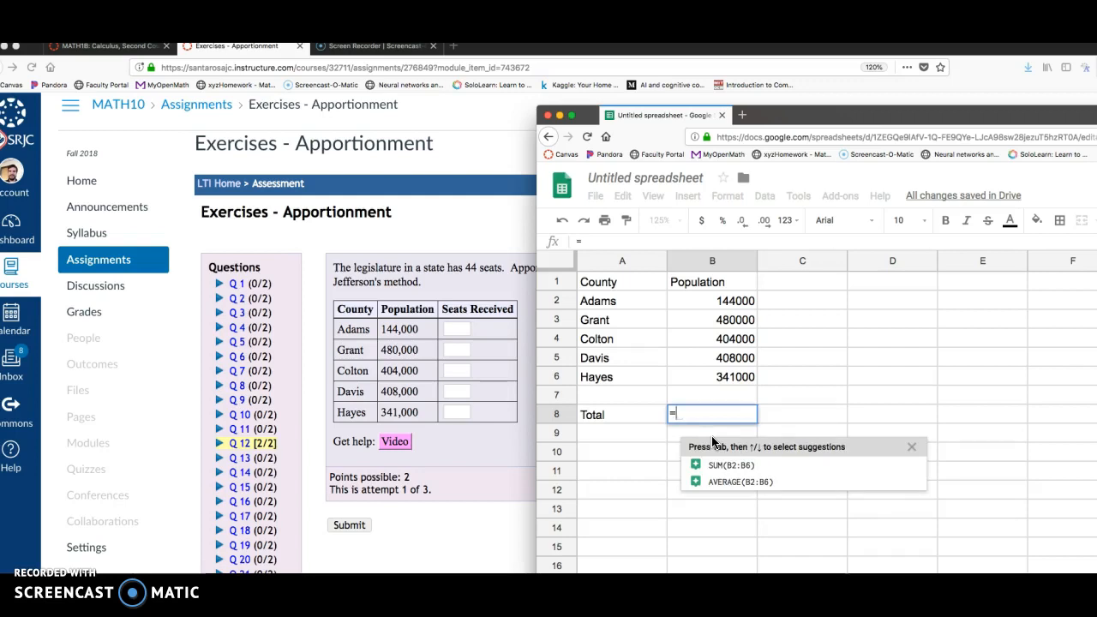
# Step: Complete =sum(B2:B6) in B8 to get the total population 1777000
pyautogui.write('su')
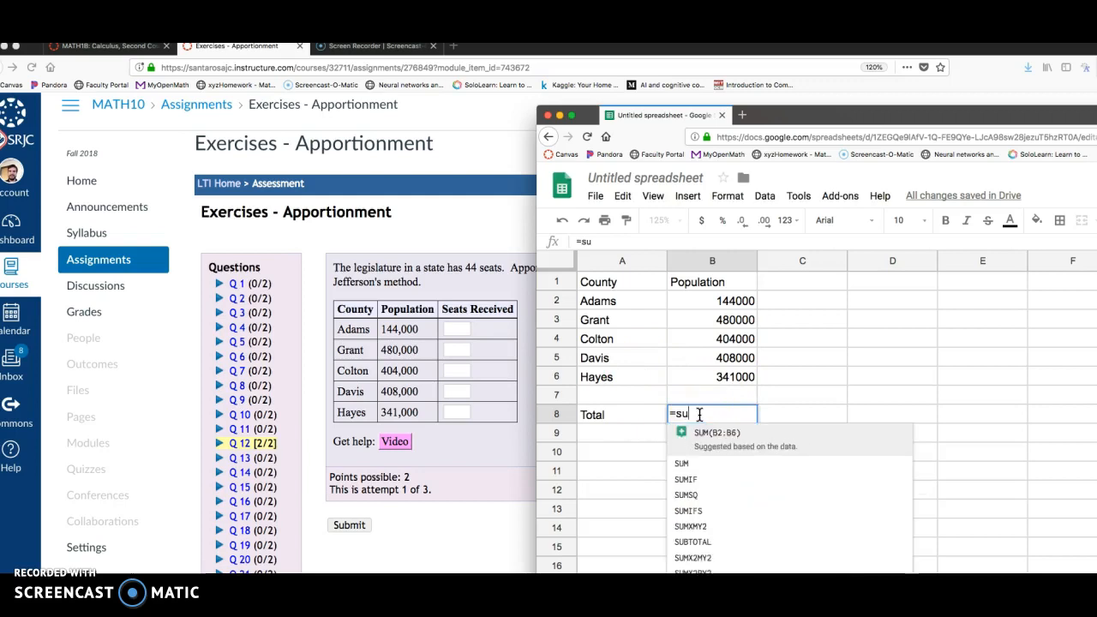
pyautogui.write('m(')
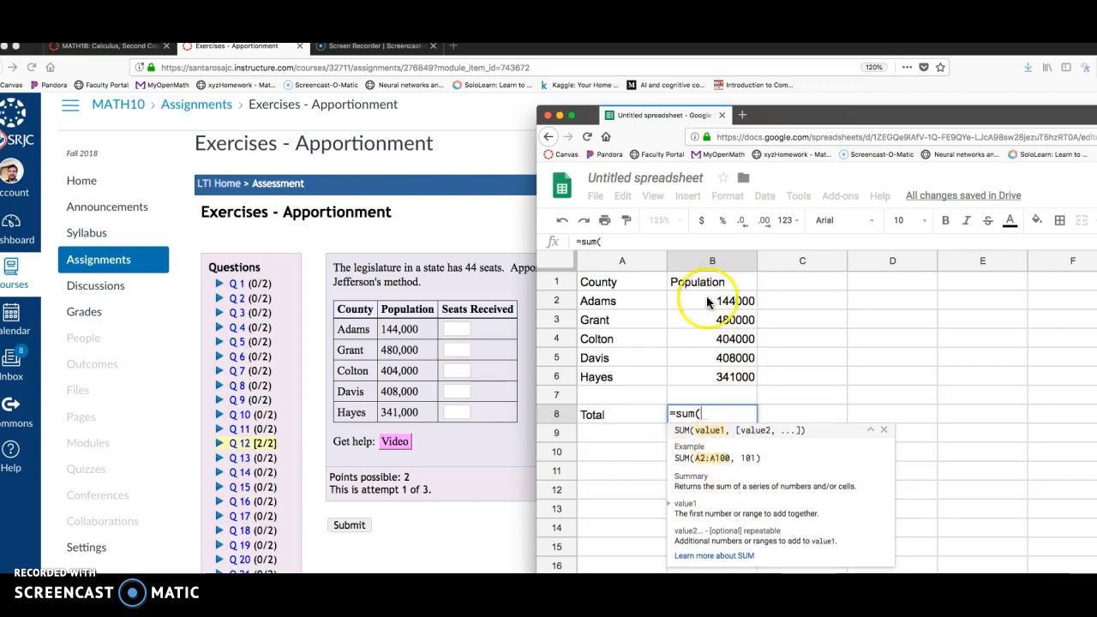
pyautogui.click(713, 300)
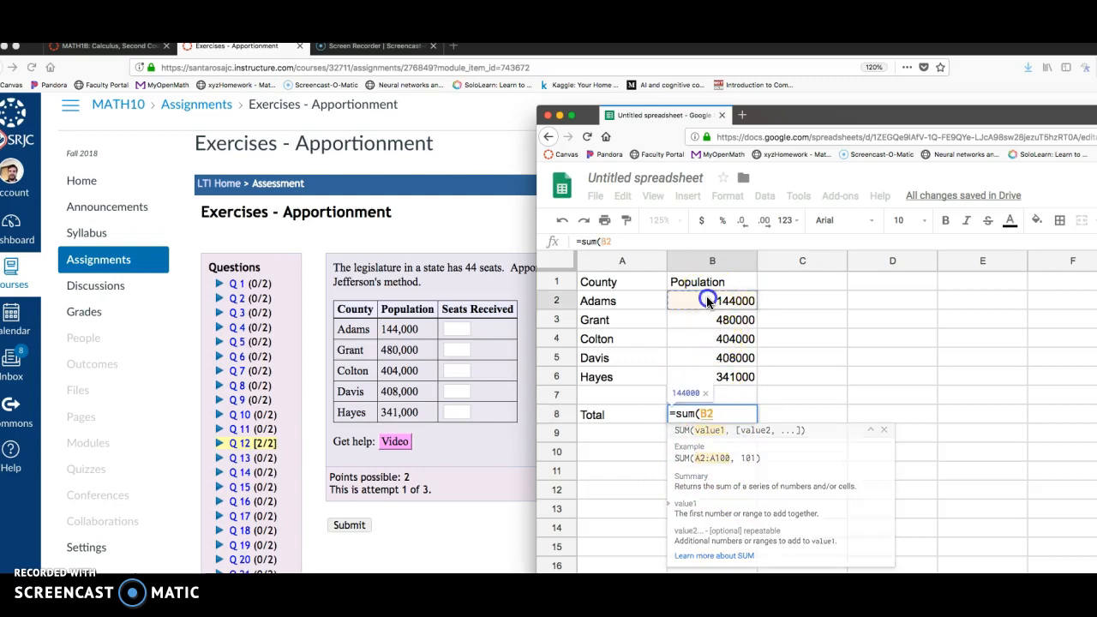
pyautogui.moveTo(713, 300); pyautogui.dragTo(713, 358)
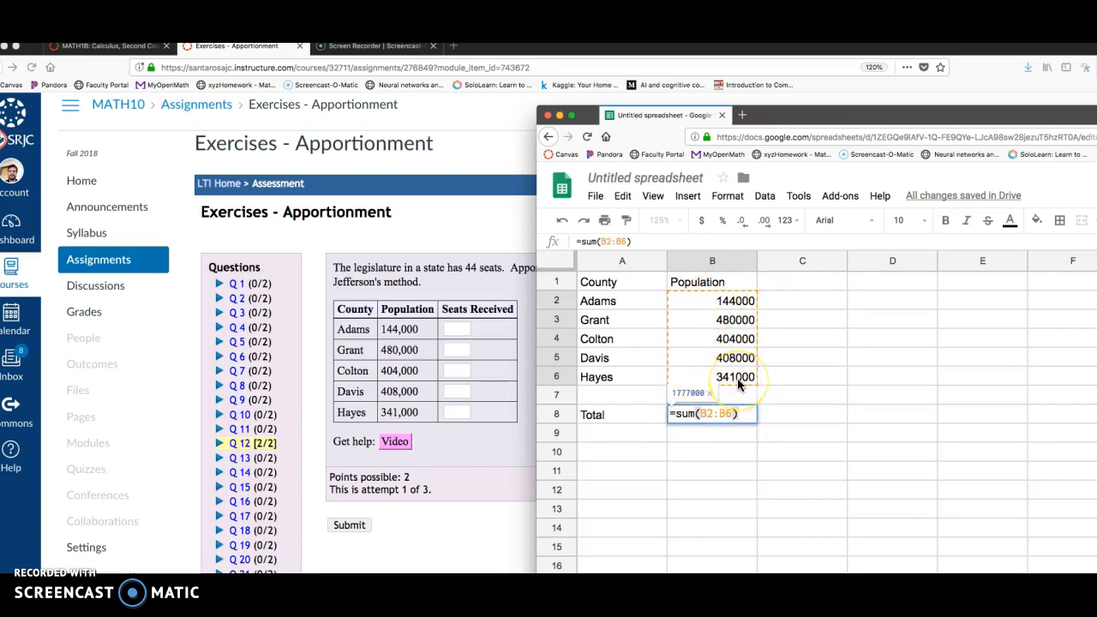
pyautogui.press('enter')
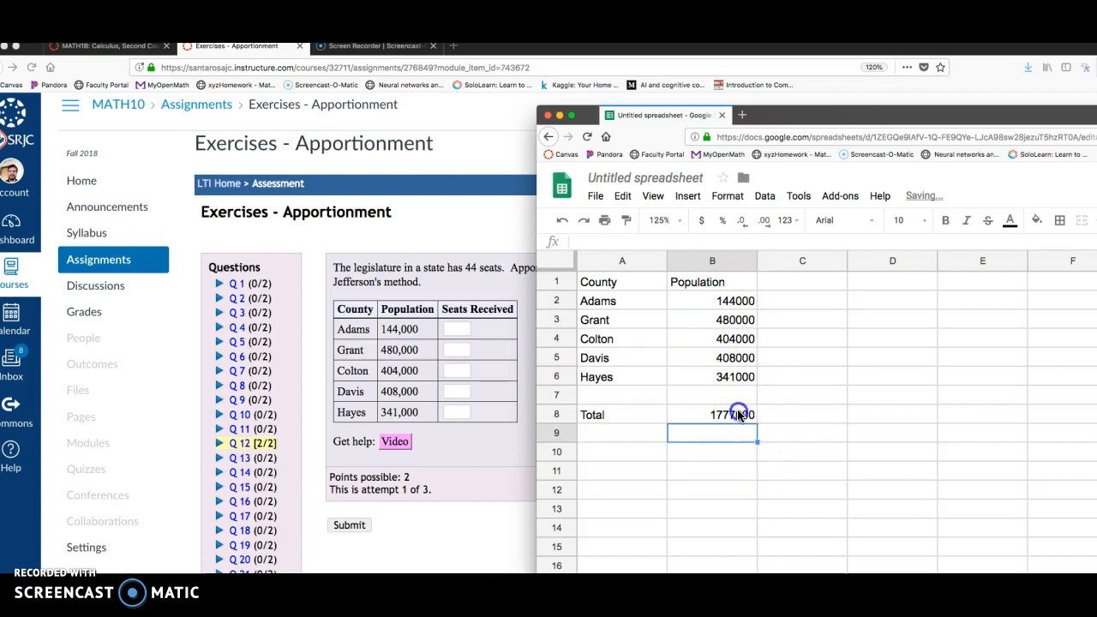
pyautogui.click(621, 432)
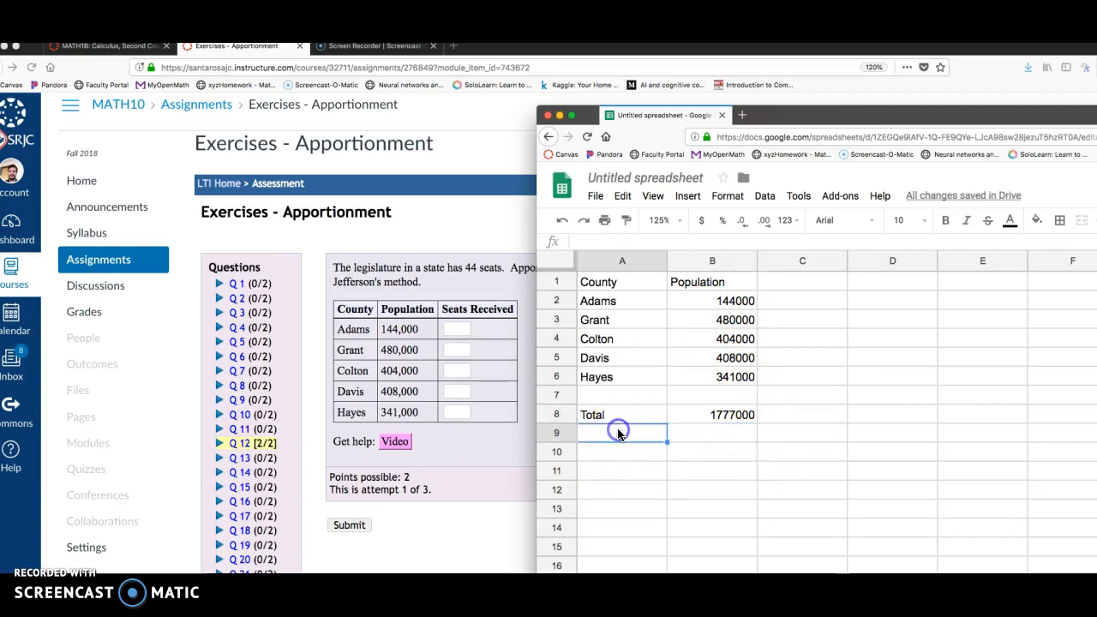
# Step: Label Divisor and Standard Quota, and compute the divisor =B8/44 giving 40386.36364
pyautogui.write('Divisor')
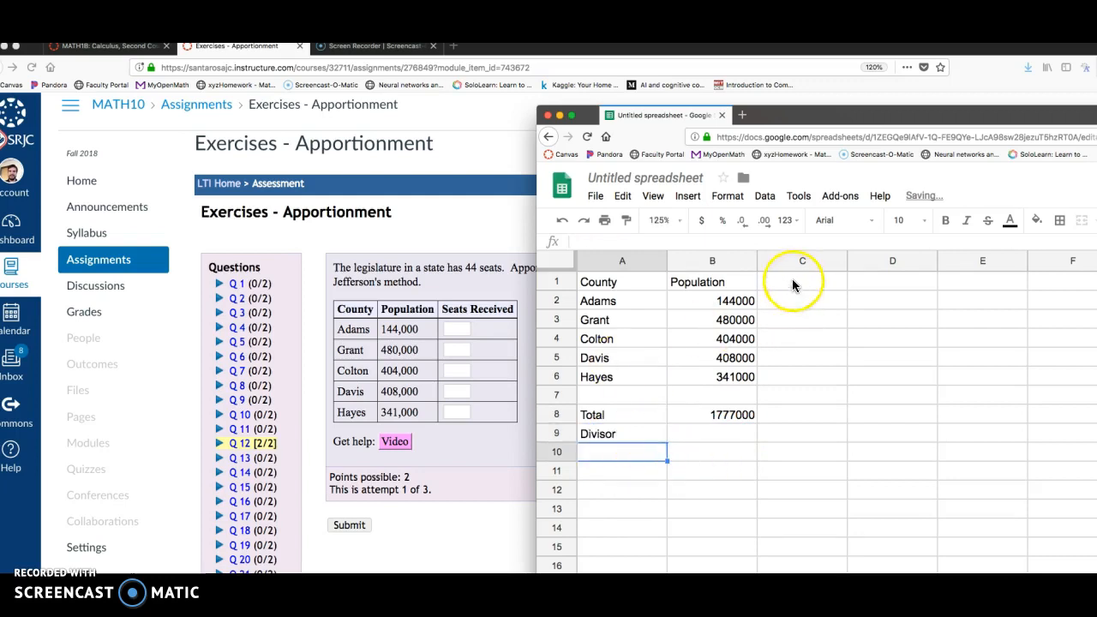
pyautogui.write('Standard Quota')
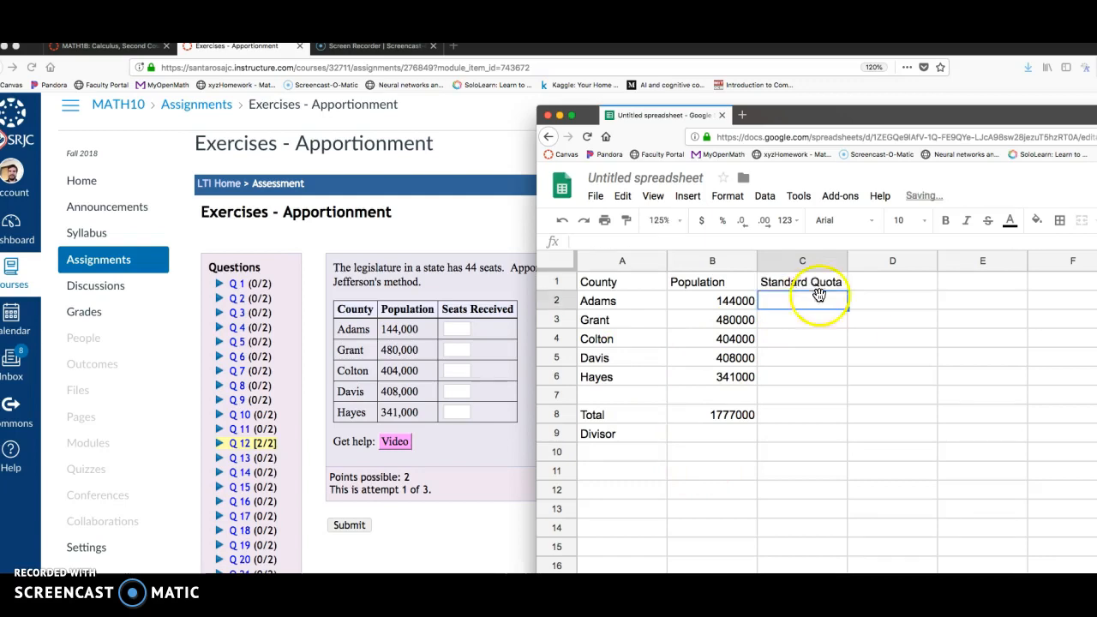
pyautogui.click(803, 260)
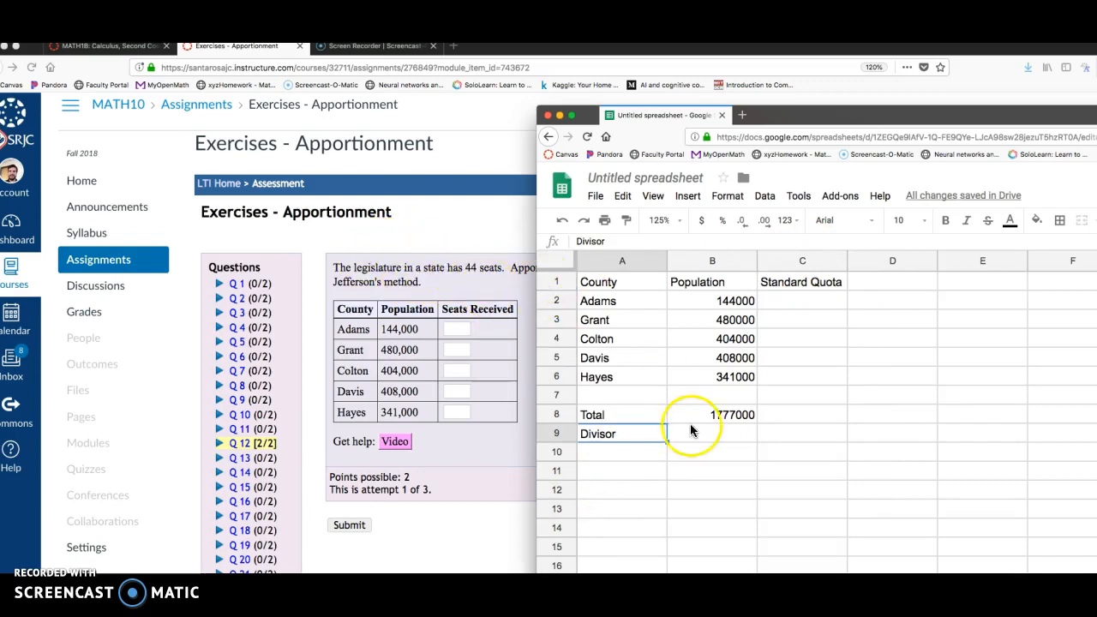
pyautogui.write('=B8')
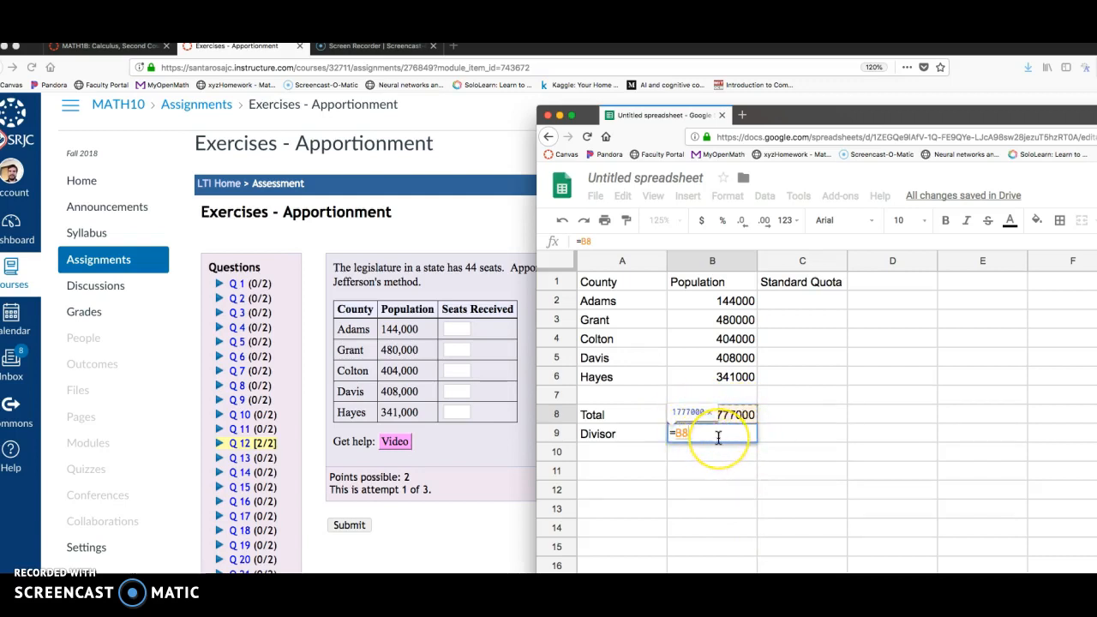
pyautogui.write('/')
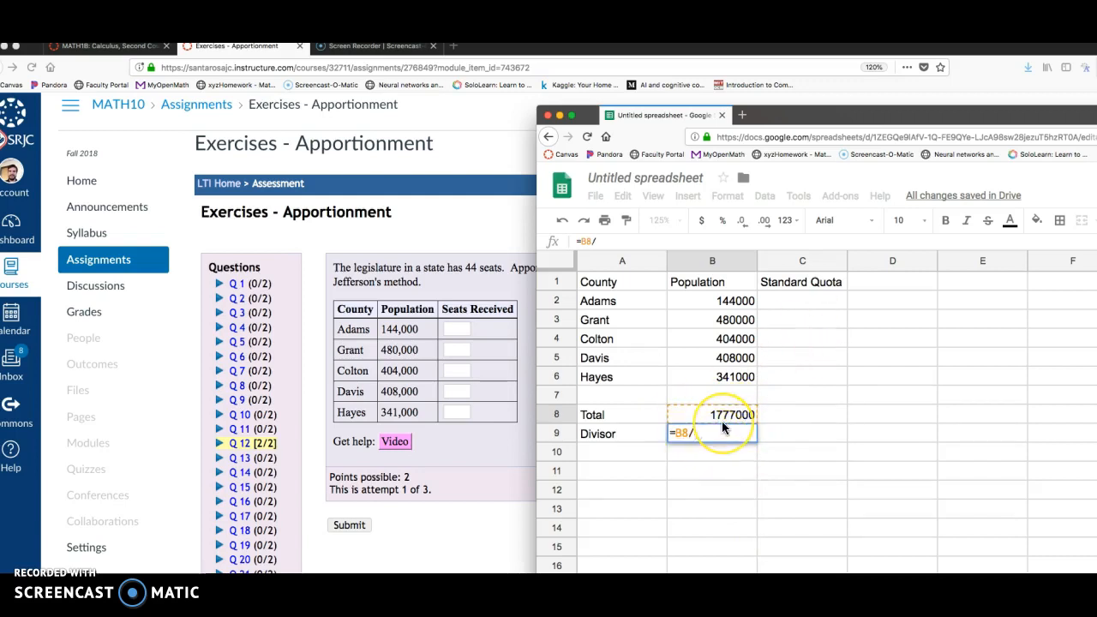
pyautogui.write('44')
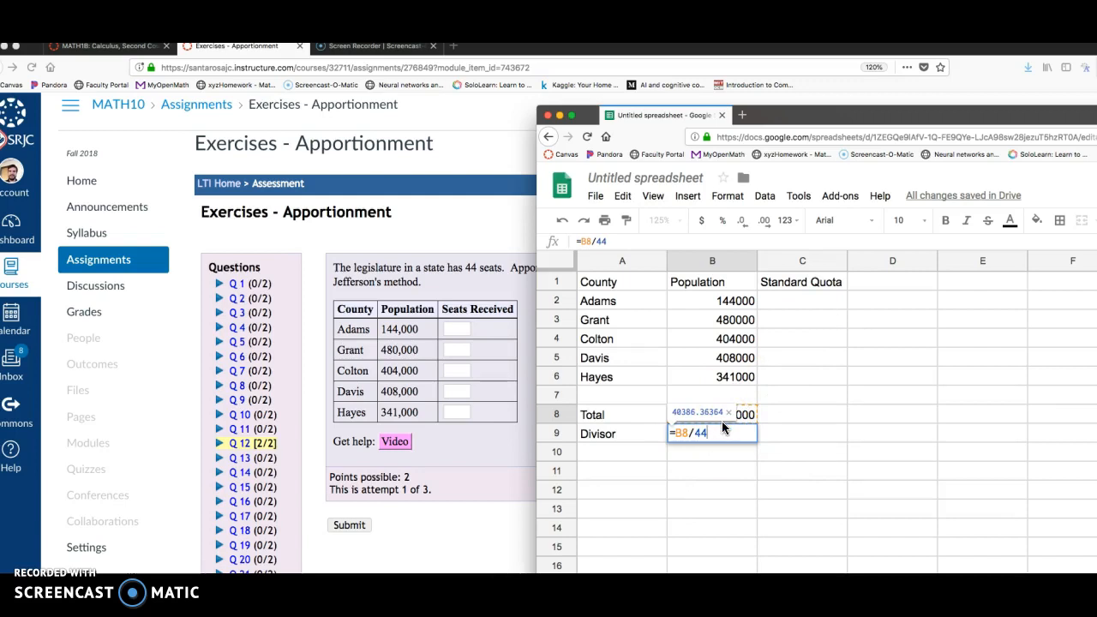
pyautogui.press('enter')
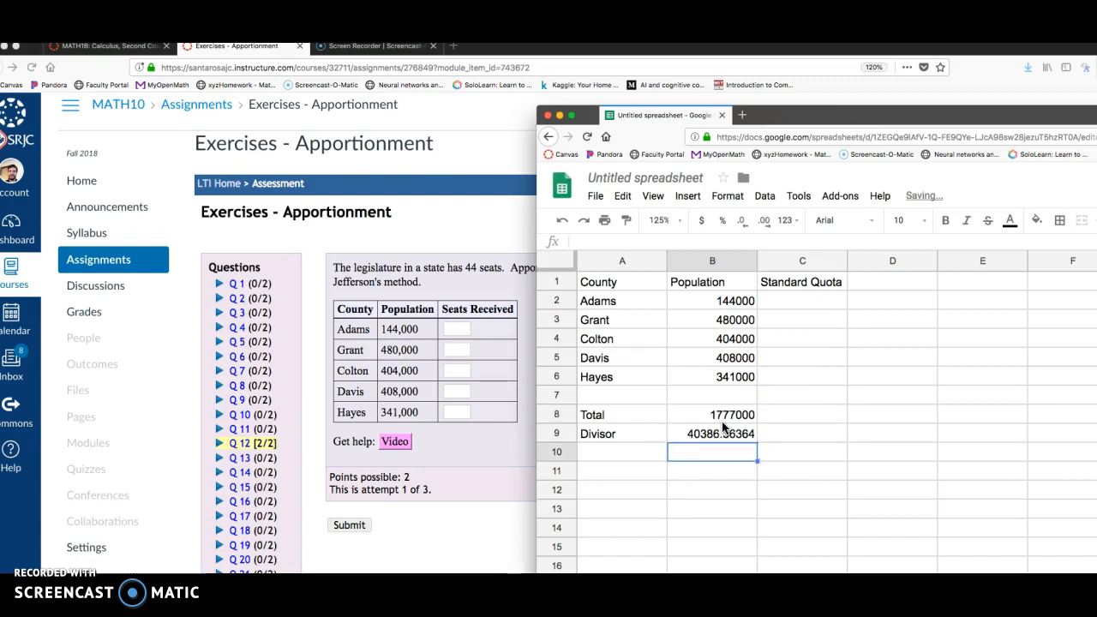
pyautogui.click(713, 432)
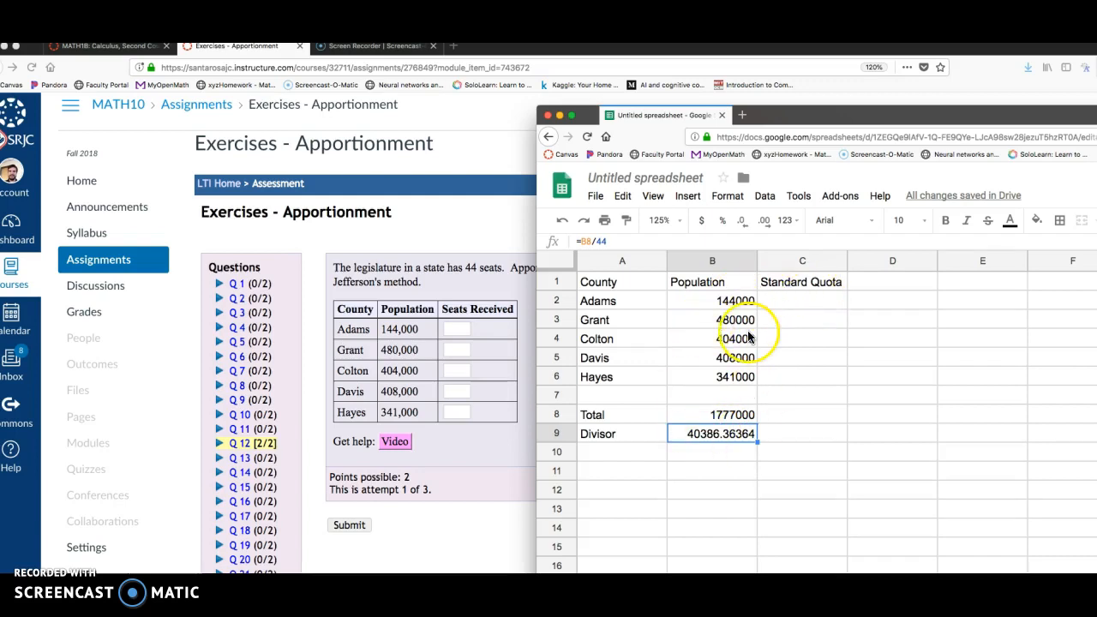
# Step: Compute Adams's standard quota in C2 as =B2/$B$9, yielding 3.565559932
pyautogui.click(802, 299)
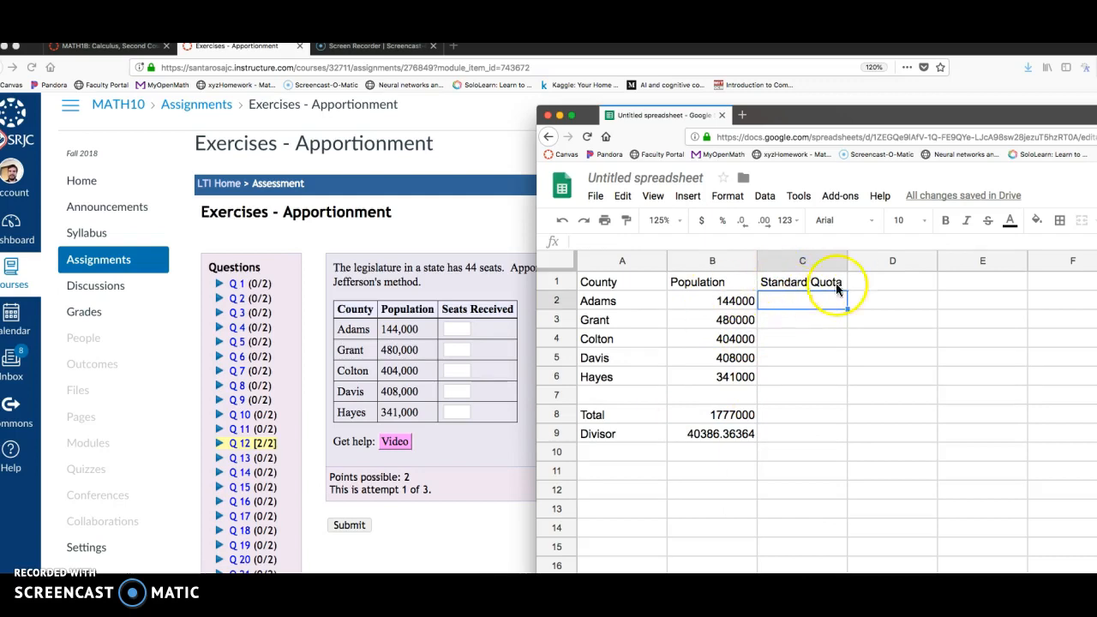
pyautogui.write('=')
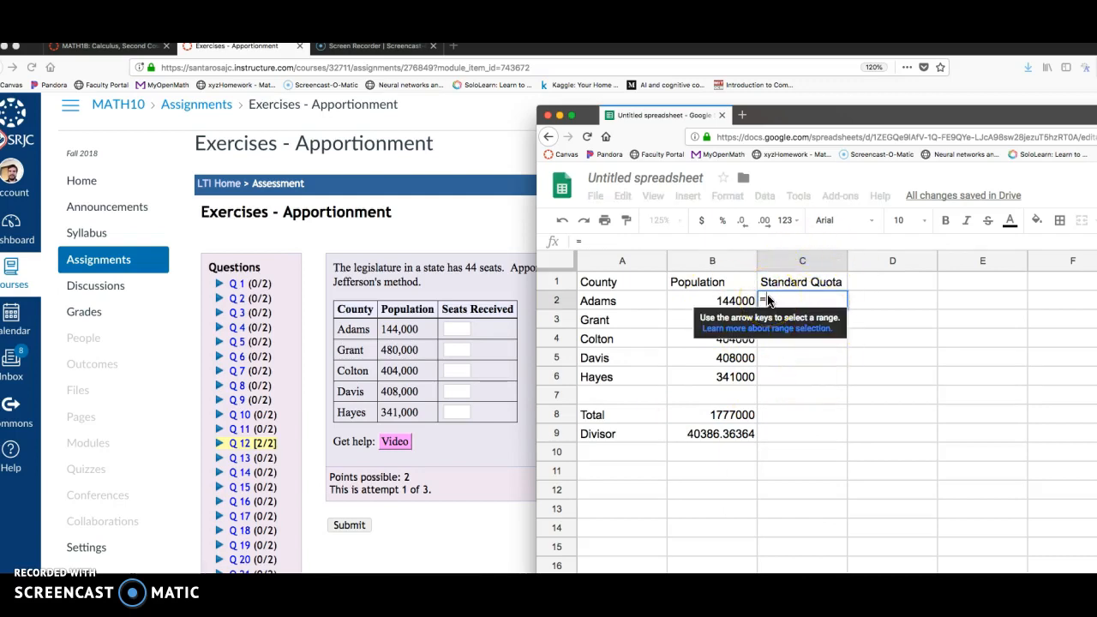
pyautogui.click(713, 301)
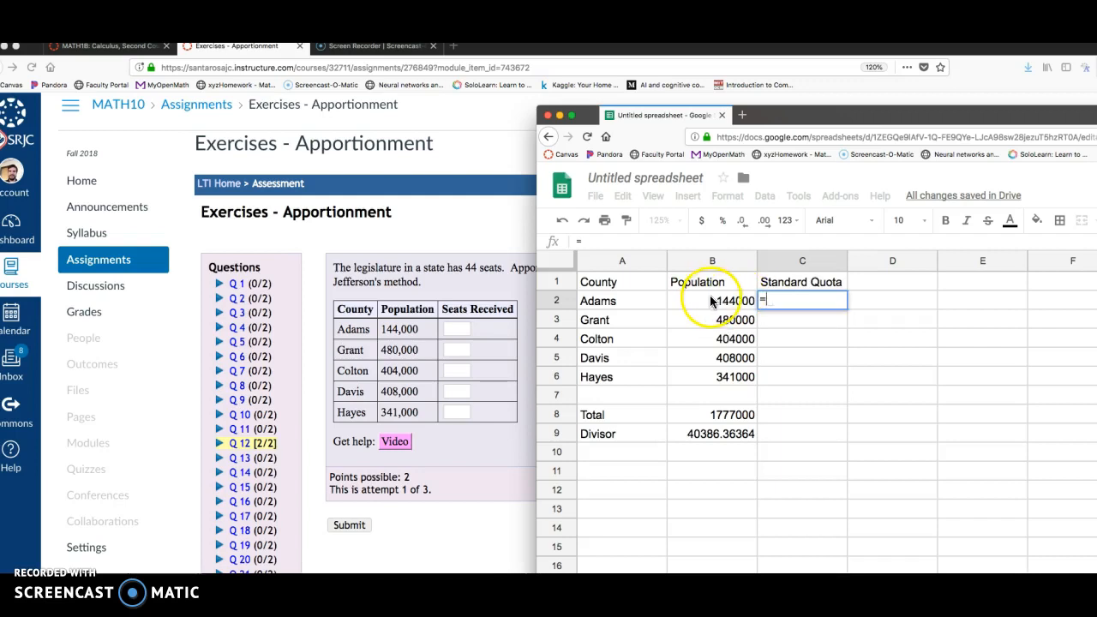
pyautogui.click(713, 300)
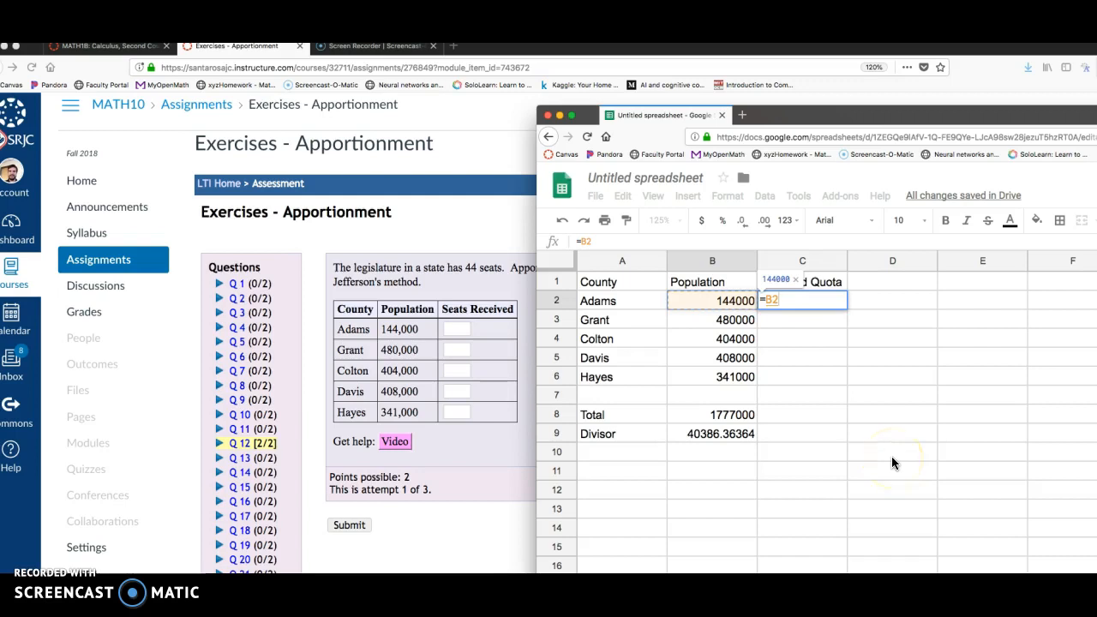
pyautogui.write('/')
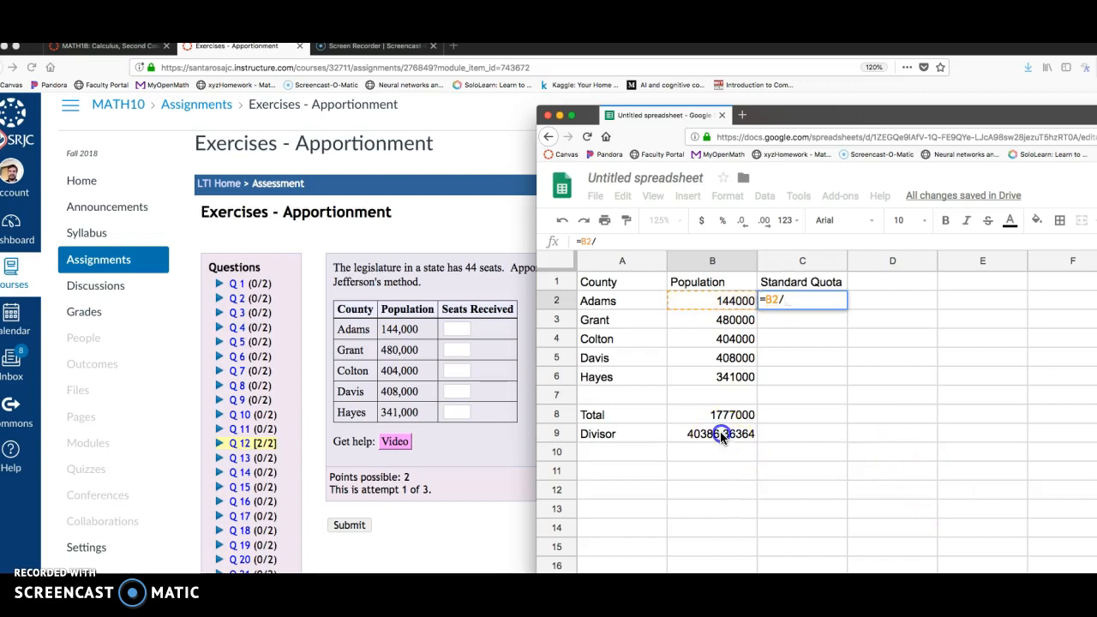
pyautogui.click(713, 432)
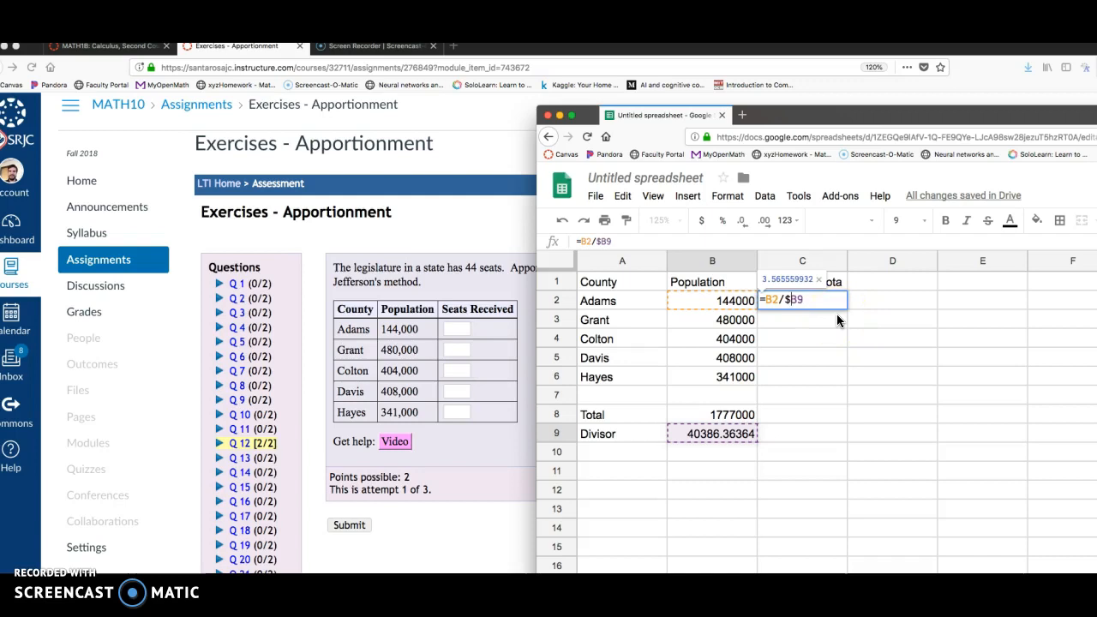
pyautogui.write('$')
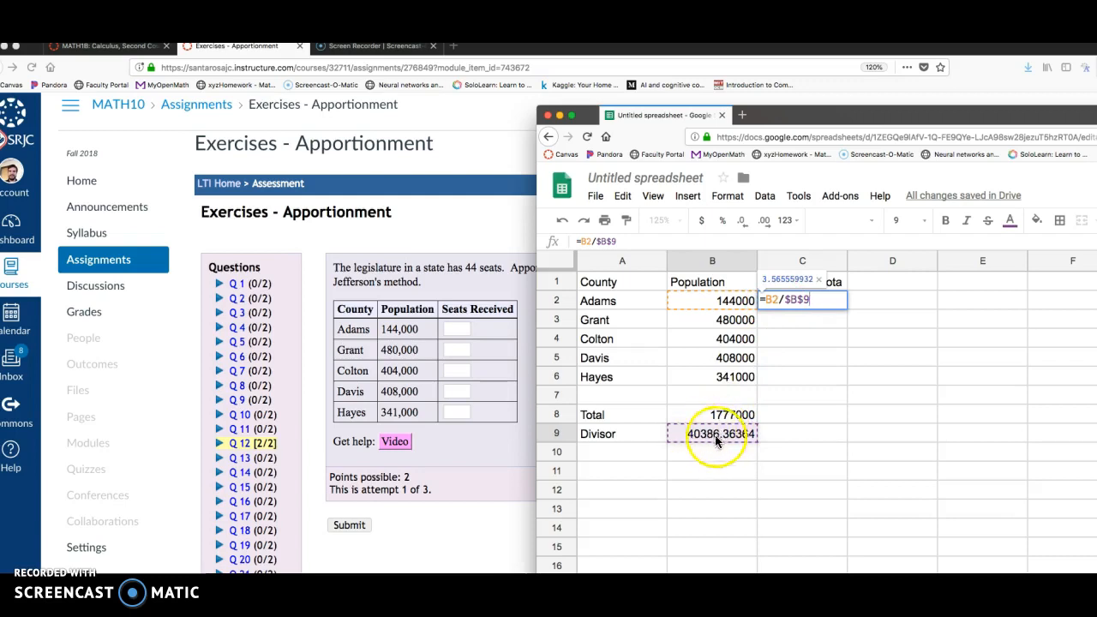
pyautogui.moveTo(675, 301)
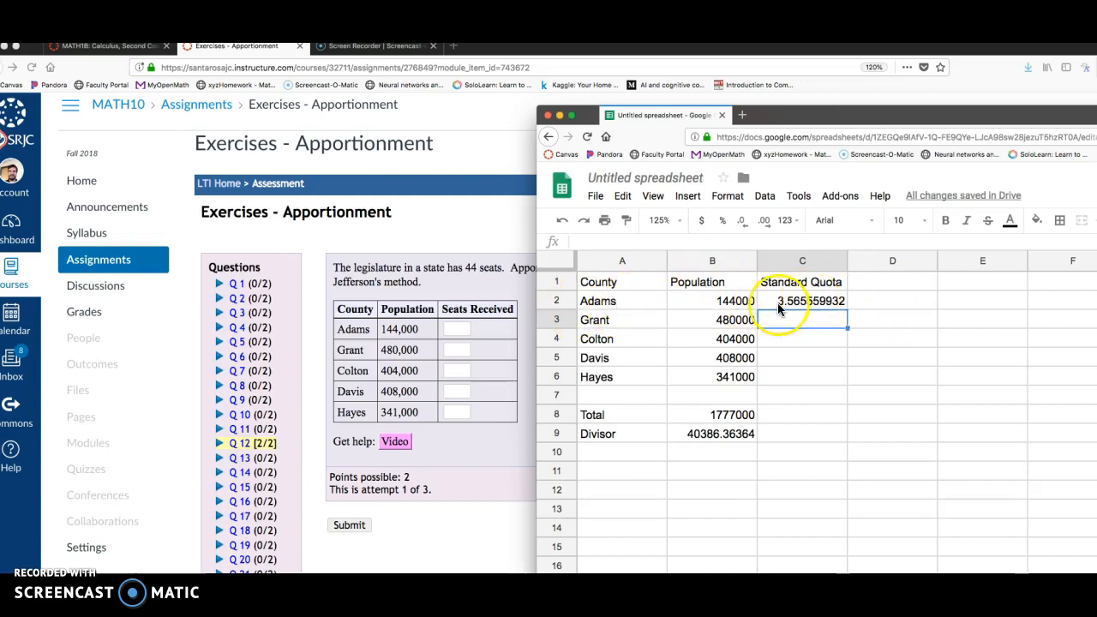
pyautogui.click(803, 302)
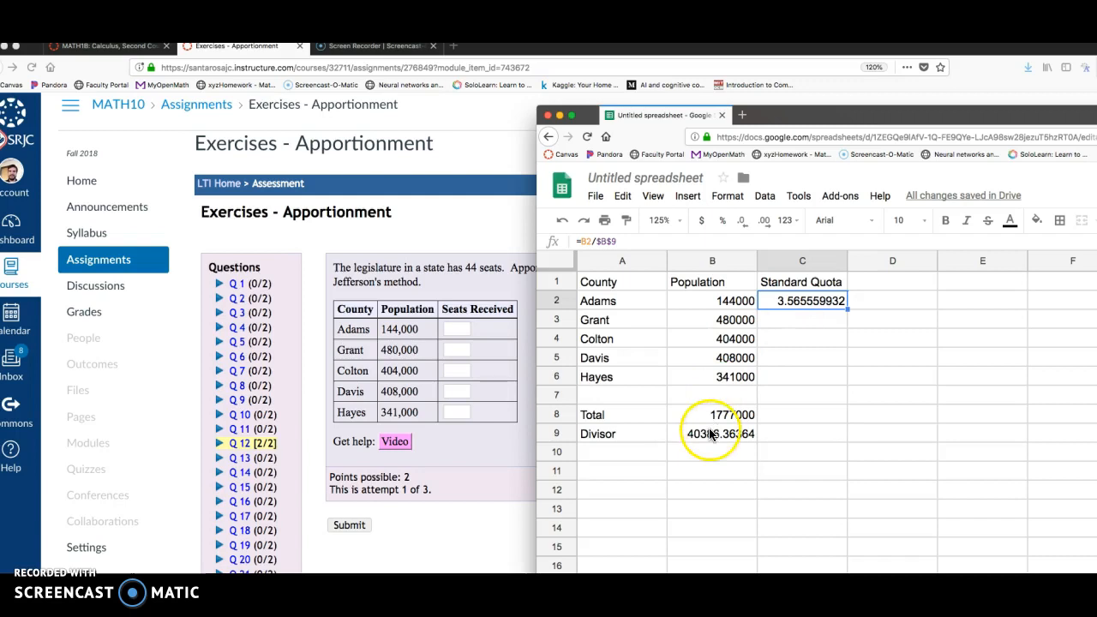
# Step: Fill the quota formula down to C6, then clear C2:C6 to redo the quotas
pyautogui.click(802, 300)
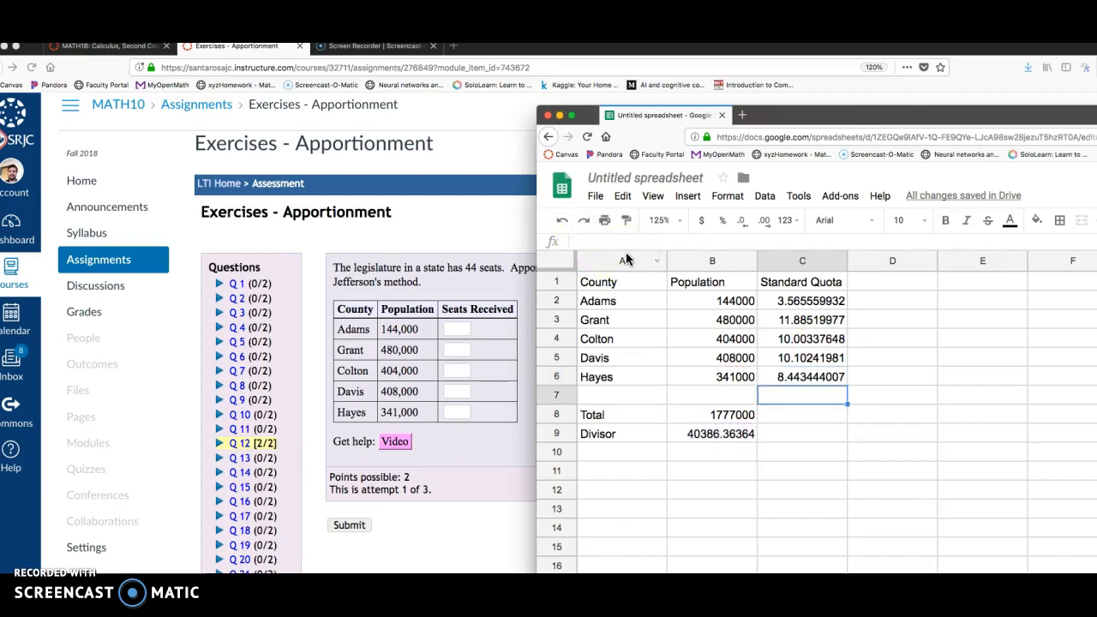
pyautogui.click(802, 300)
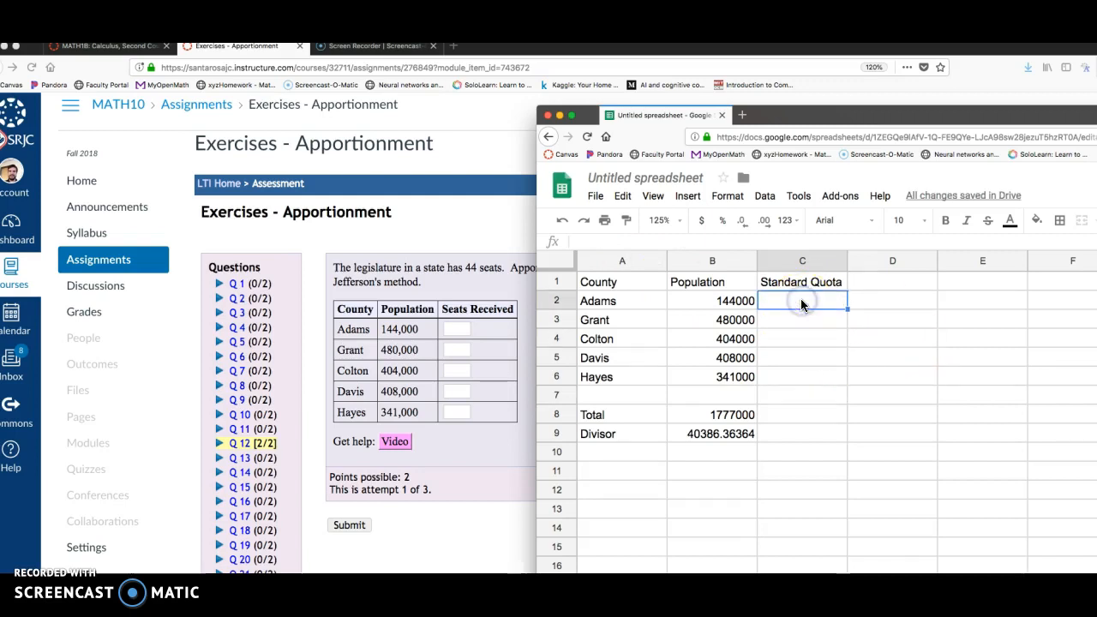
# Step: Re-enter =B2/$B$9 in C2 and fill it down to C6 for all five counties' standard quotas
pyautogui.write('=B2')
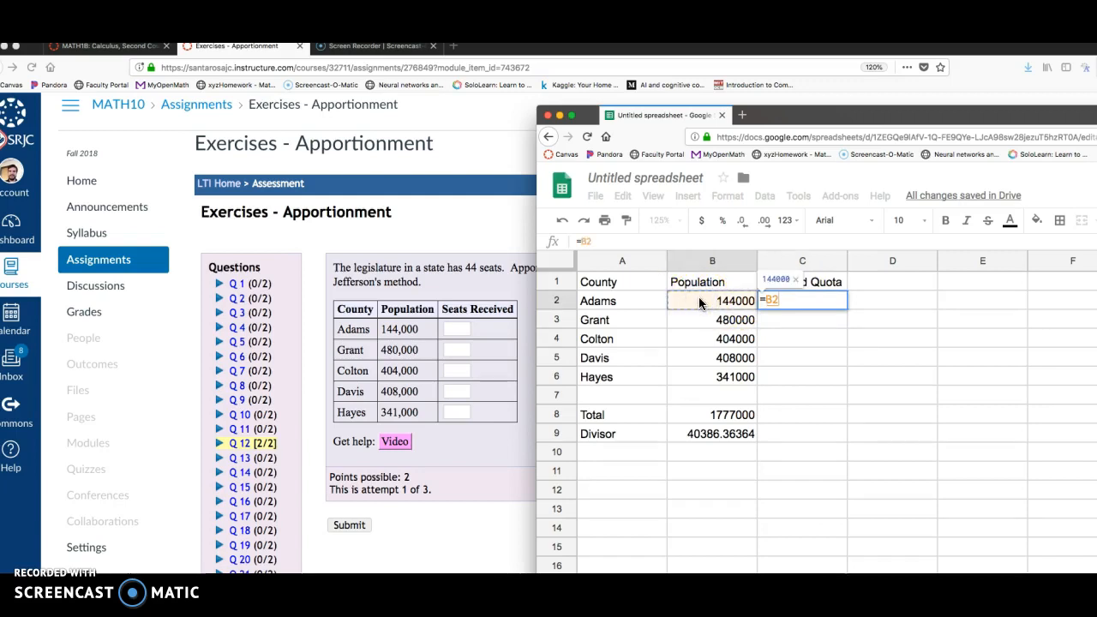
pyautogui.write('/')
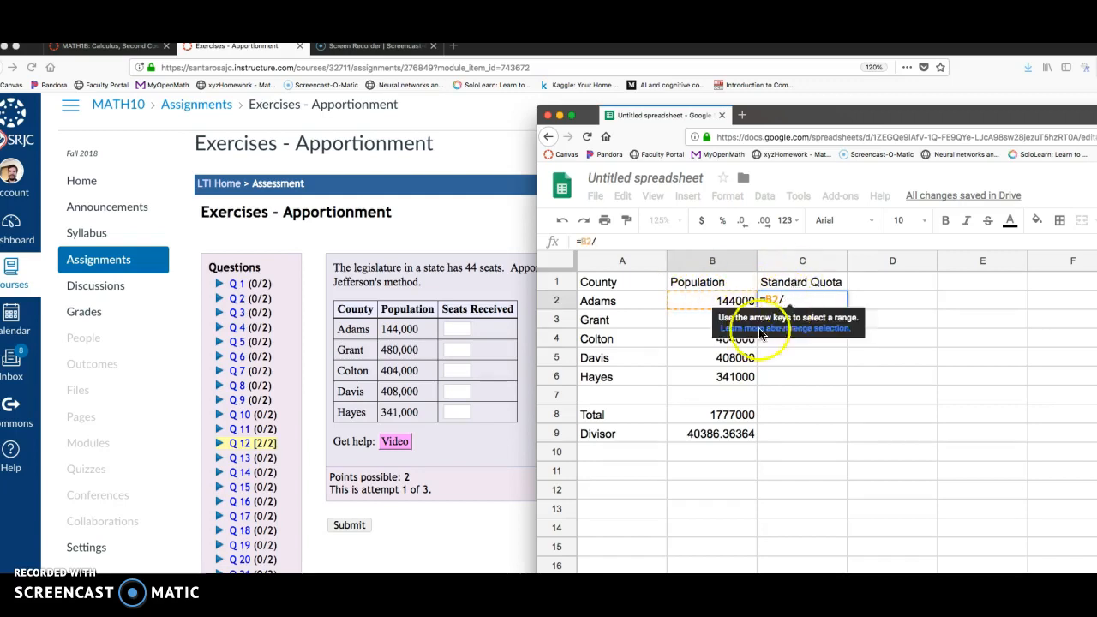
pyautogui.click(713, 432)
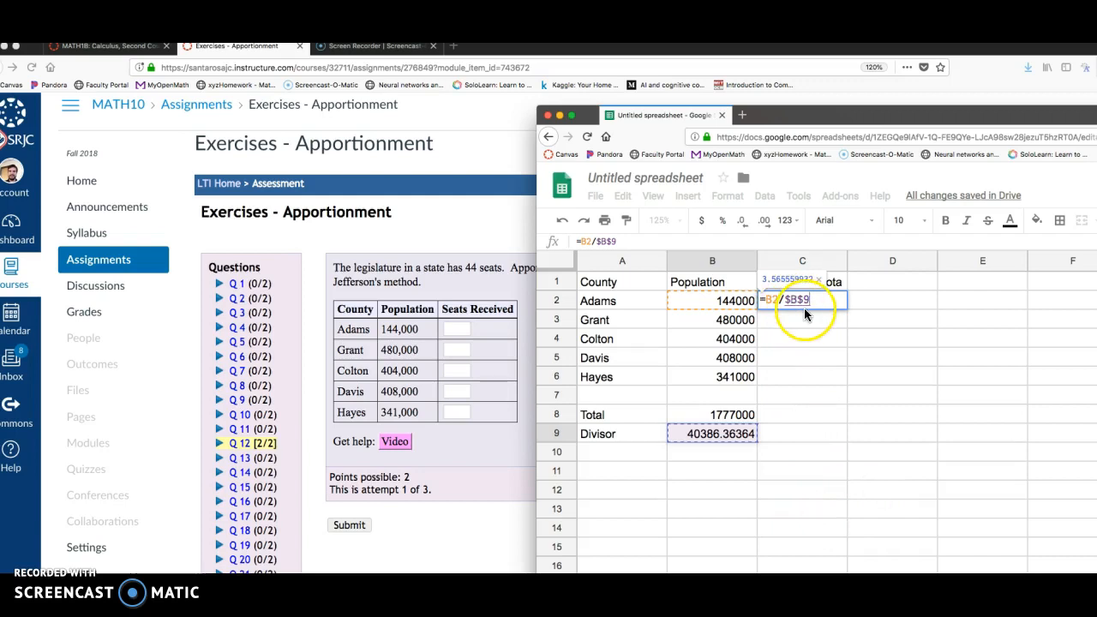
pyautogui.press('Enter')
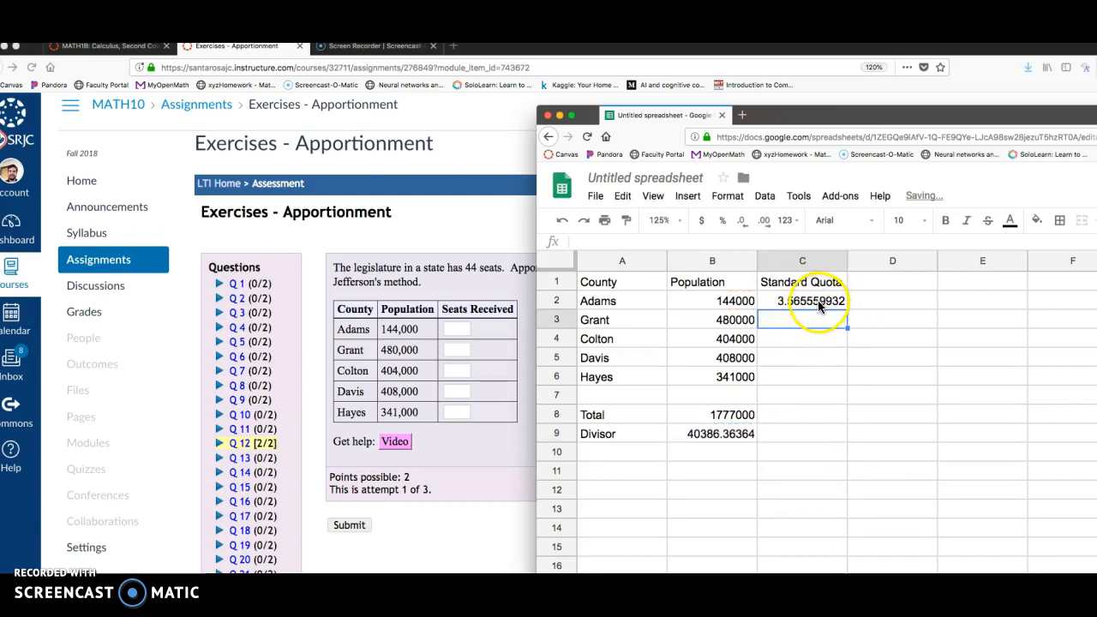
pyautogui.click(802, 300)
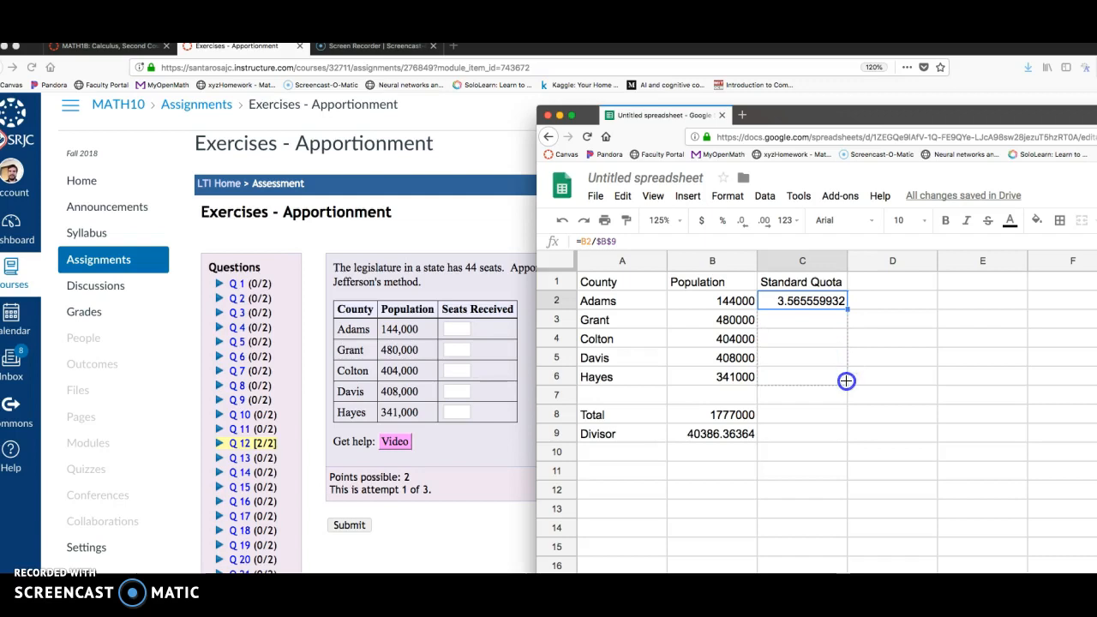
pyautogui.moveTo(847, 300); pyautogui.dragTo(847, 380)
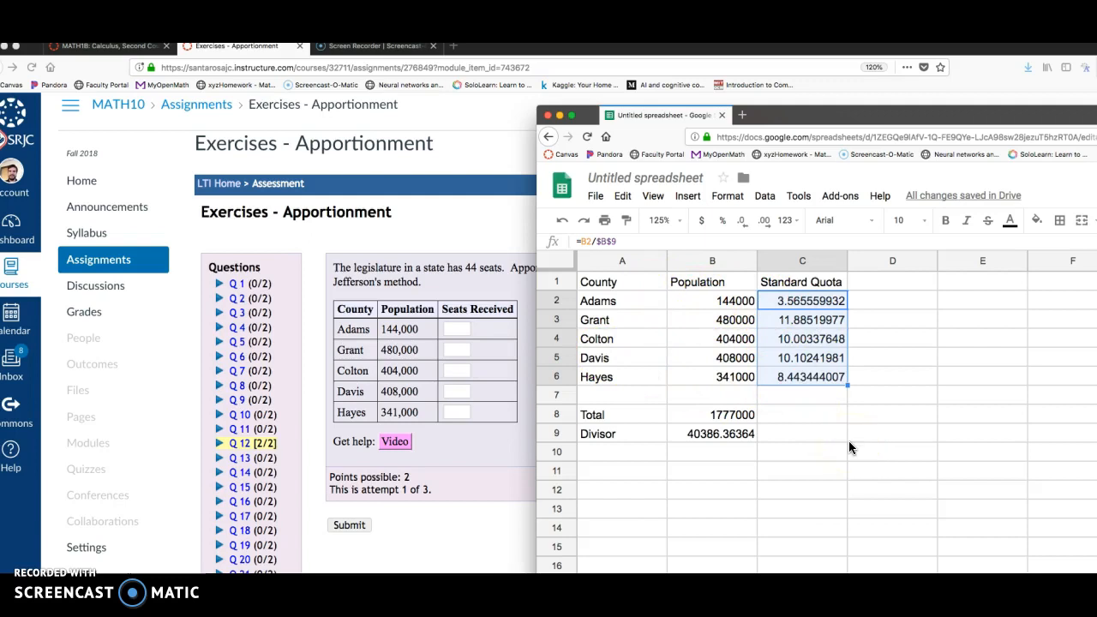
pyautogui.moveTo(854, 285)
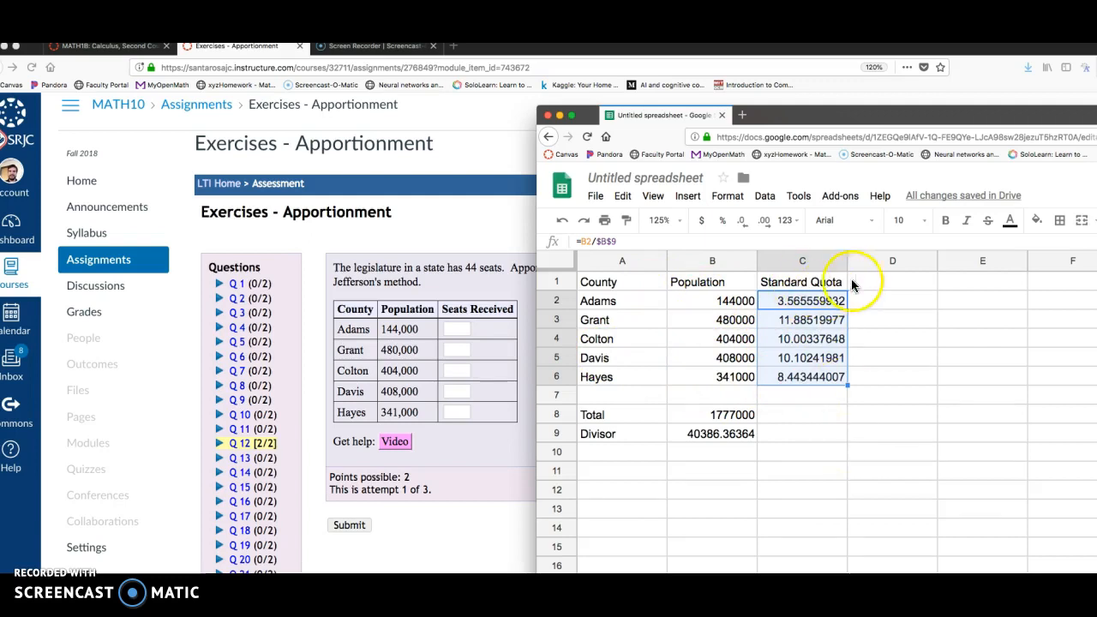
# Step: Head column D with Lower Quota (Jefferson) and auto-fit the column width
pyautogui.write('Lo')
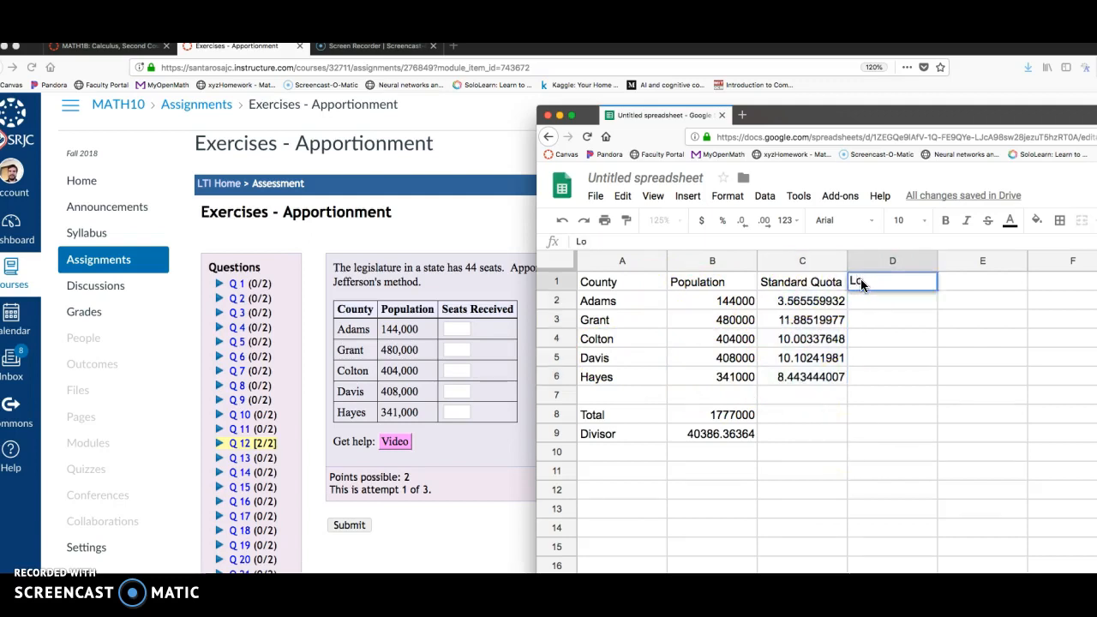
pyautogui.write('Lower Quota')
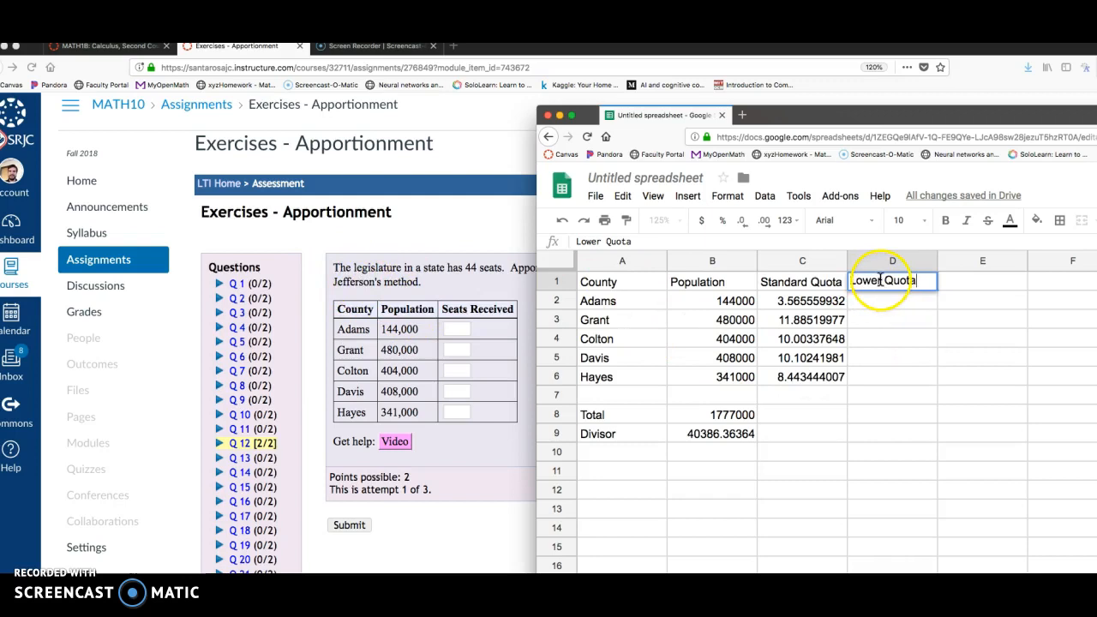
pyautogui.write('(Jefferson))')
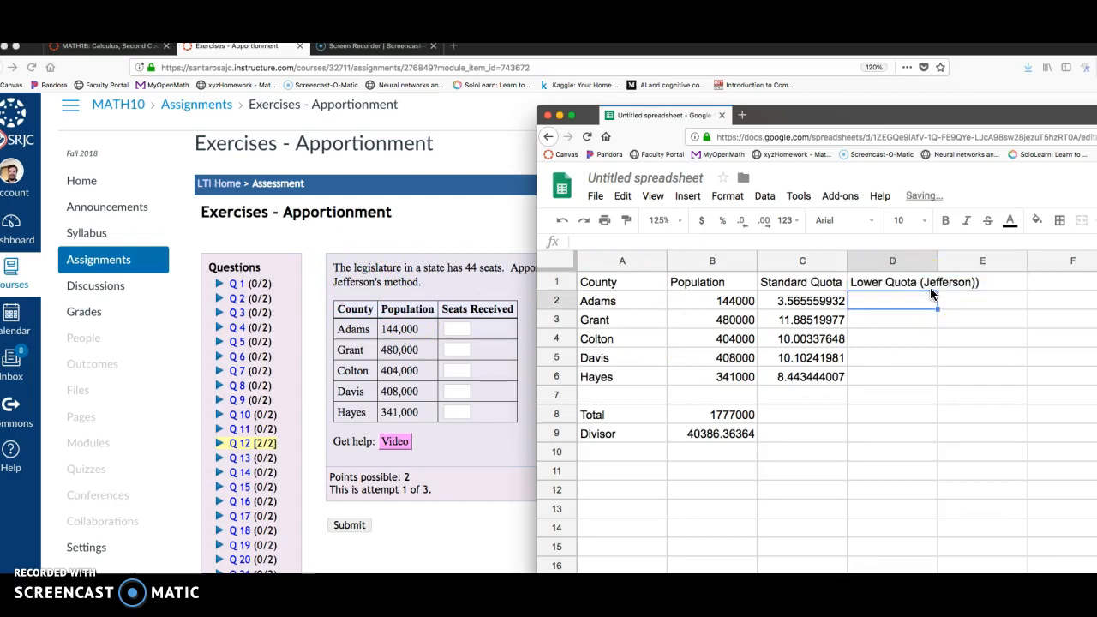
pyautogui.click(891, 261)
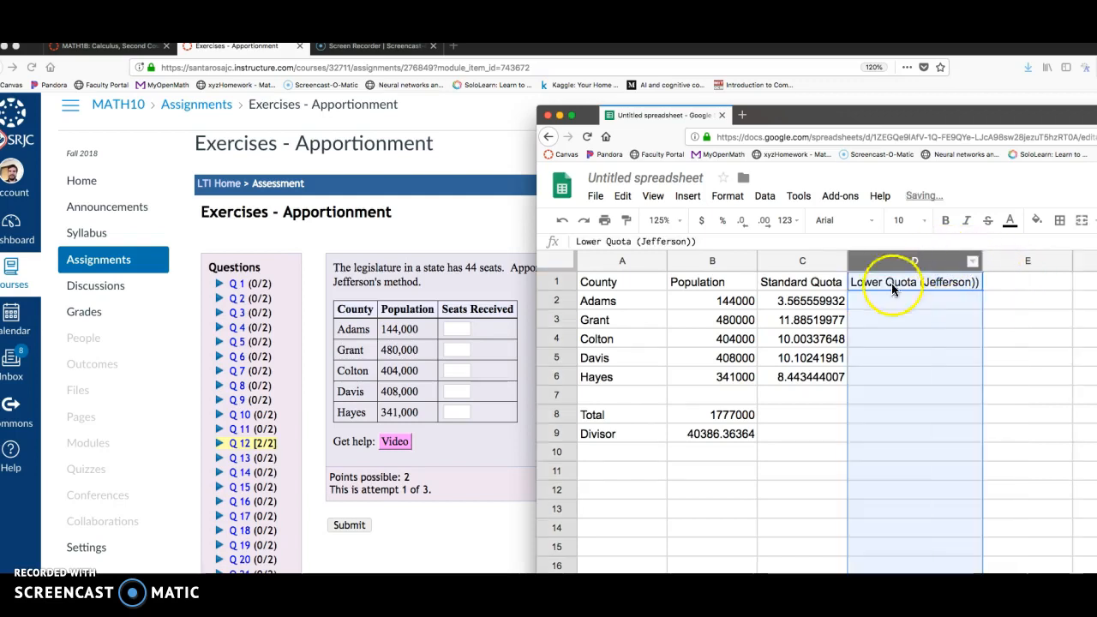
pyautogui.click(915, 300)
pyautogui.write('=')
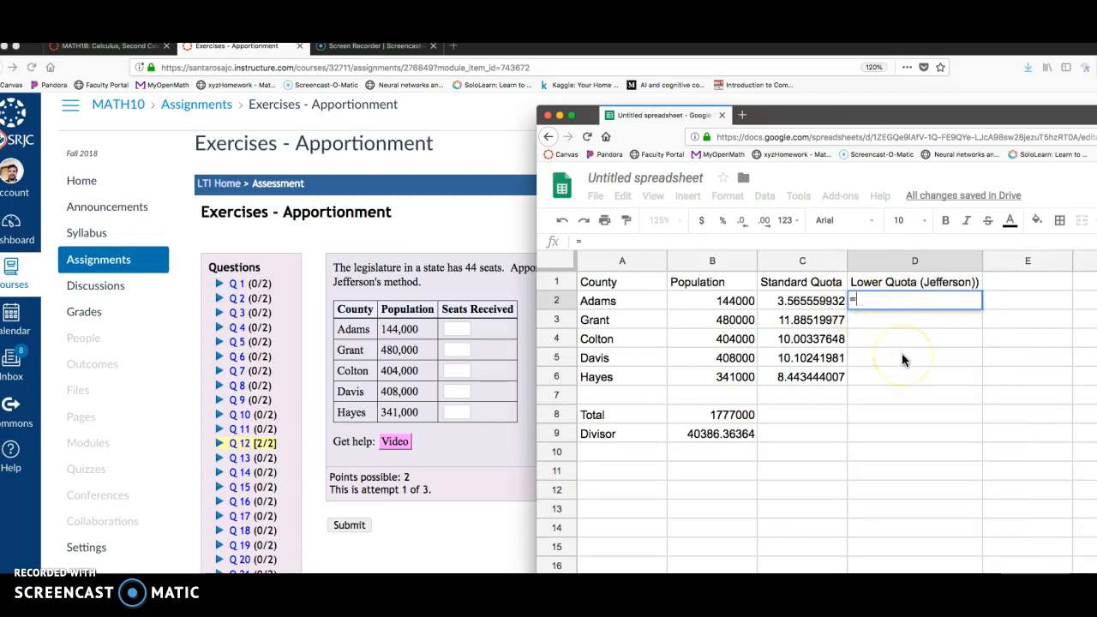
# Step: Enter =ROUNDDOWN(C2,0) in D2 to round Adams's standard quota down to a whole number
pyautogui.write('round')
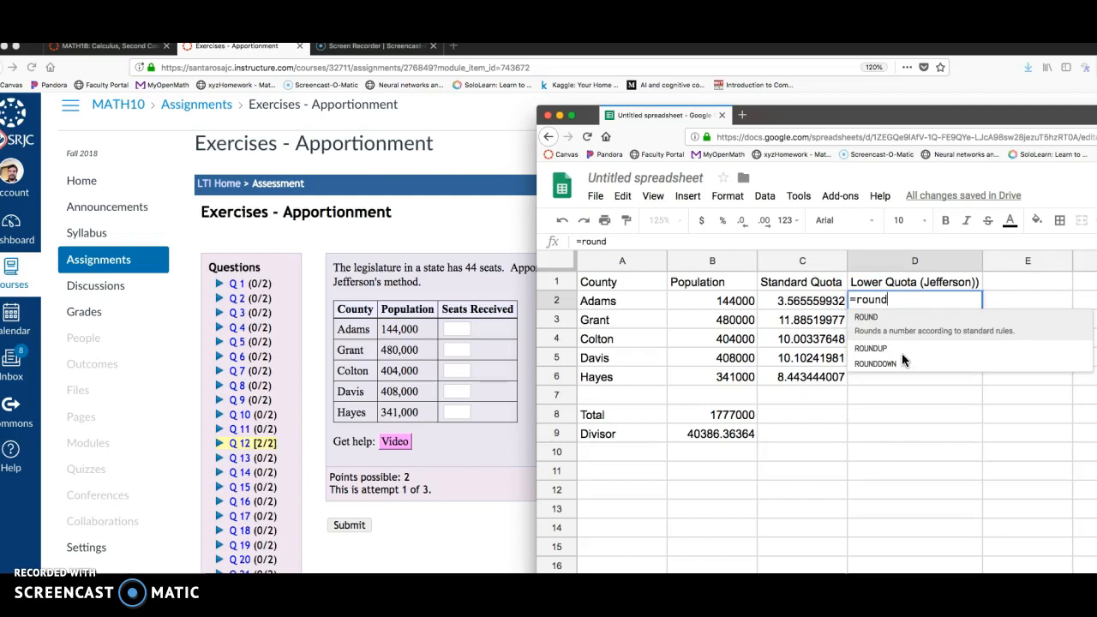
pyautogui.moveTo(933, 310)
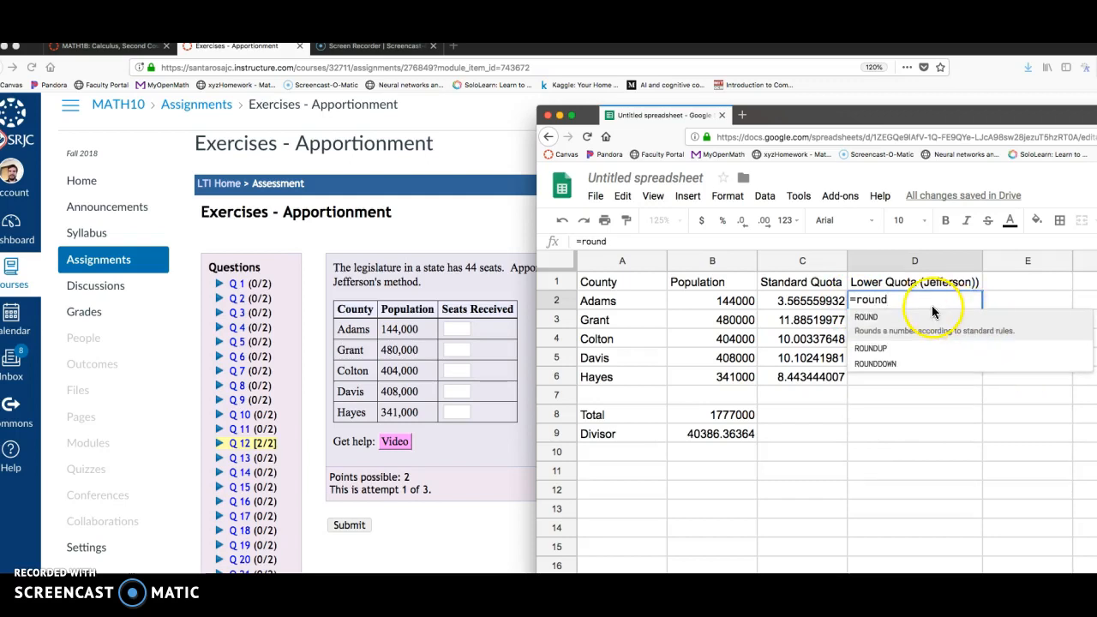
pyautogui.moveTo(950, 339)
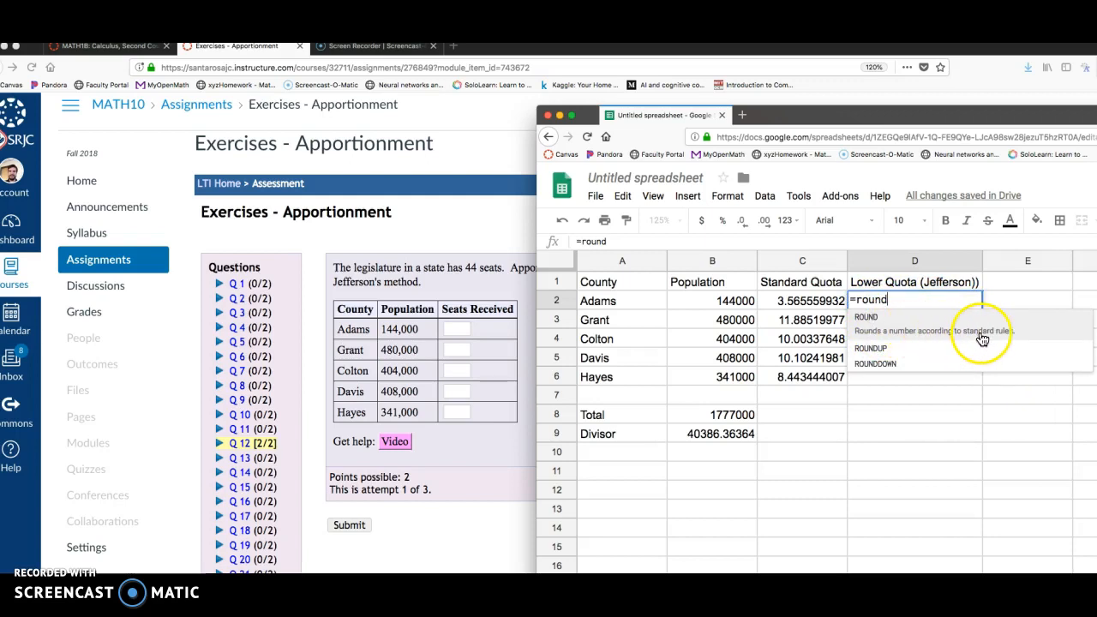
pyautogui.moveTo(980, 336)
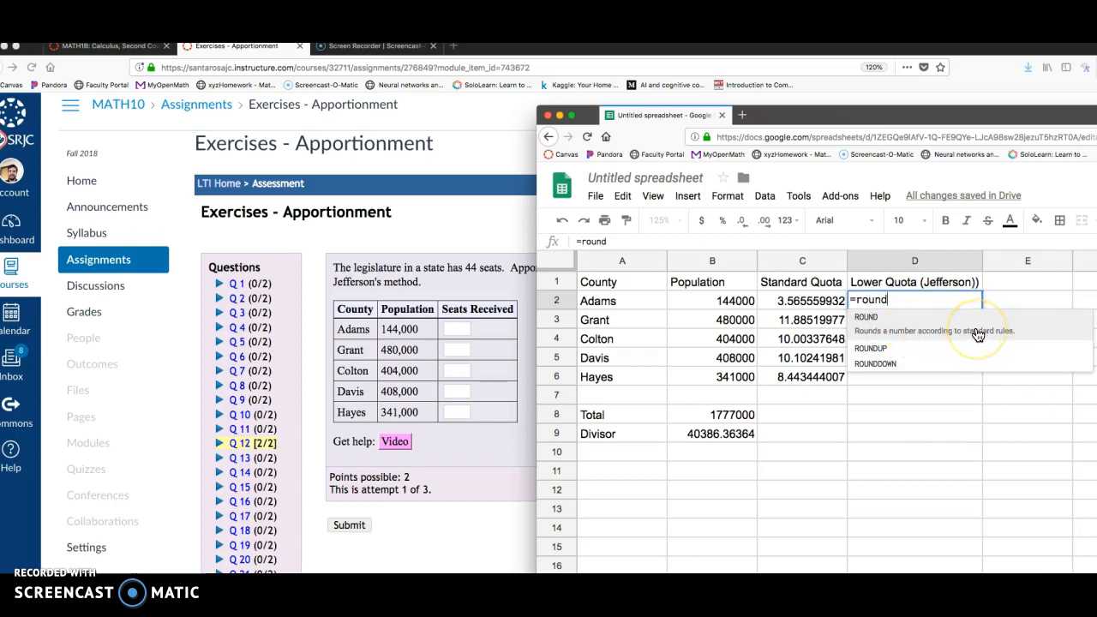
pyautogui.moveTo(900, 351)
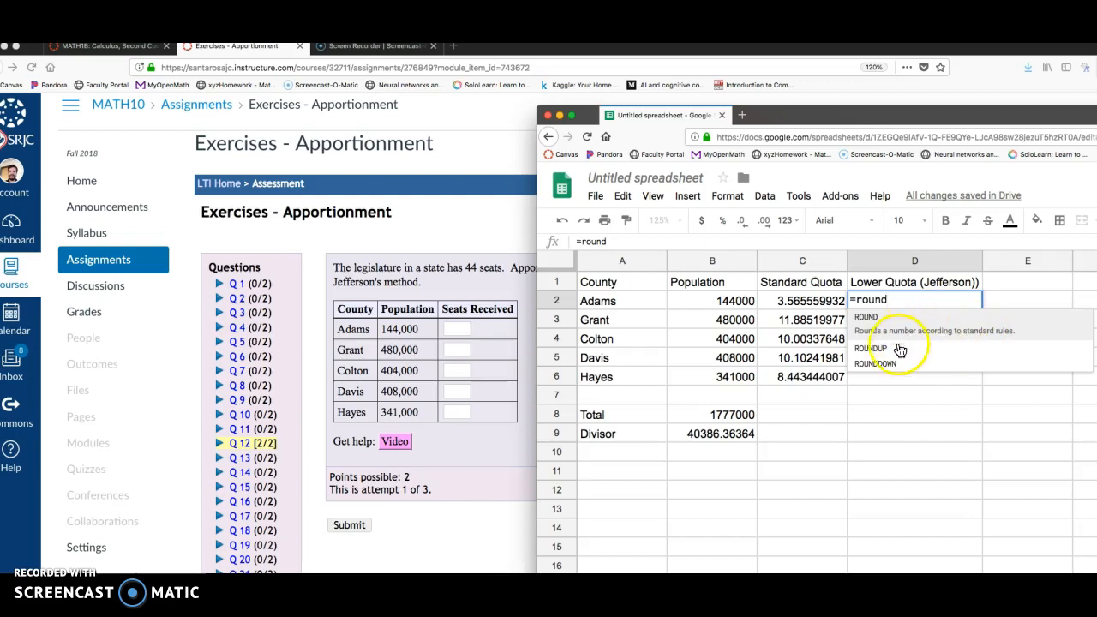
pyautogui.moveTo(896, 333)
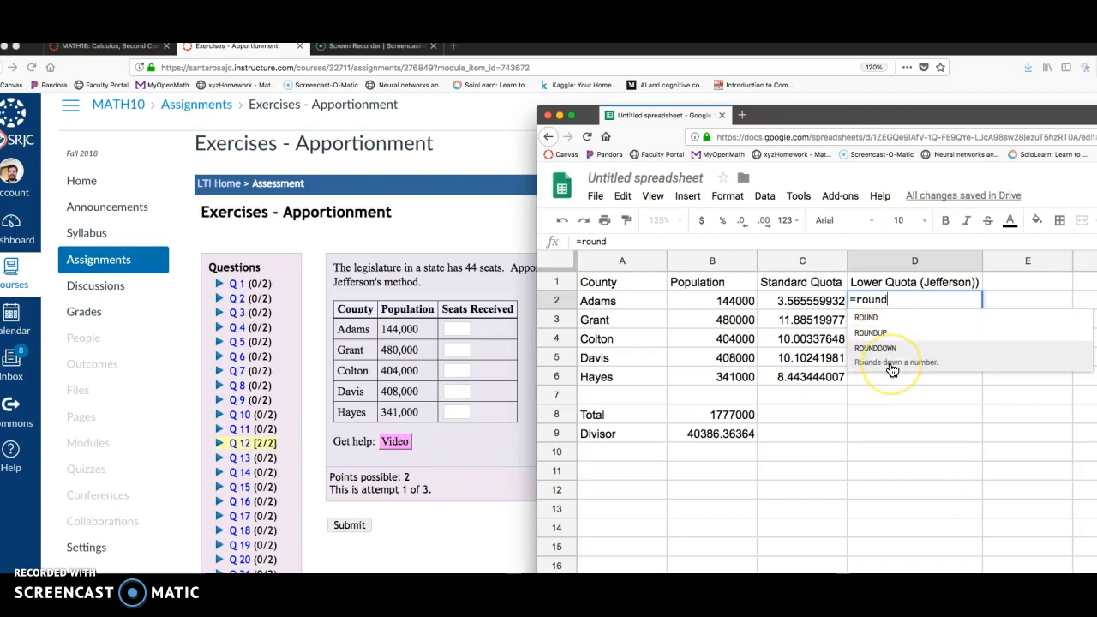
pyautogui.click(874, 348)
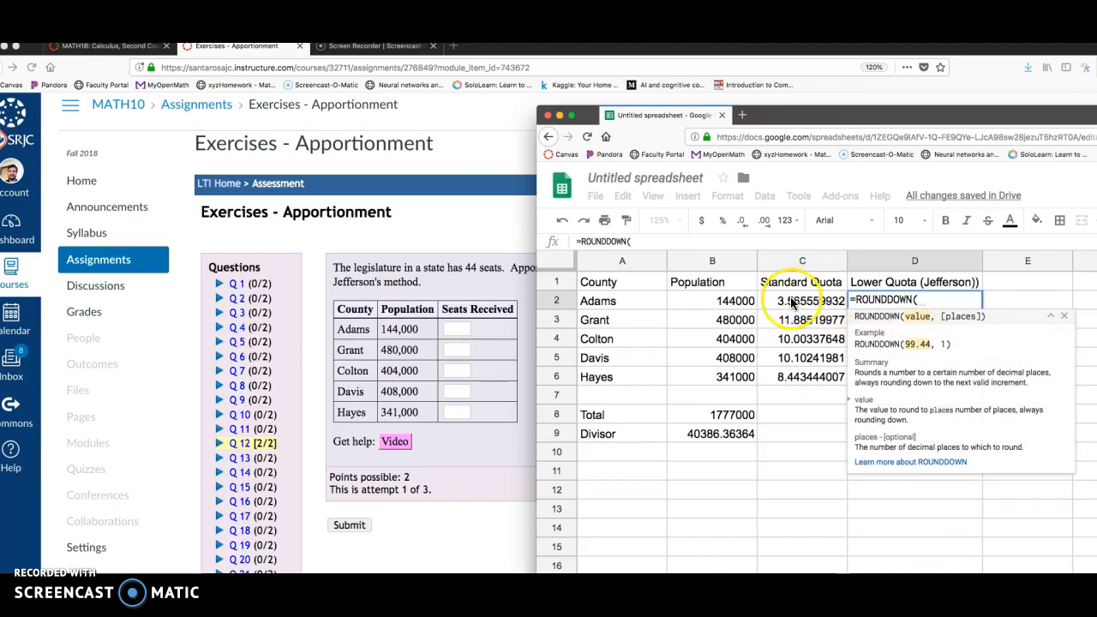
pyautogui.click(802, 298)
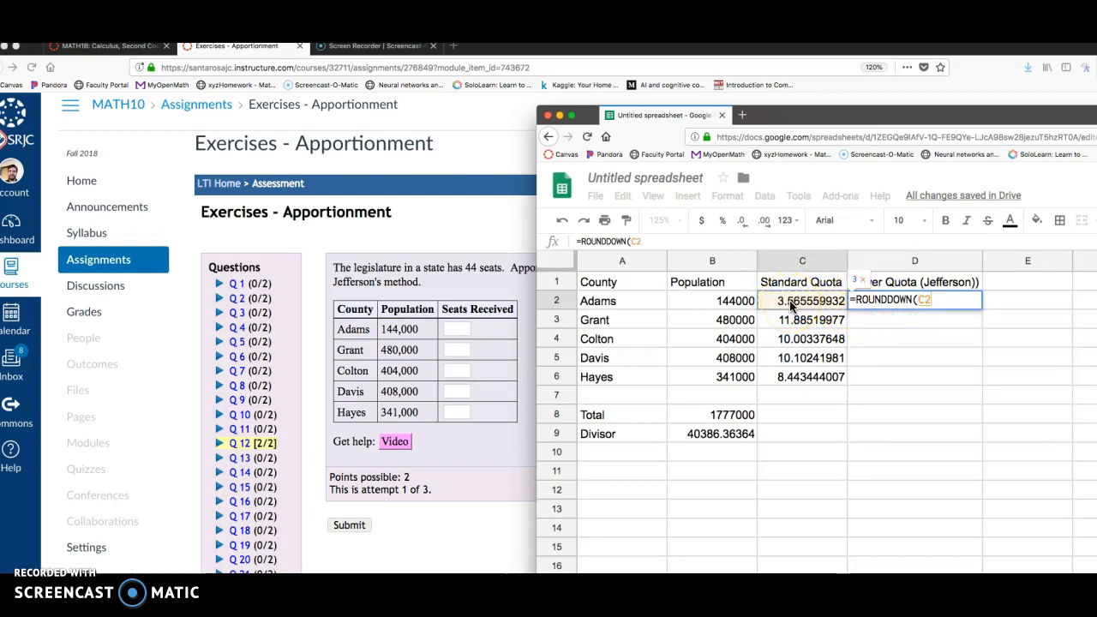
pyautogui.write(',')
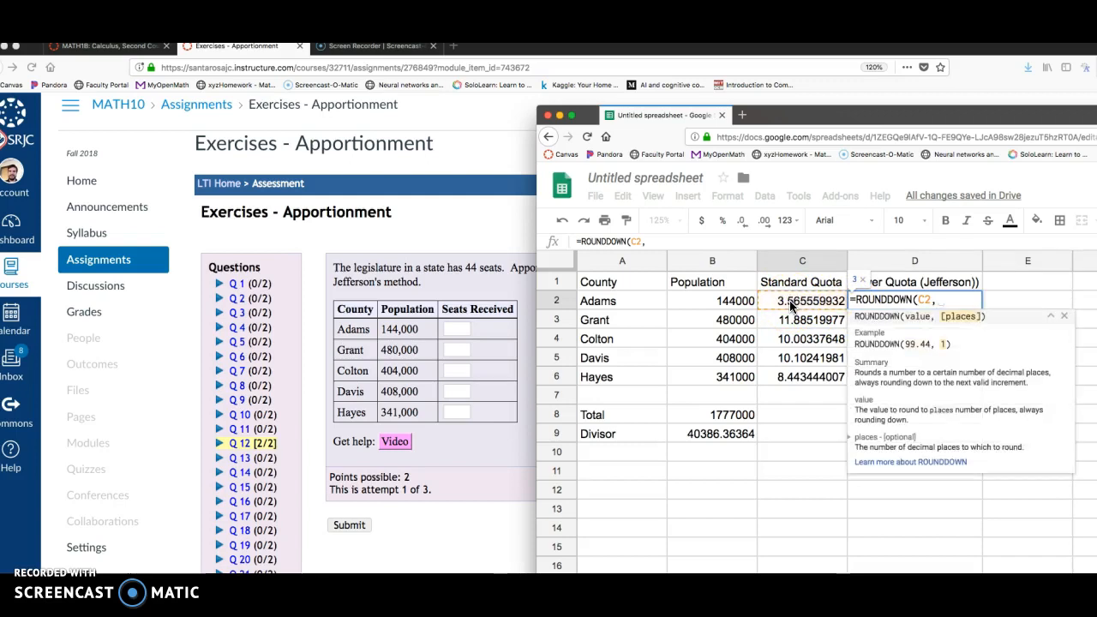
pyautogui.write('0)')
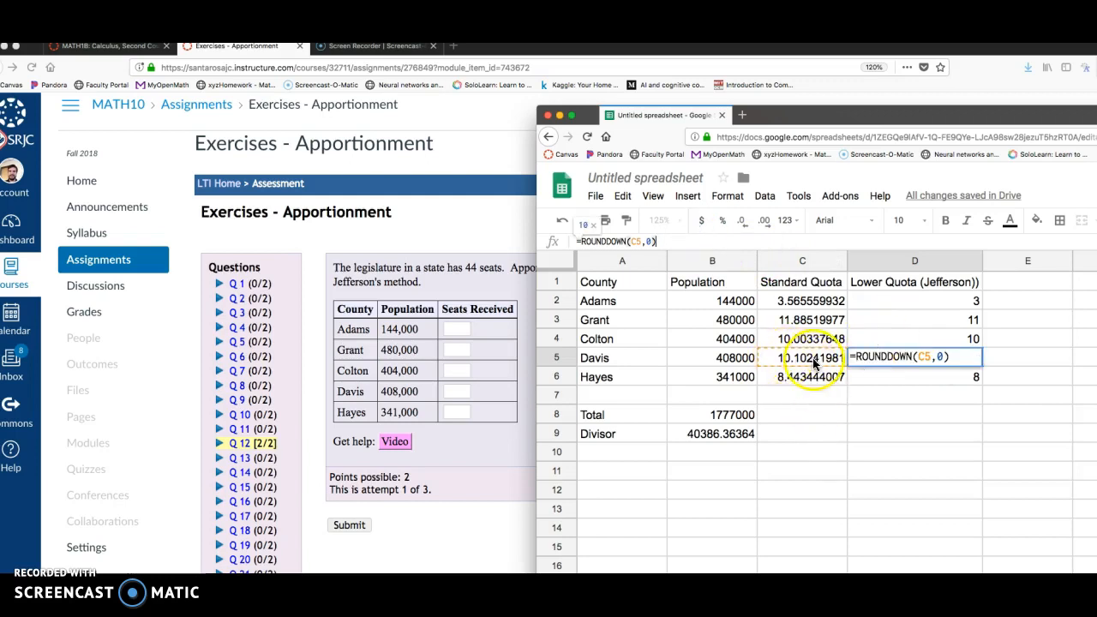
pyautogui.moveTo(823, 366)
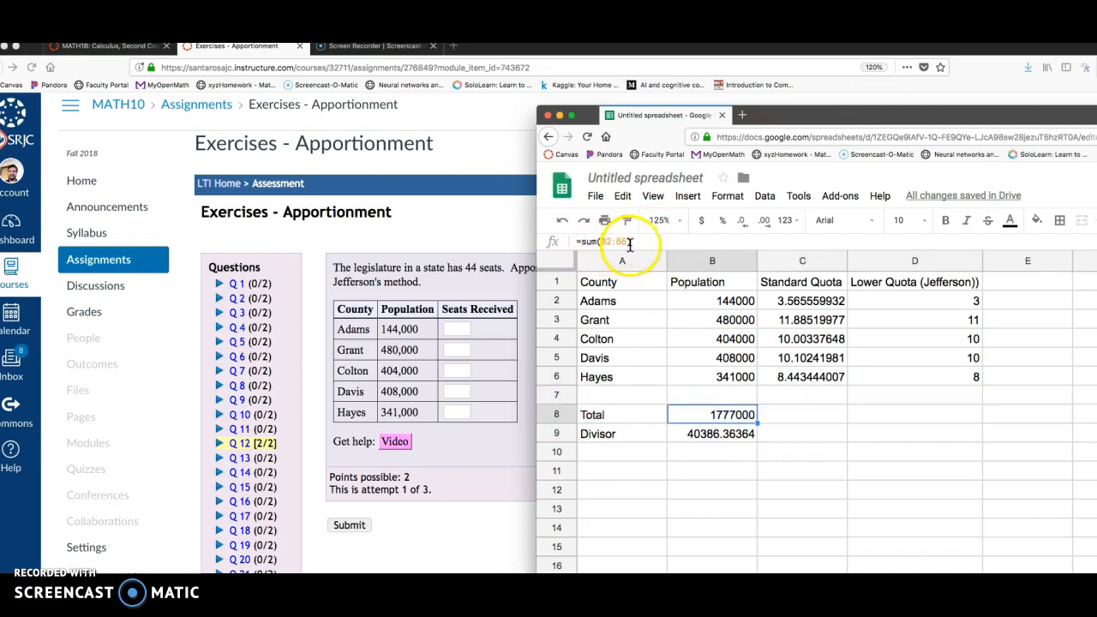
pyautogui.moveTo(809, 437)
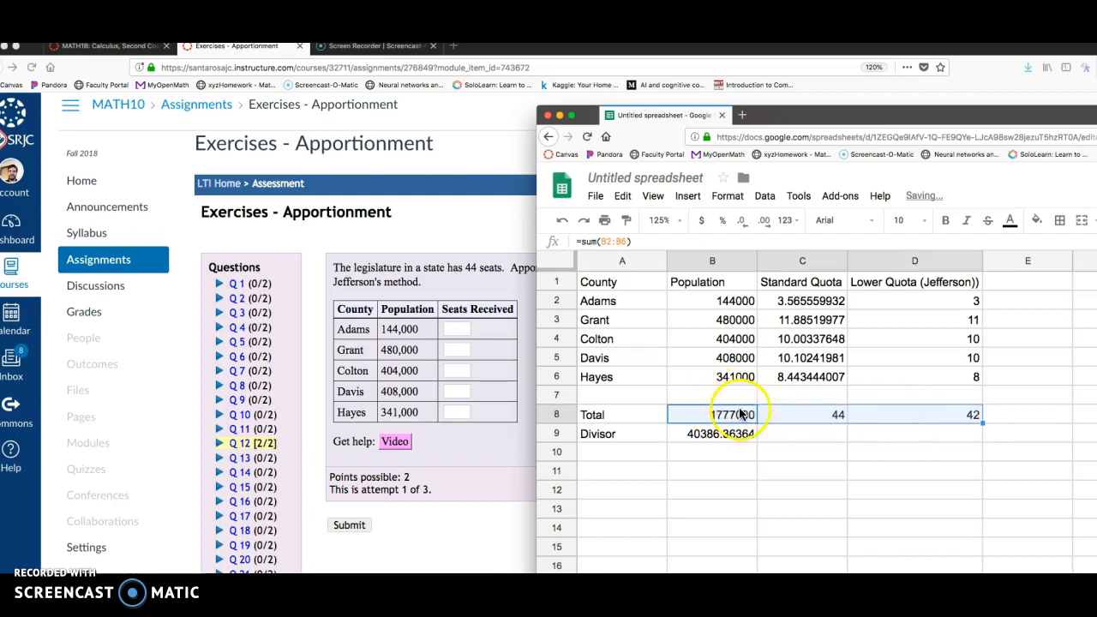
# Step: Check the Total row's standard-quota sum of 44 beside the lower-quota sum of 42
pyautogui.click(802, 413)
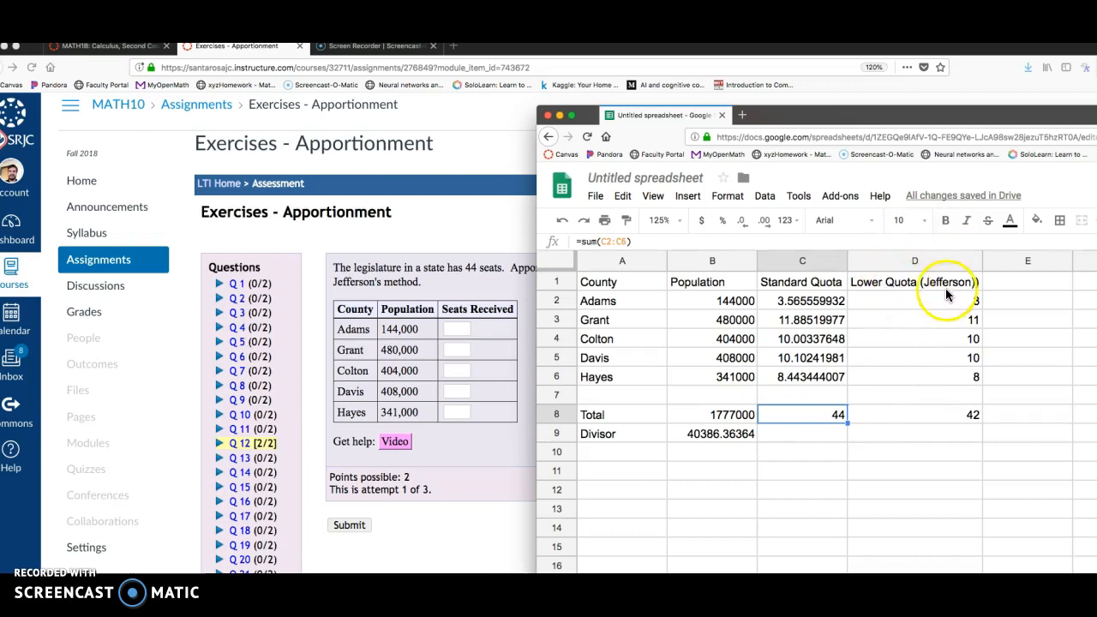
pyautogui.moveTo(984, 413)
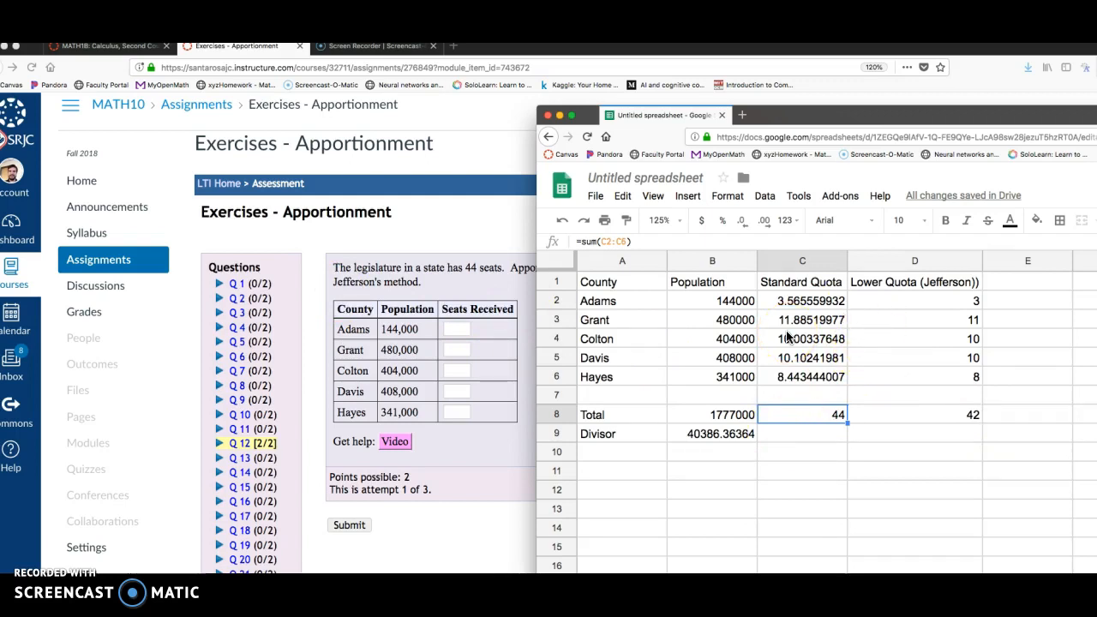
pyautogui.click(713, 432)
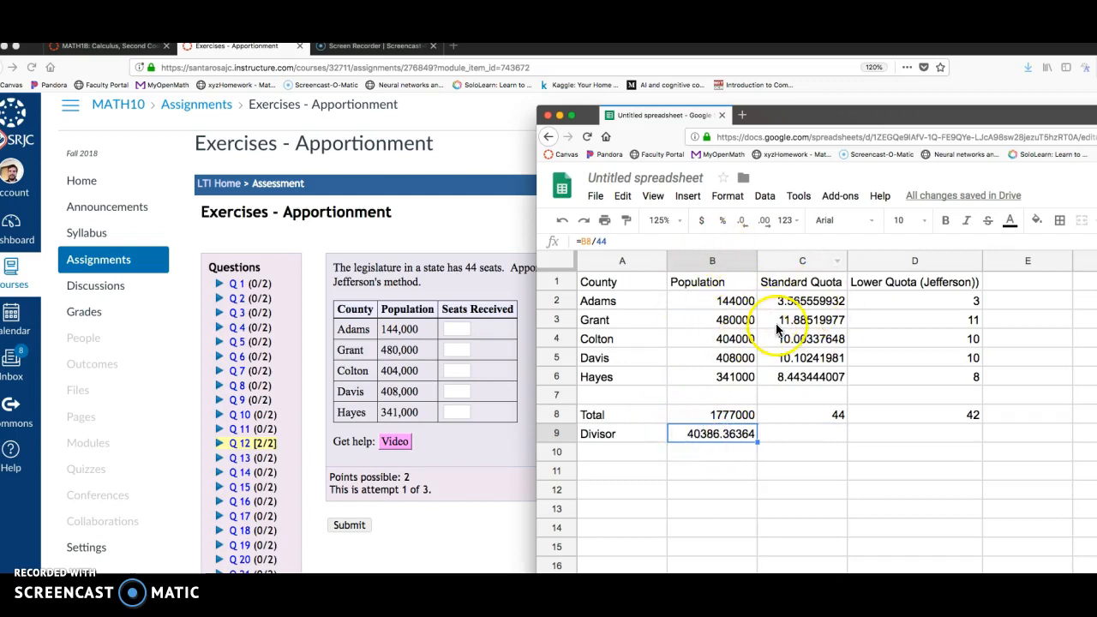
pyautogui.moveTo(866, 399)
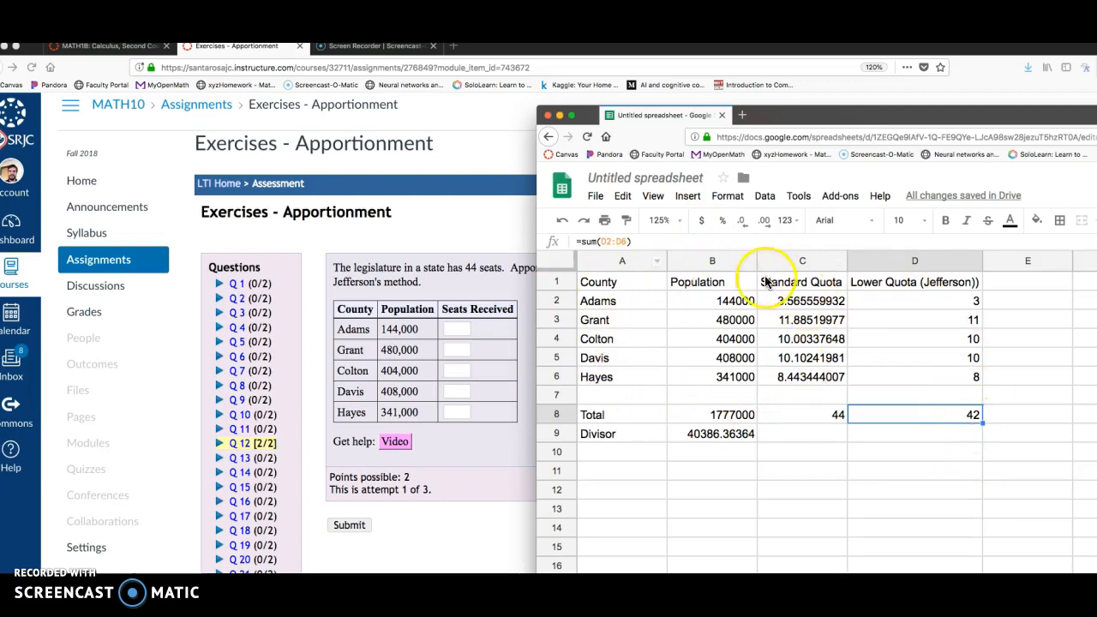
pyautogui.click(713, 432)
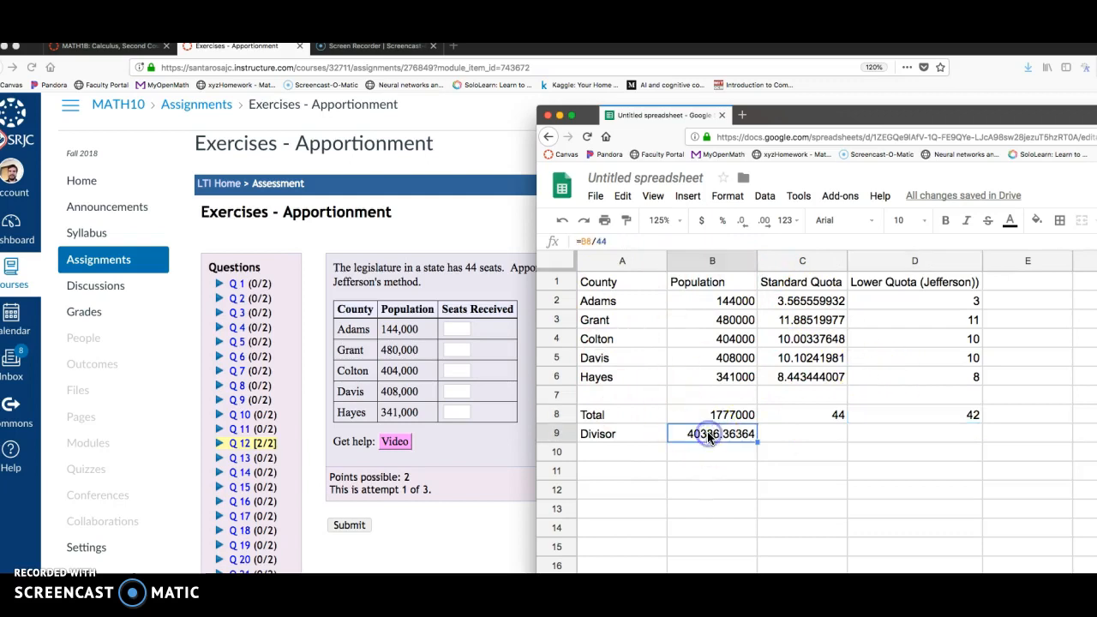
pyautogui.moveTo(823, 454)
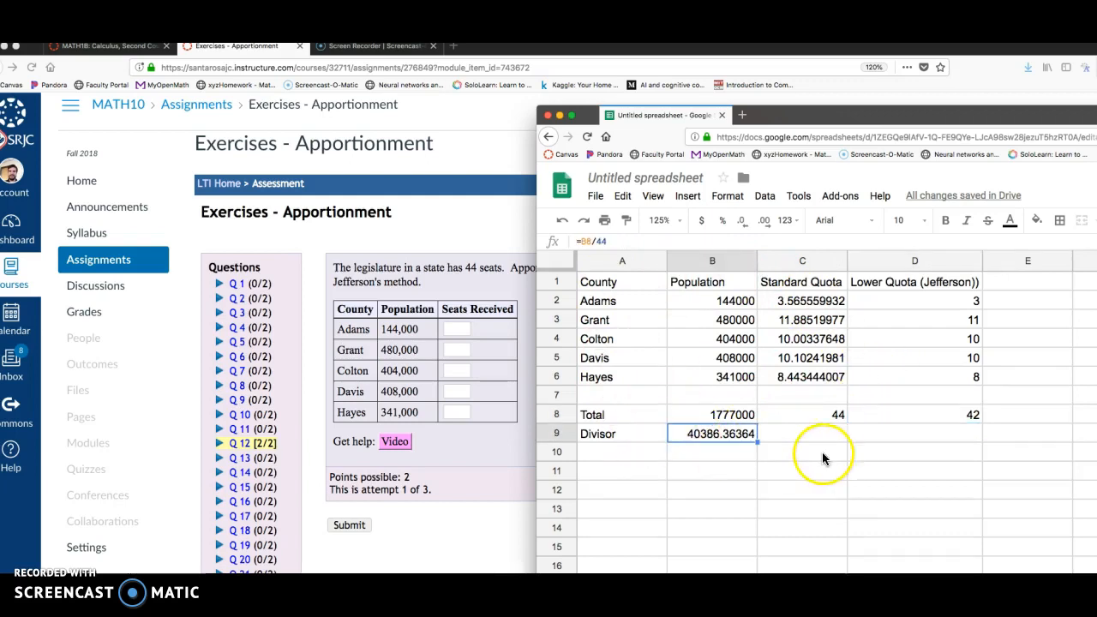
pyautogui.moveTo(956, 415)
pyautogui.write('40000')
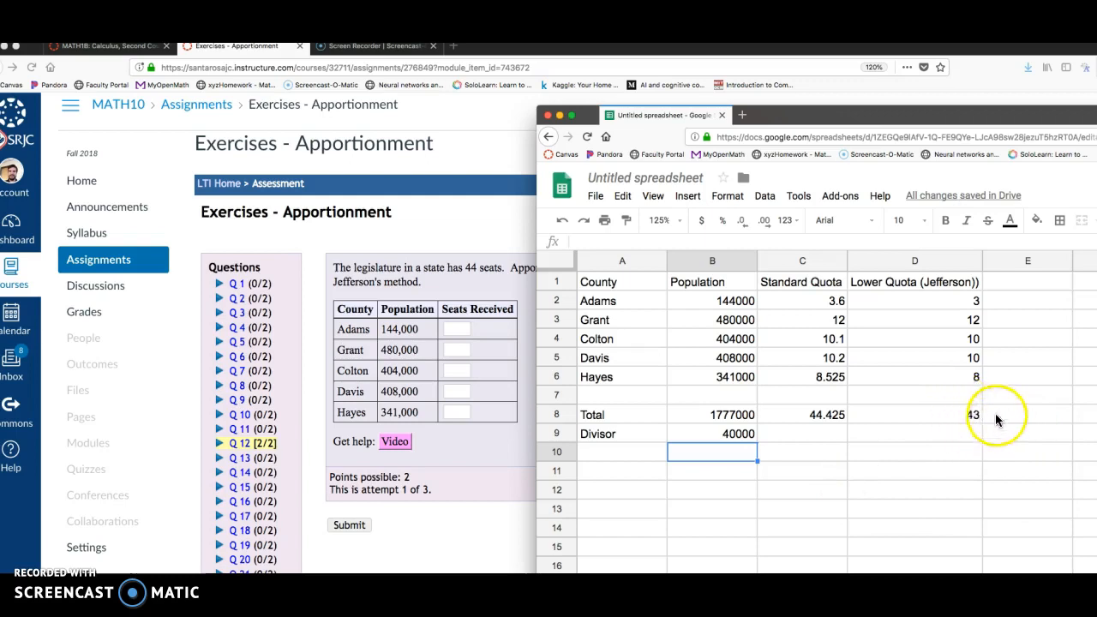
pyautogui.moveTo(832, 307)
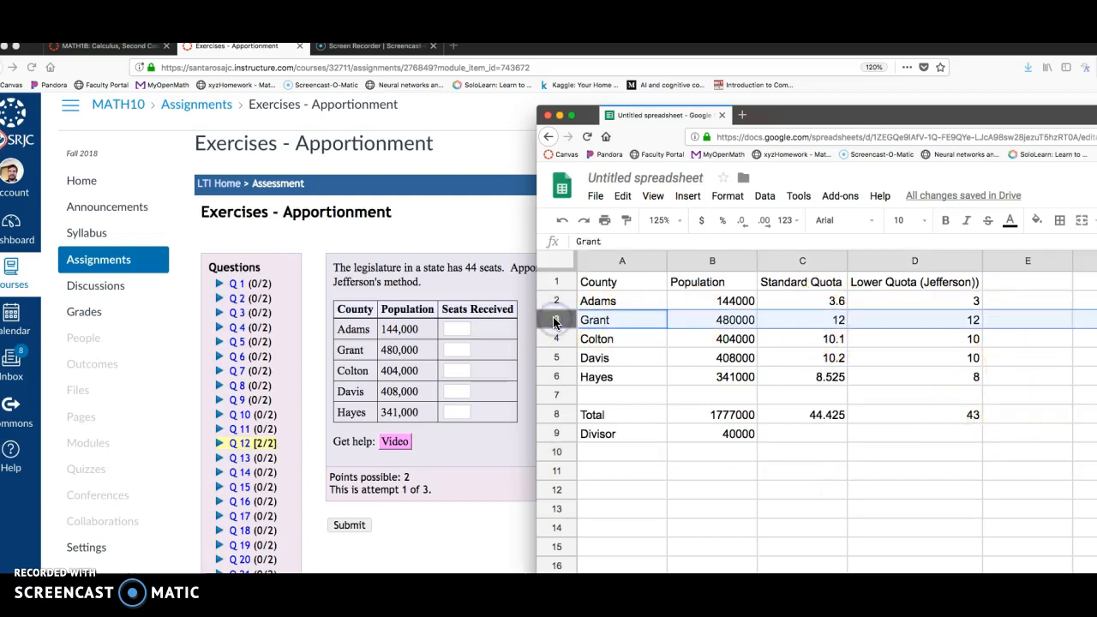
# Step: Set the divisor in B9 to 40000 so the lower quotas total 43
pyautogui.click(915, 527)
pyautogui.write('=B8/44')
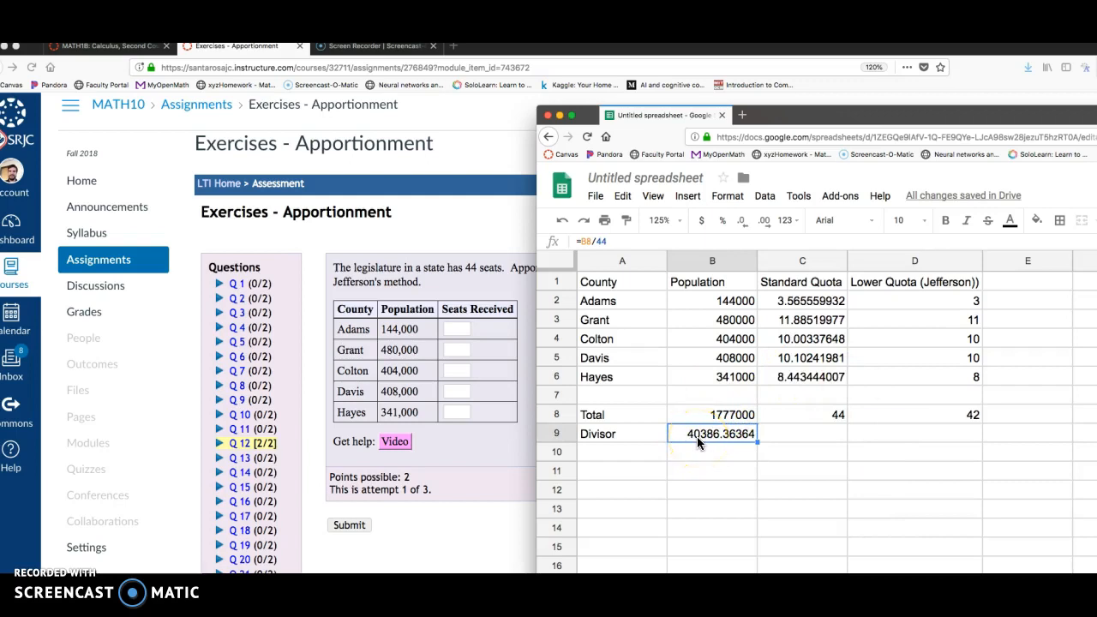
pyautogui.moveTo(912, 446)
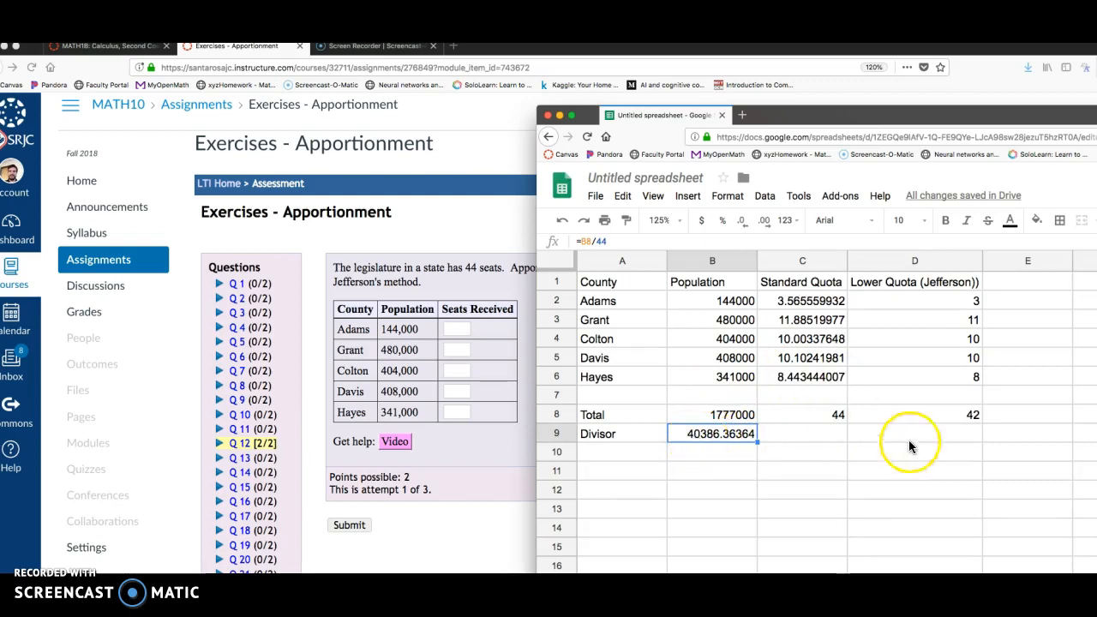
pyautogui.write('4')
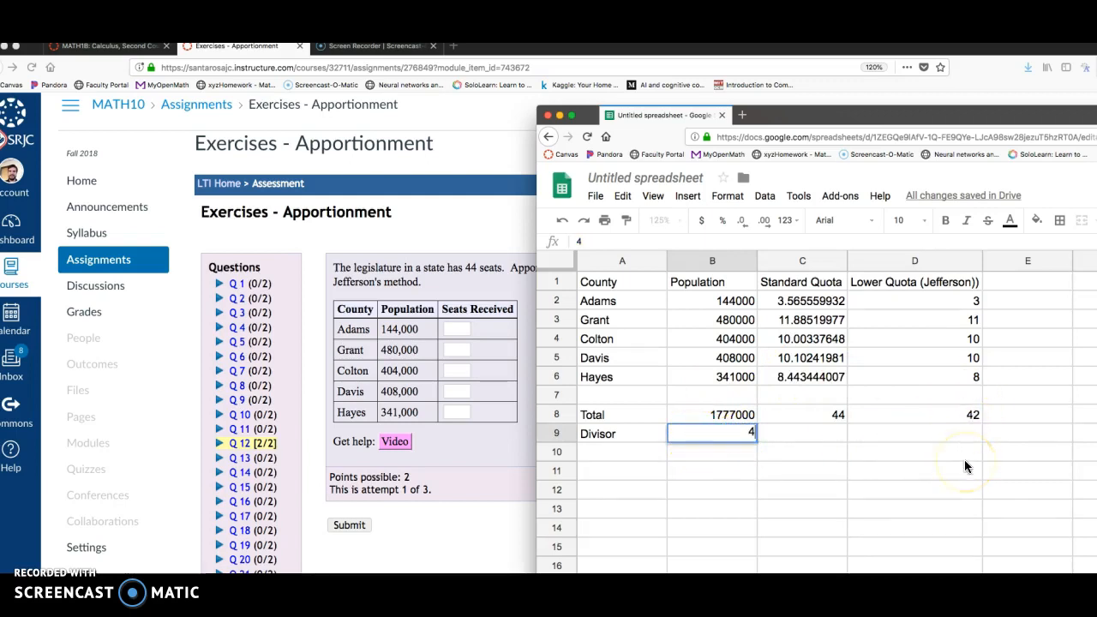
pyautogui.write('0000')
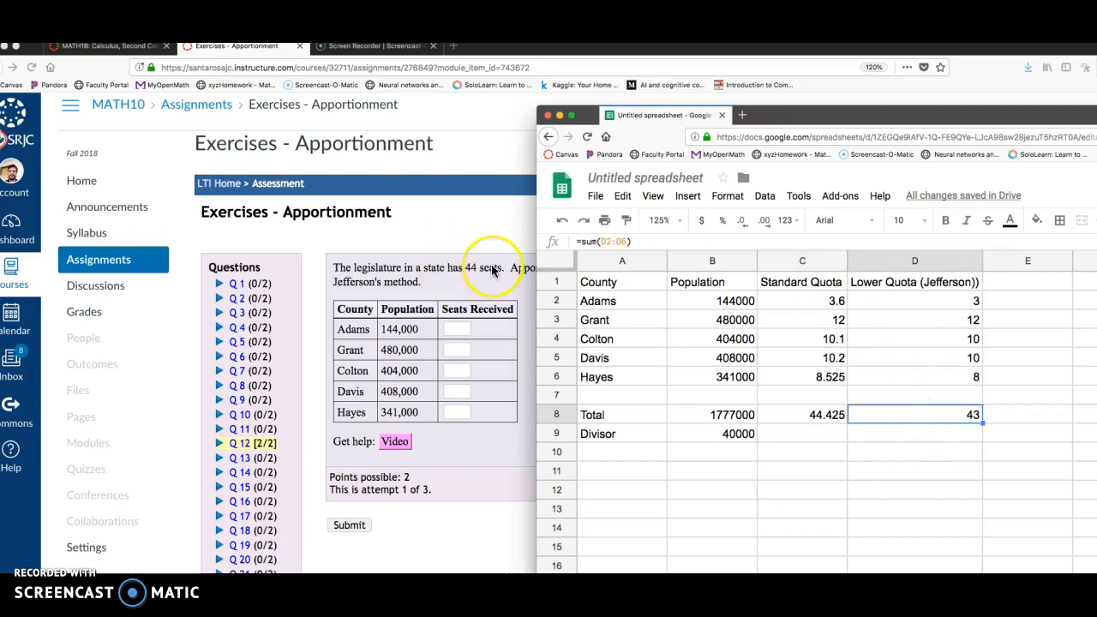
pyautogui.moveTo(720, 436)
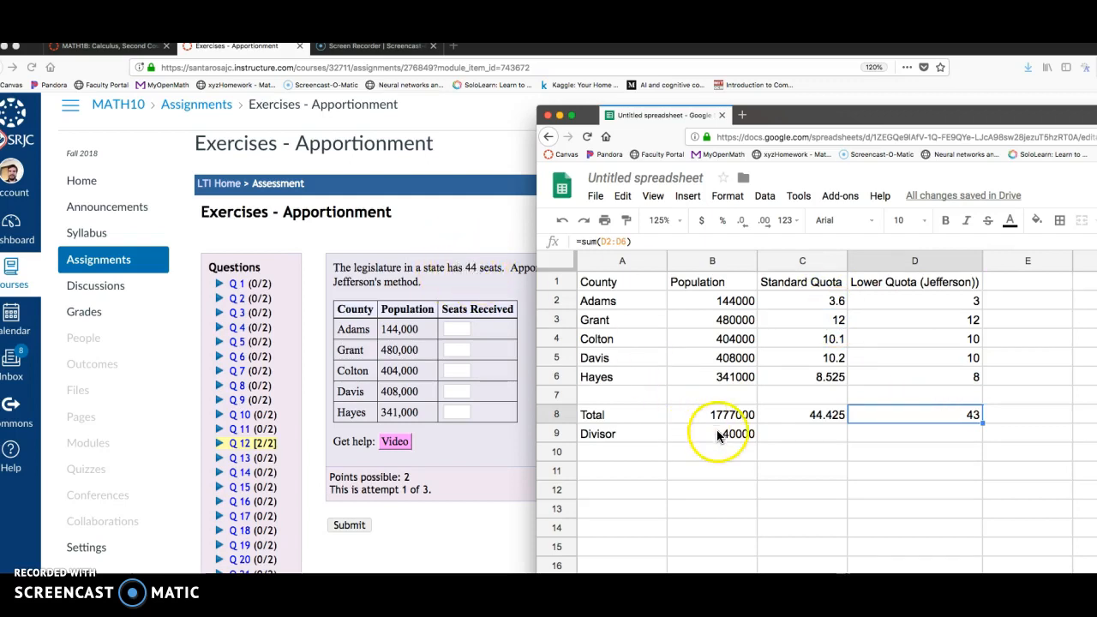
# Step: Try divisors 39000, 38000 and 37000 in B9, watching the lower-quota total
pyautogui.click(711, 432)
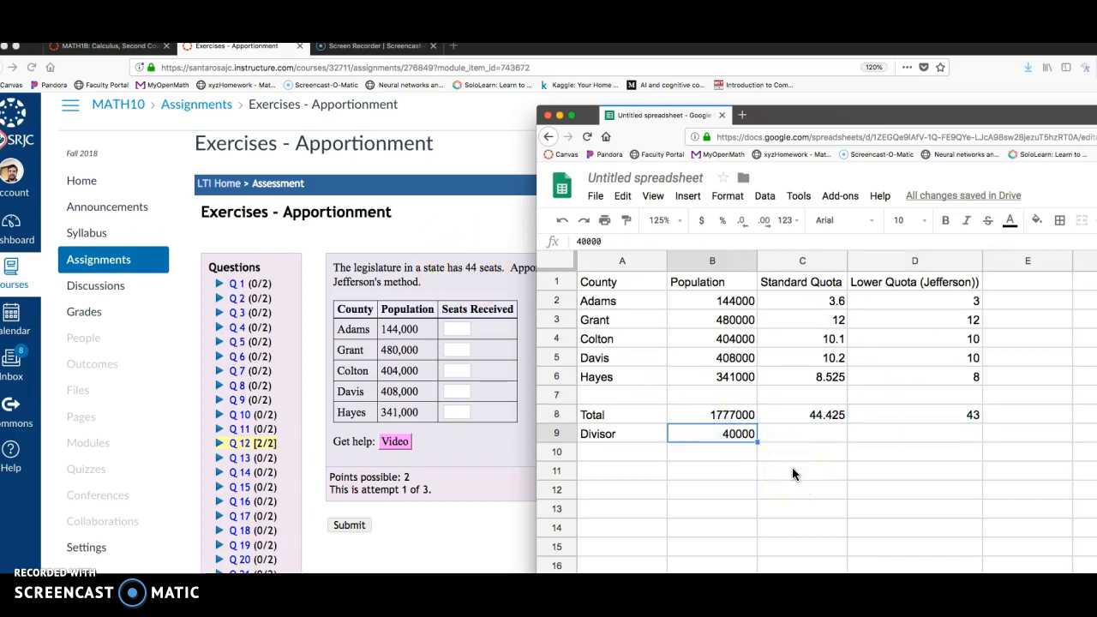
pyautogui.write('390')
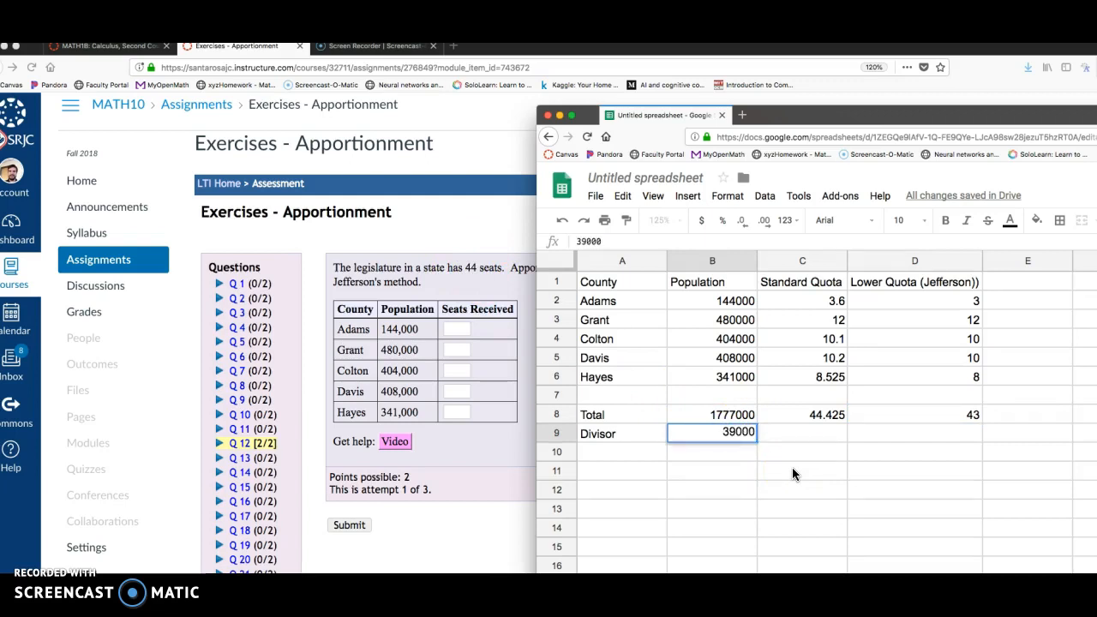
pyautogui.press('enter')
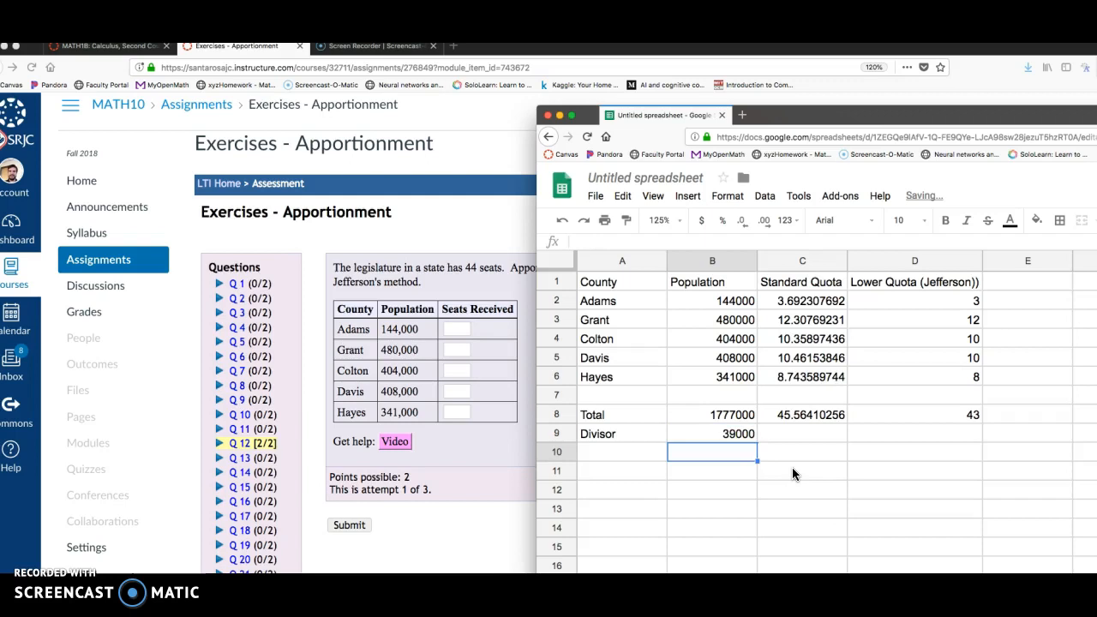
pyautogui.click(711, 433)
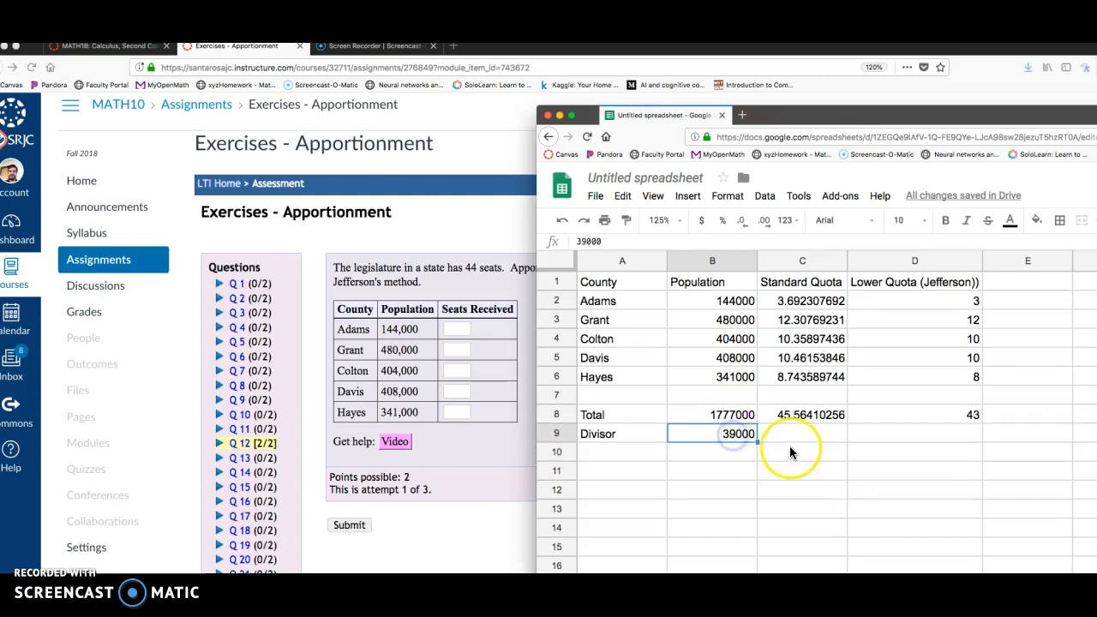
pyautogui.write('380')
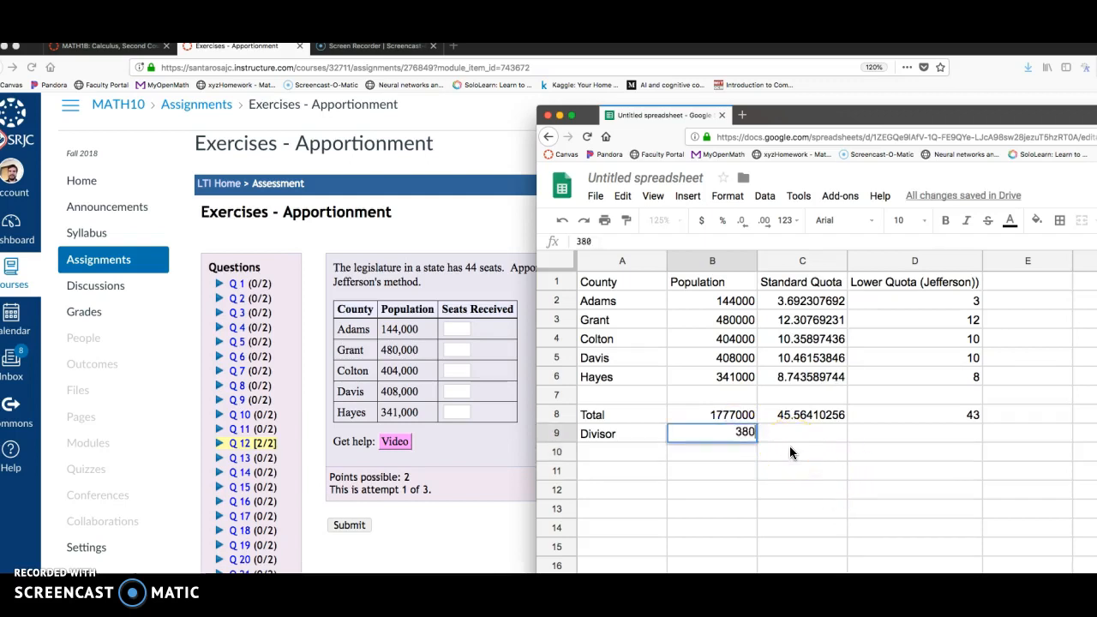
pyautogui.write('38000')
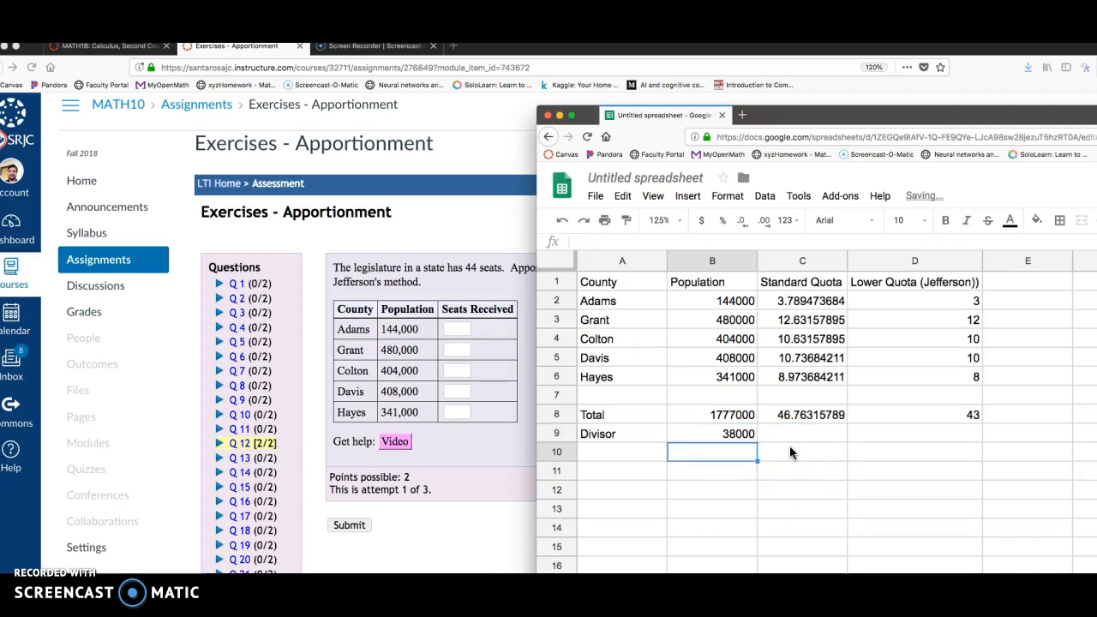
pyautogui.click(713, 434)
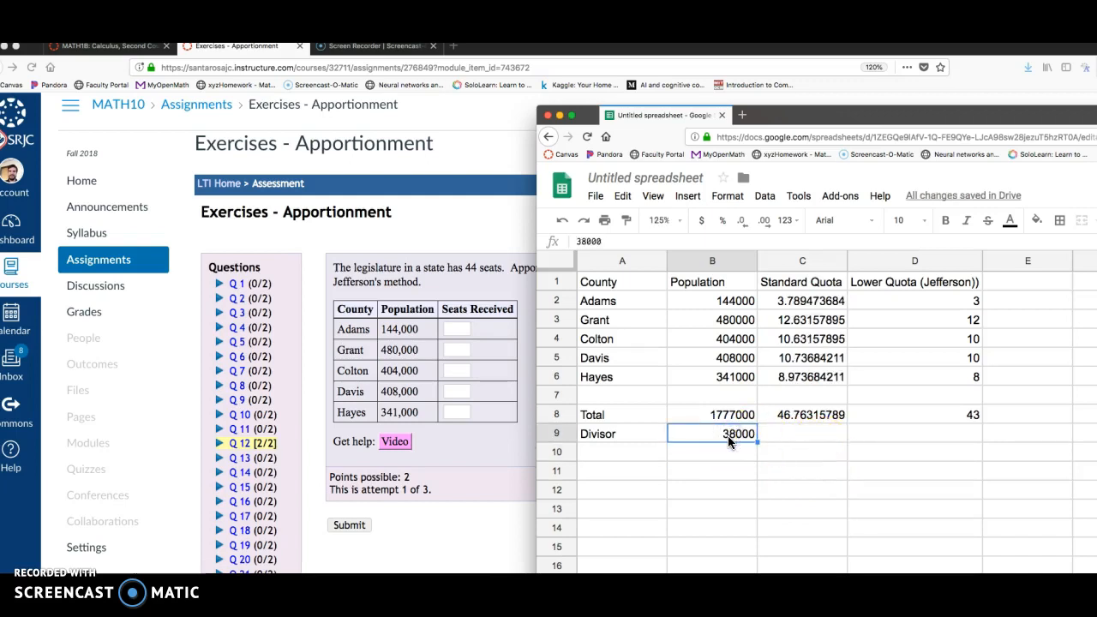
pyautogui.write('37000')
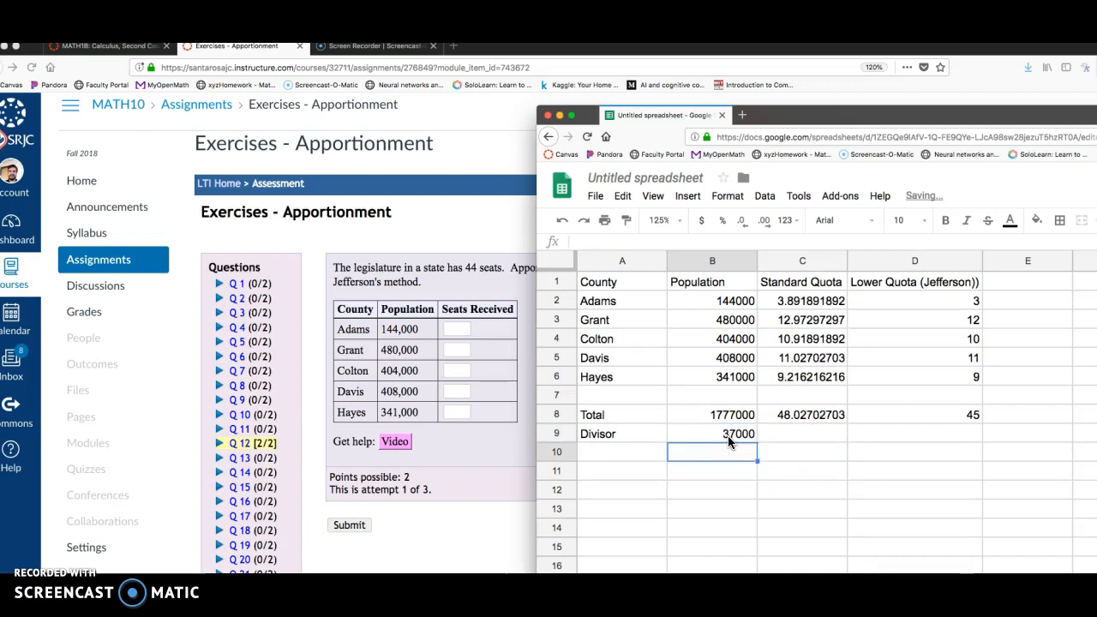
# Step: Settle on divisor 37500 so the lower quotas 3, 12, 10, 10, 9 total exactly 44
pyautogui.click(915, 413)
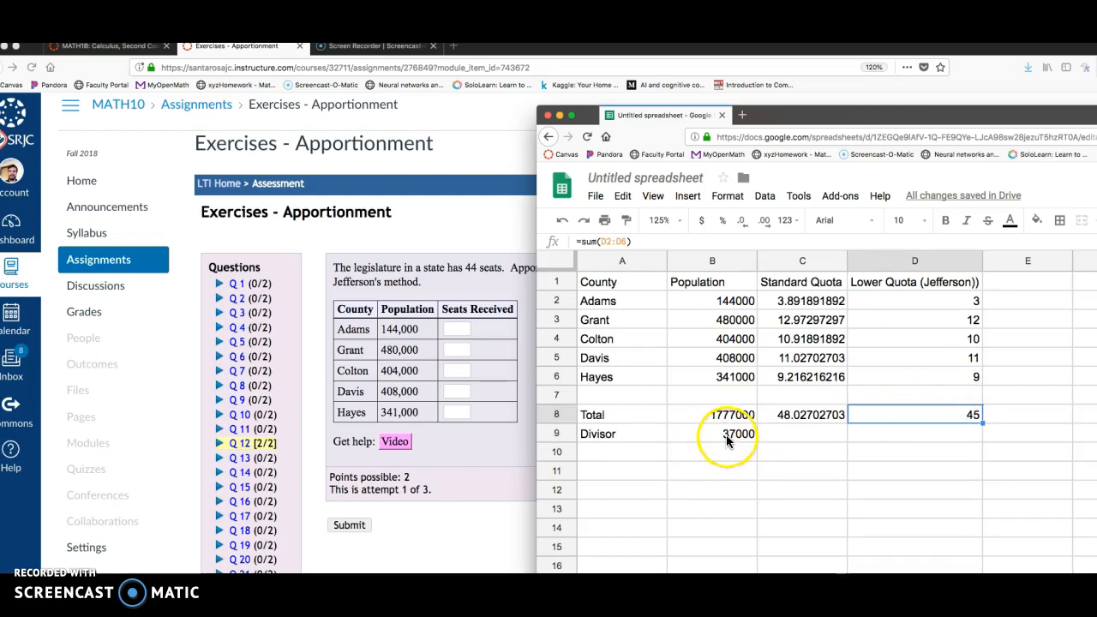
pyautogui.click(713, 433)
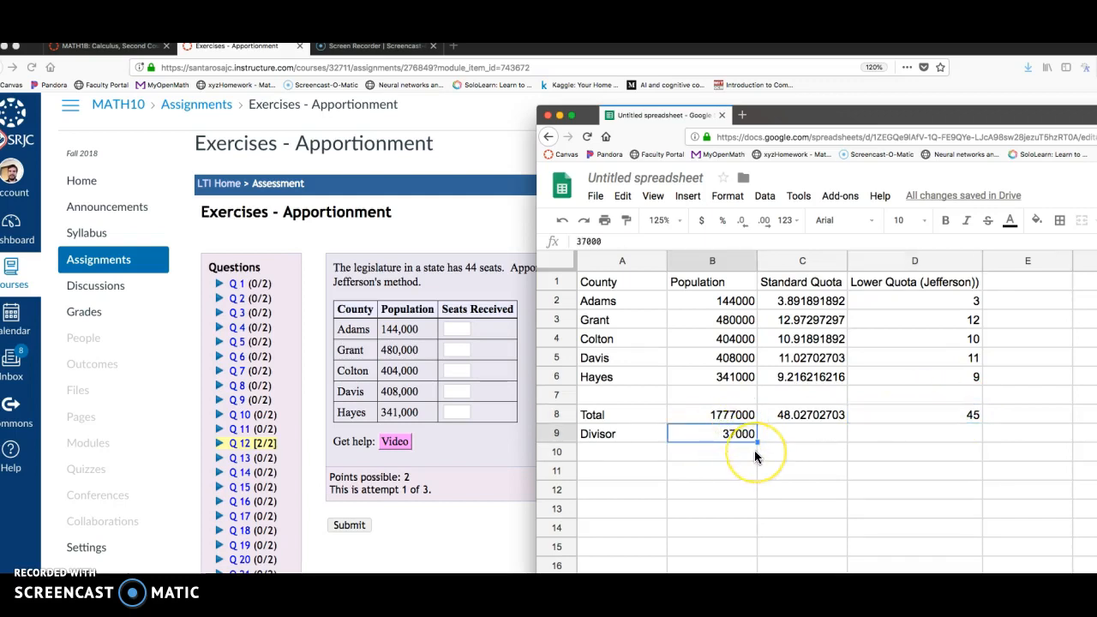
pyautogui.write('375')
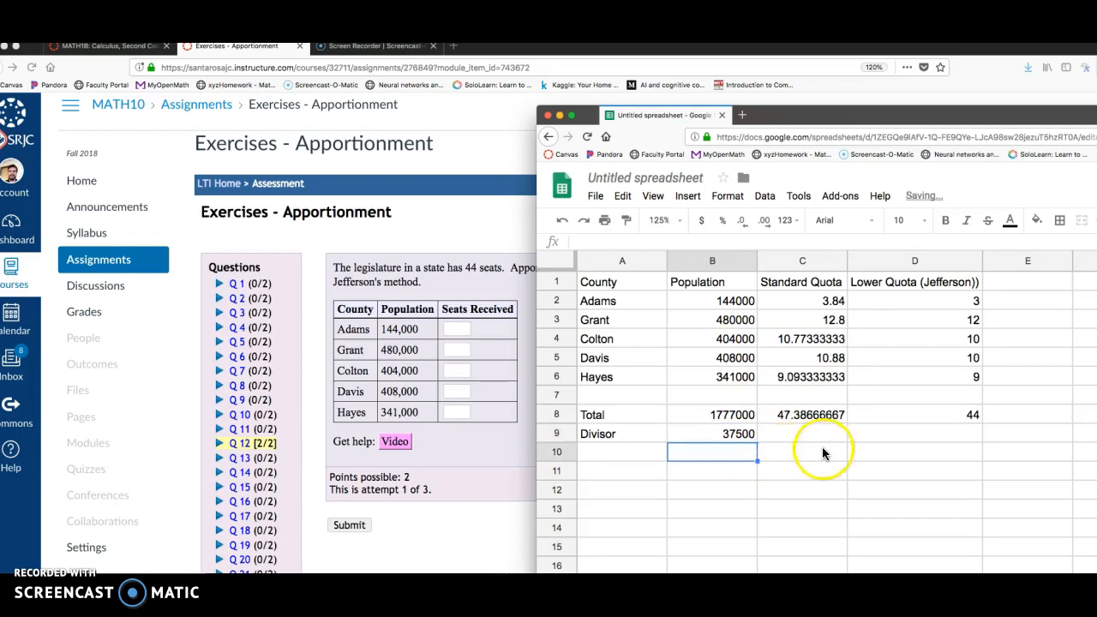
pyautogui.click(711, 432)
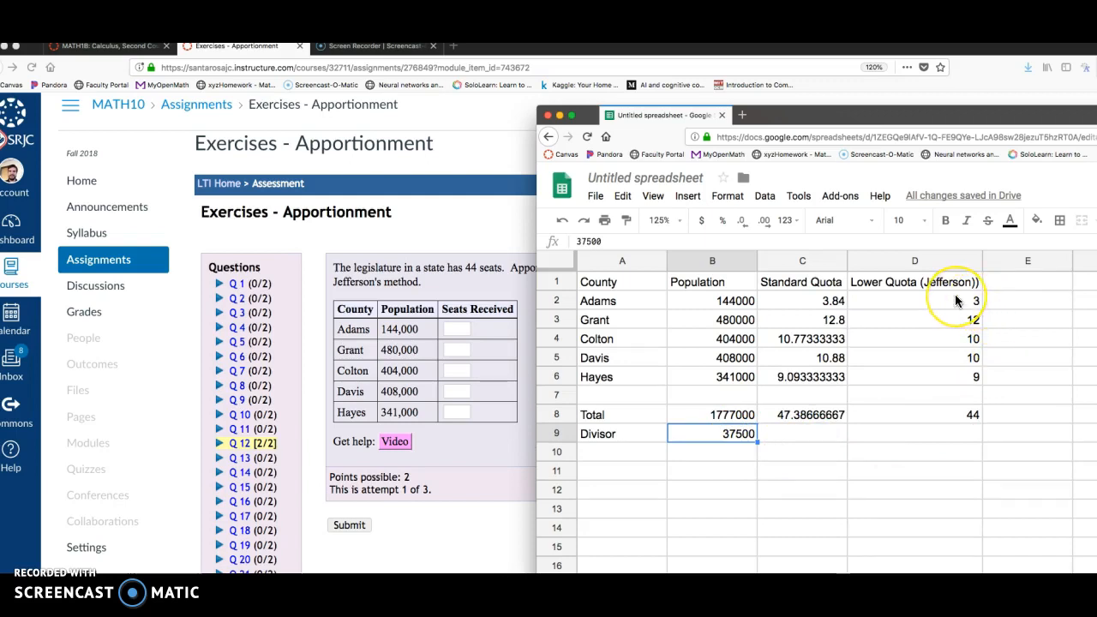
pyautogui.moveTo(981, 344)
pyautogui.write('10')
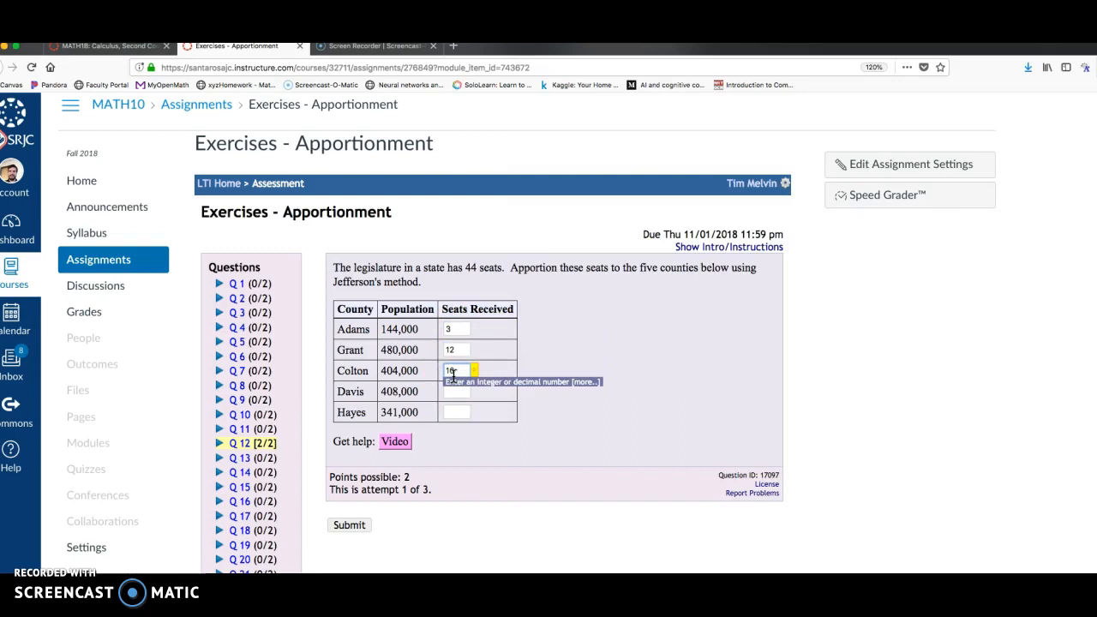
# Step: Enter seat counts 3, 12, 10, 10, 9 in Canvas and submit the answers
pyautogui.click(456, 391)
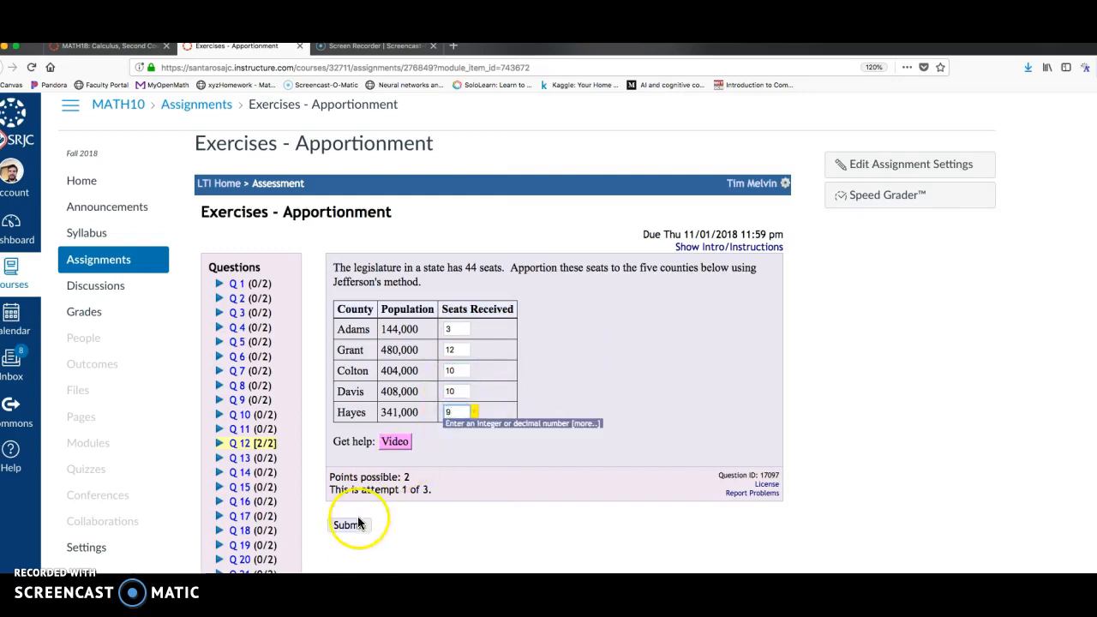
pyautogui.click(348, 525)
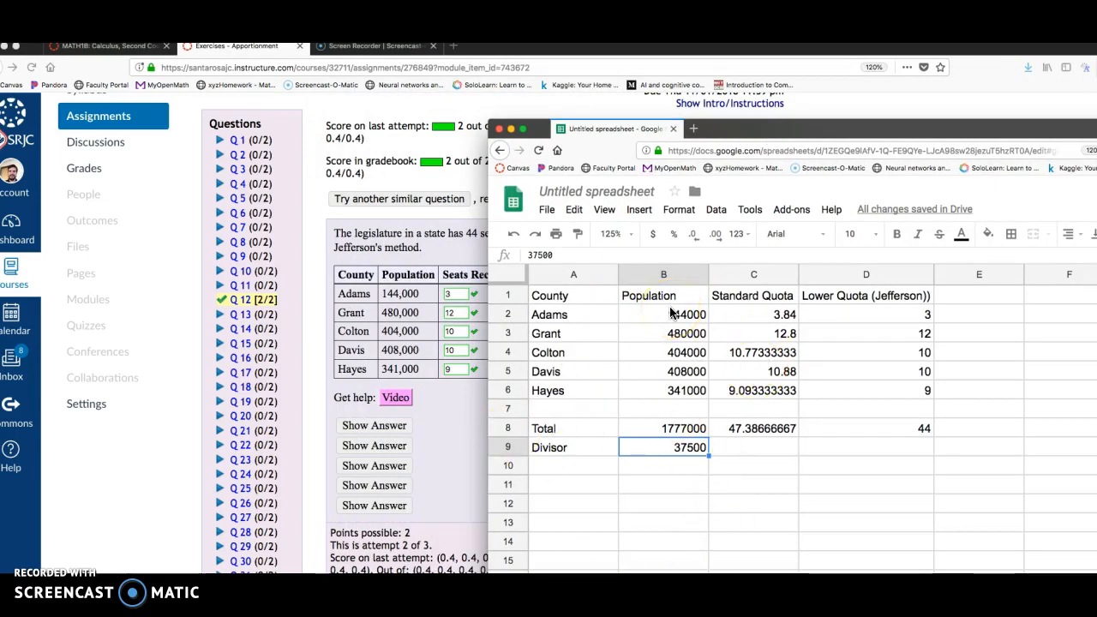
pyautogui.click(663, 315)
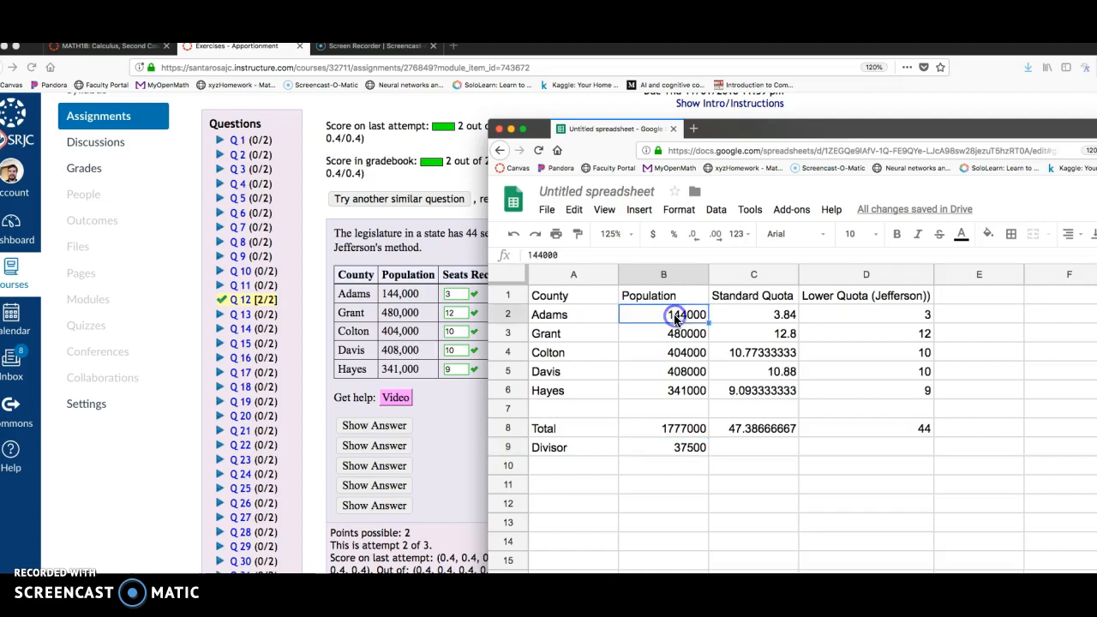
pyautogui.click(754, 314)
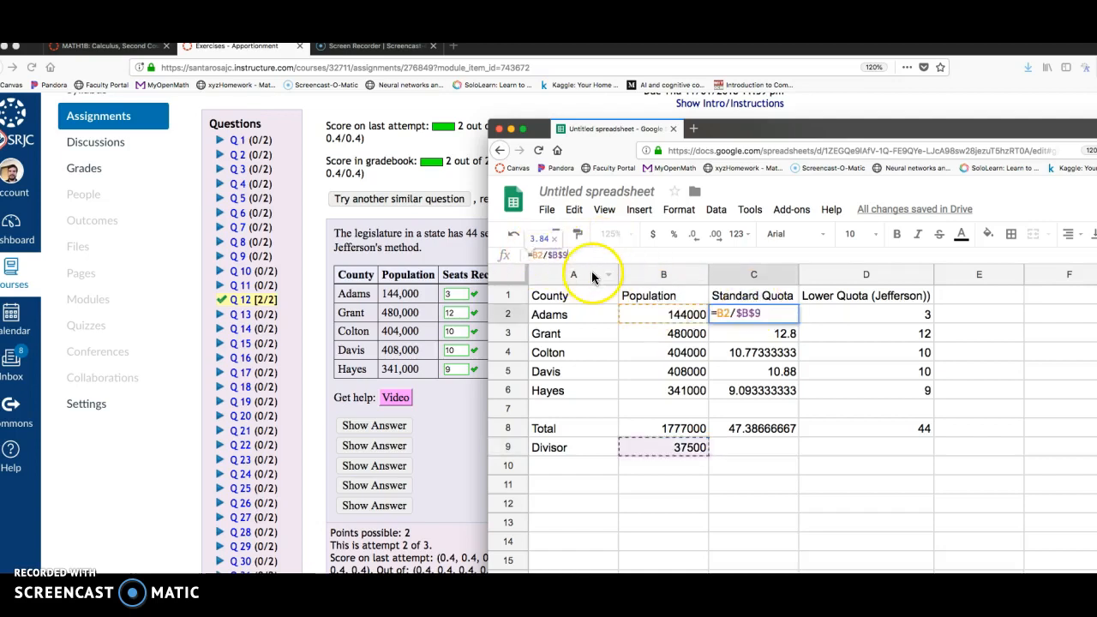
pyautogui.write('=ROUNDDOWN(C2,0)')
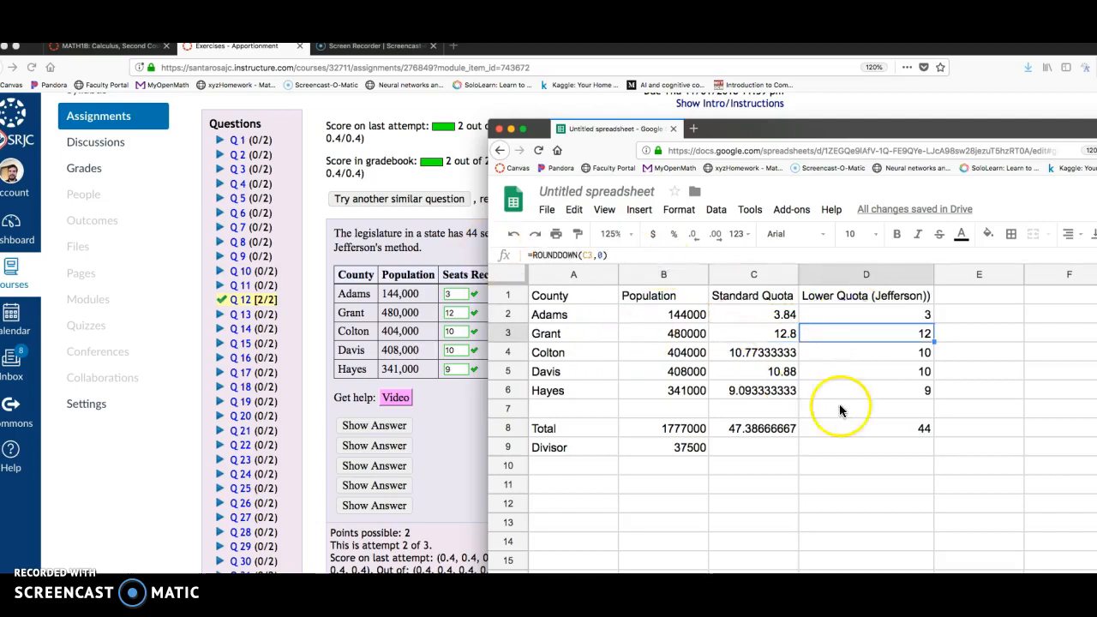
pyautogui.click(689, 445)
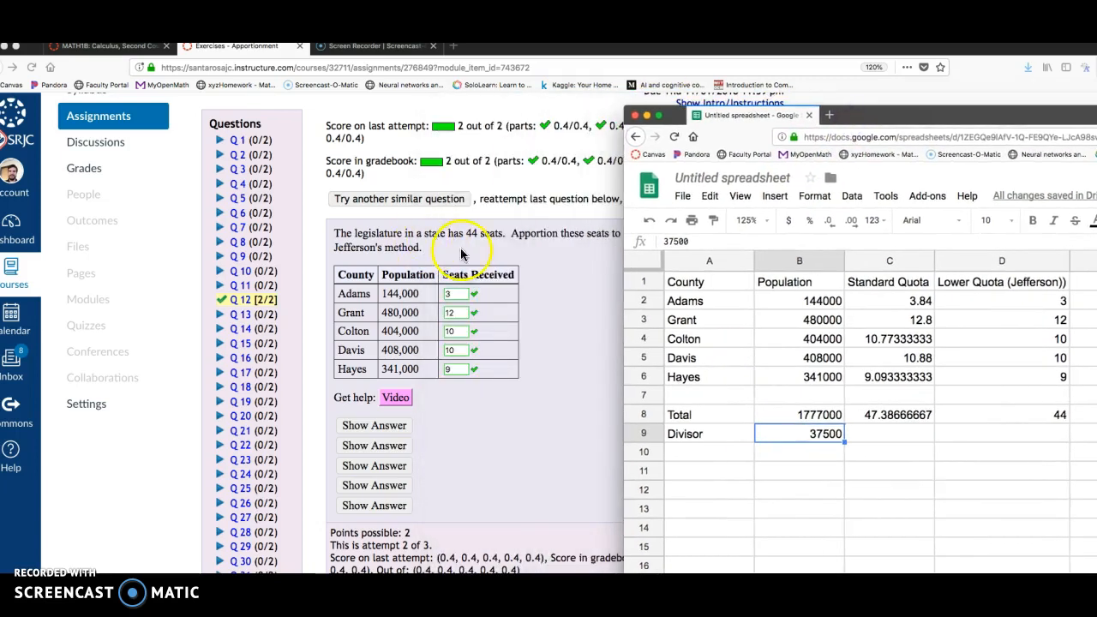
pyautogui.moveTo(377, 260)
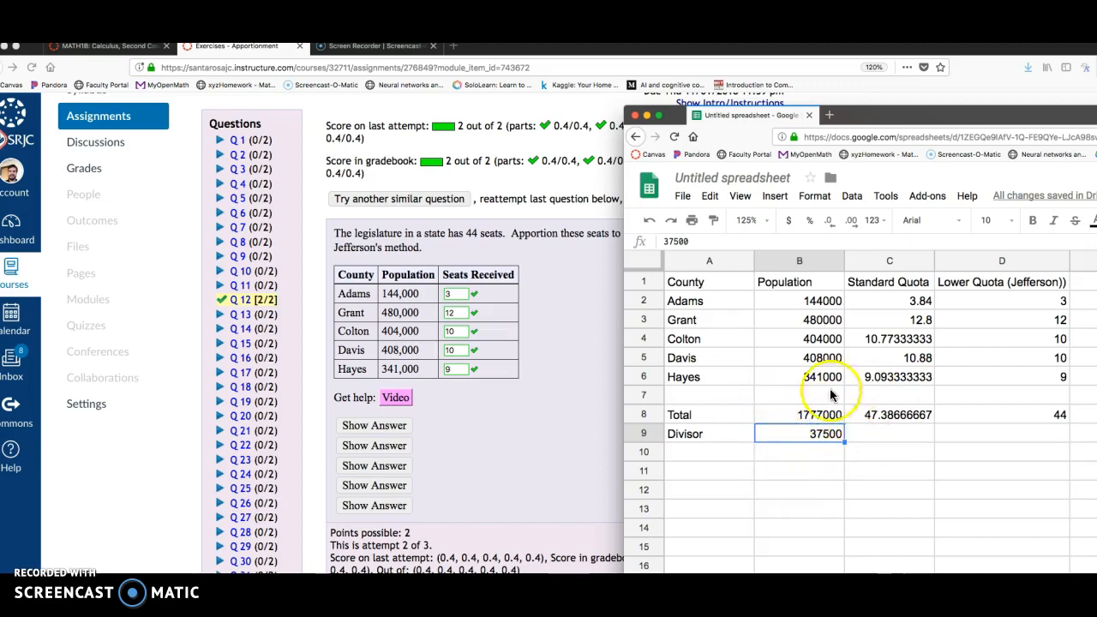
pyautogui.moveTo(1008, 342)
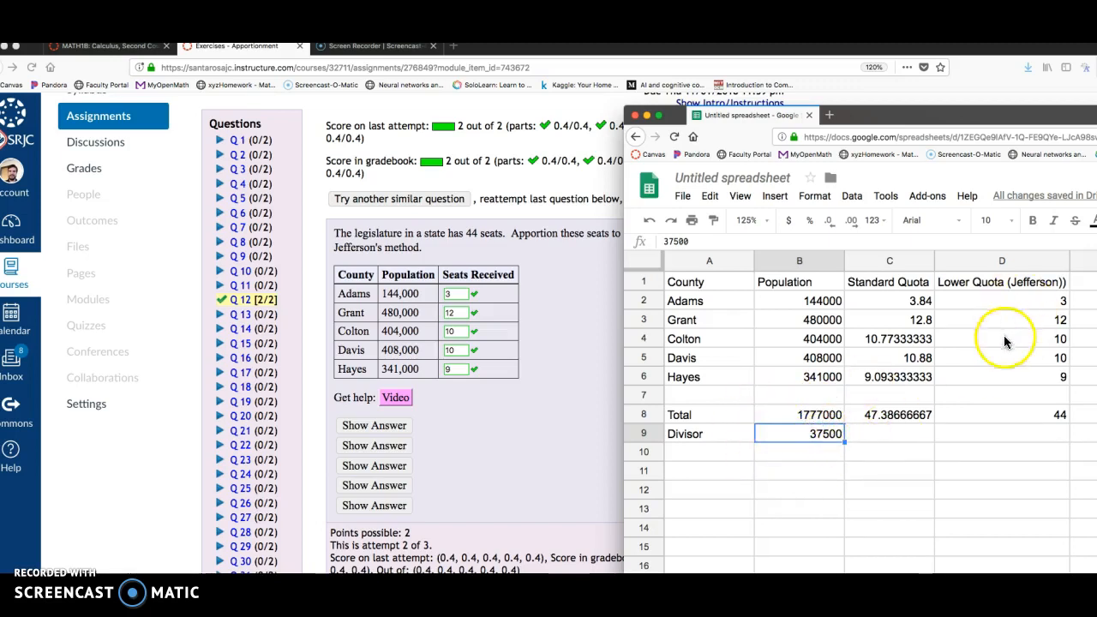
pyautogui.moveTo(870, 346)
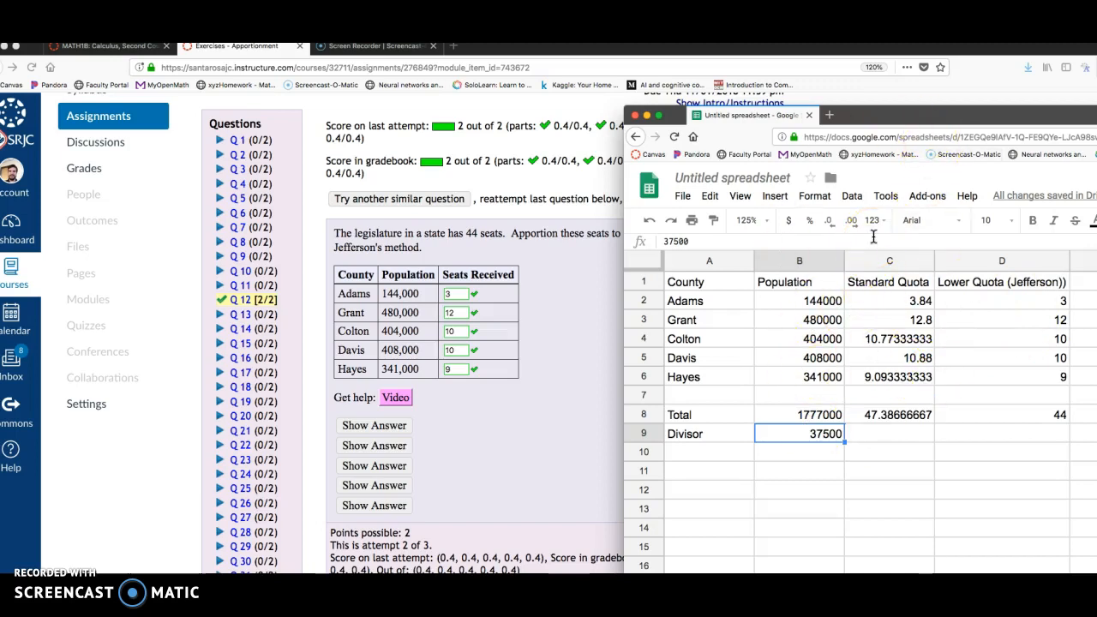
pyautogui.moveTo(1016, 416)
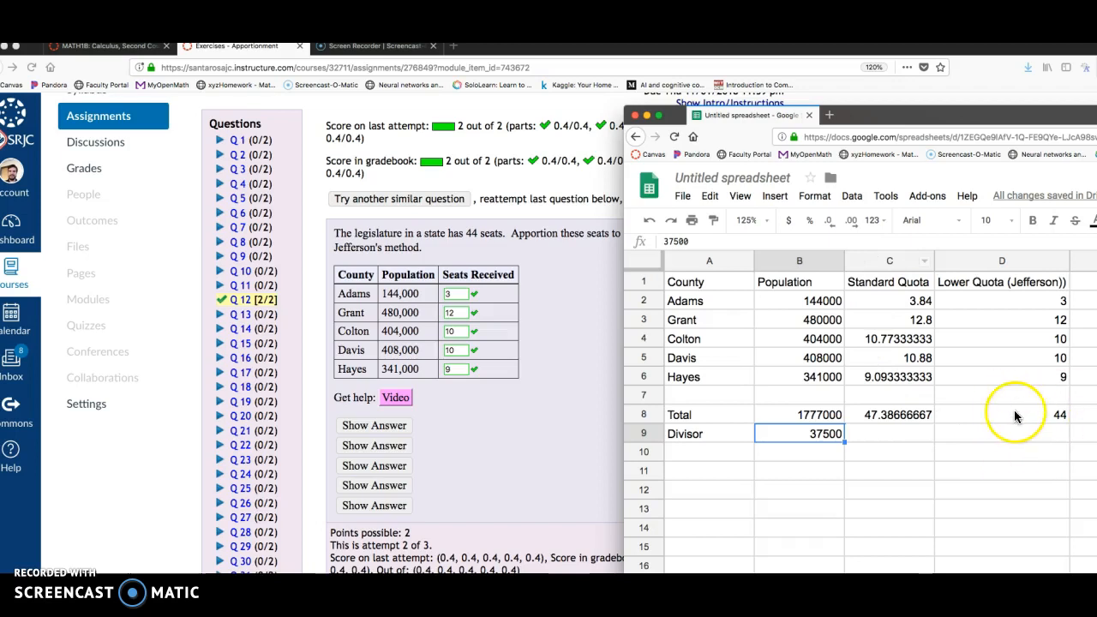
pyautogui.moveTo(804, 247)
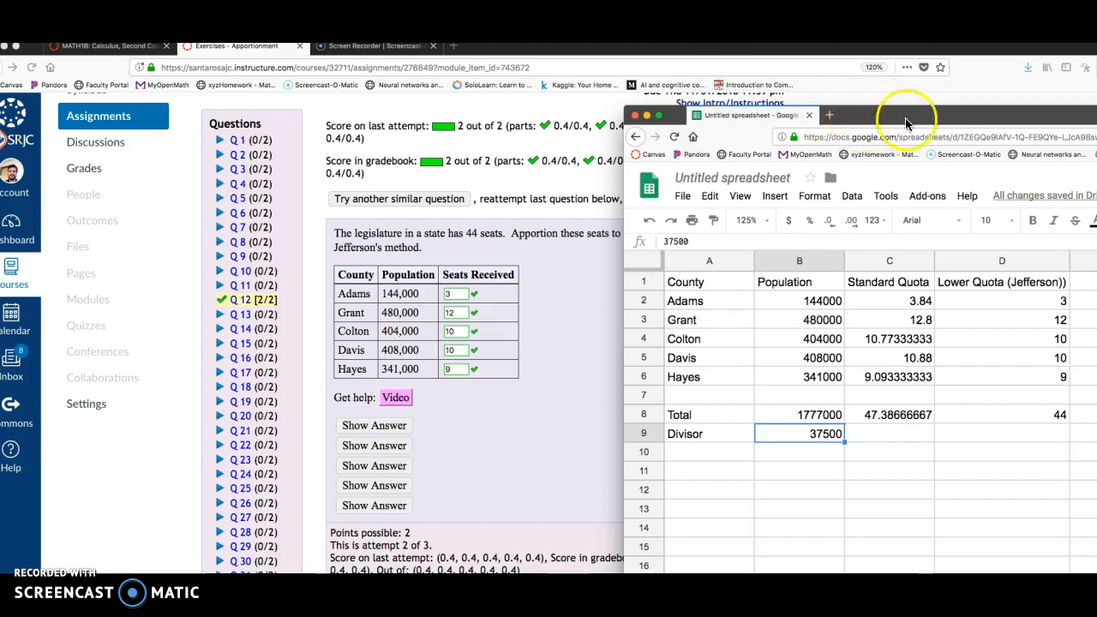
pyautogui.moveTo(981, 393)
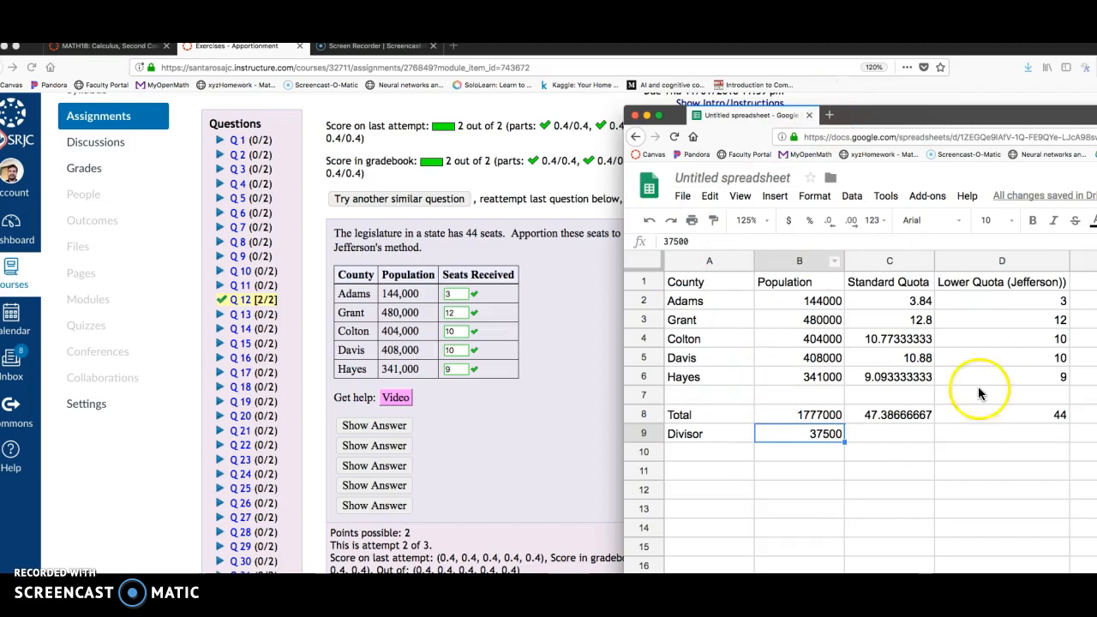
pyautogui.moveTo(562, 336)
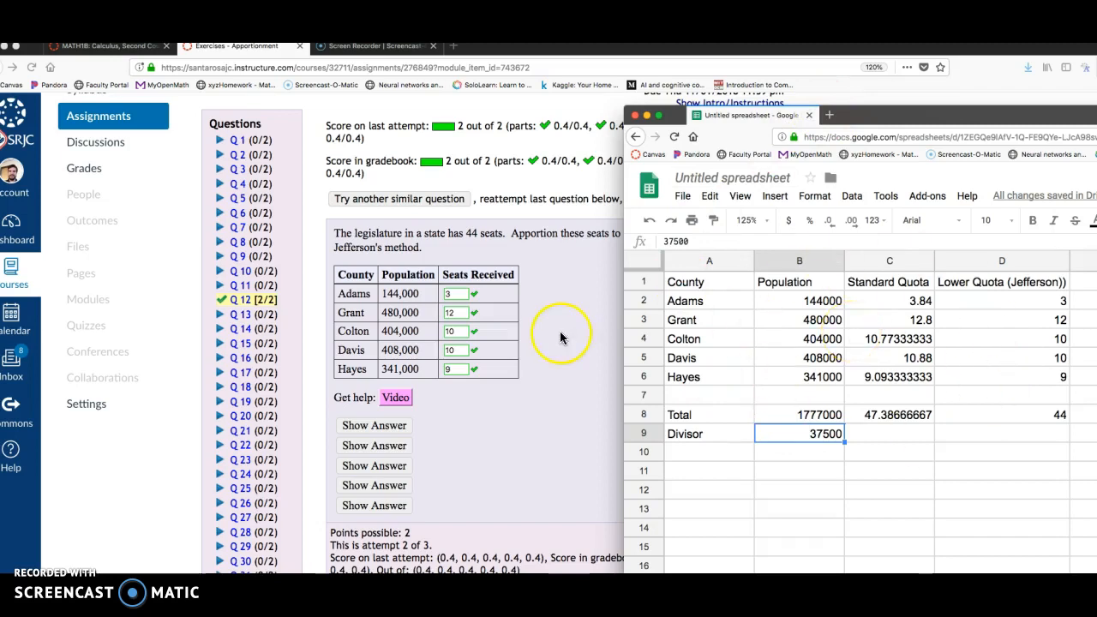